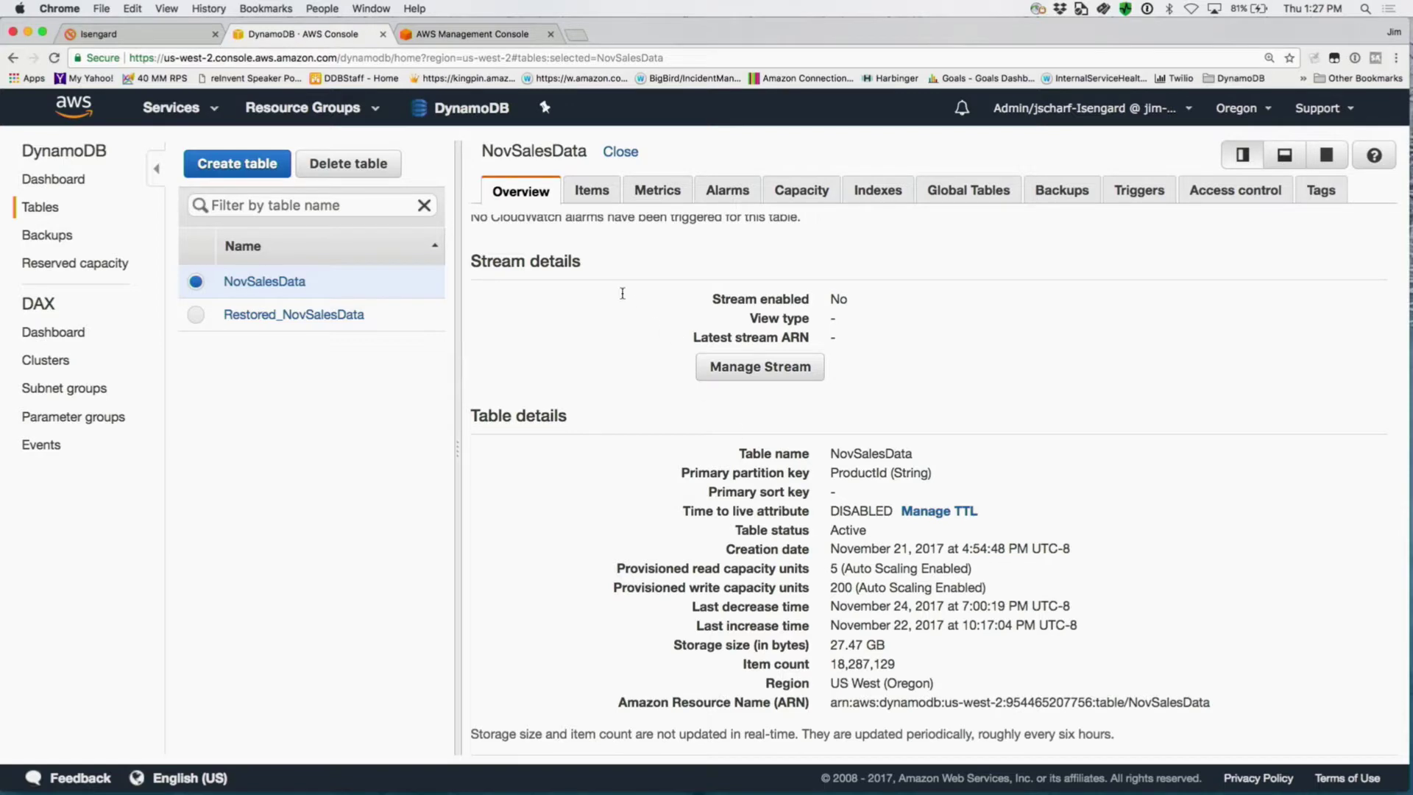
pyautogui.moveTo(641, 207)
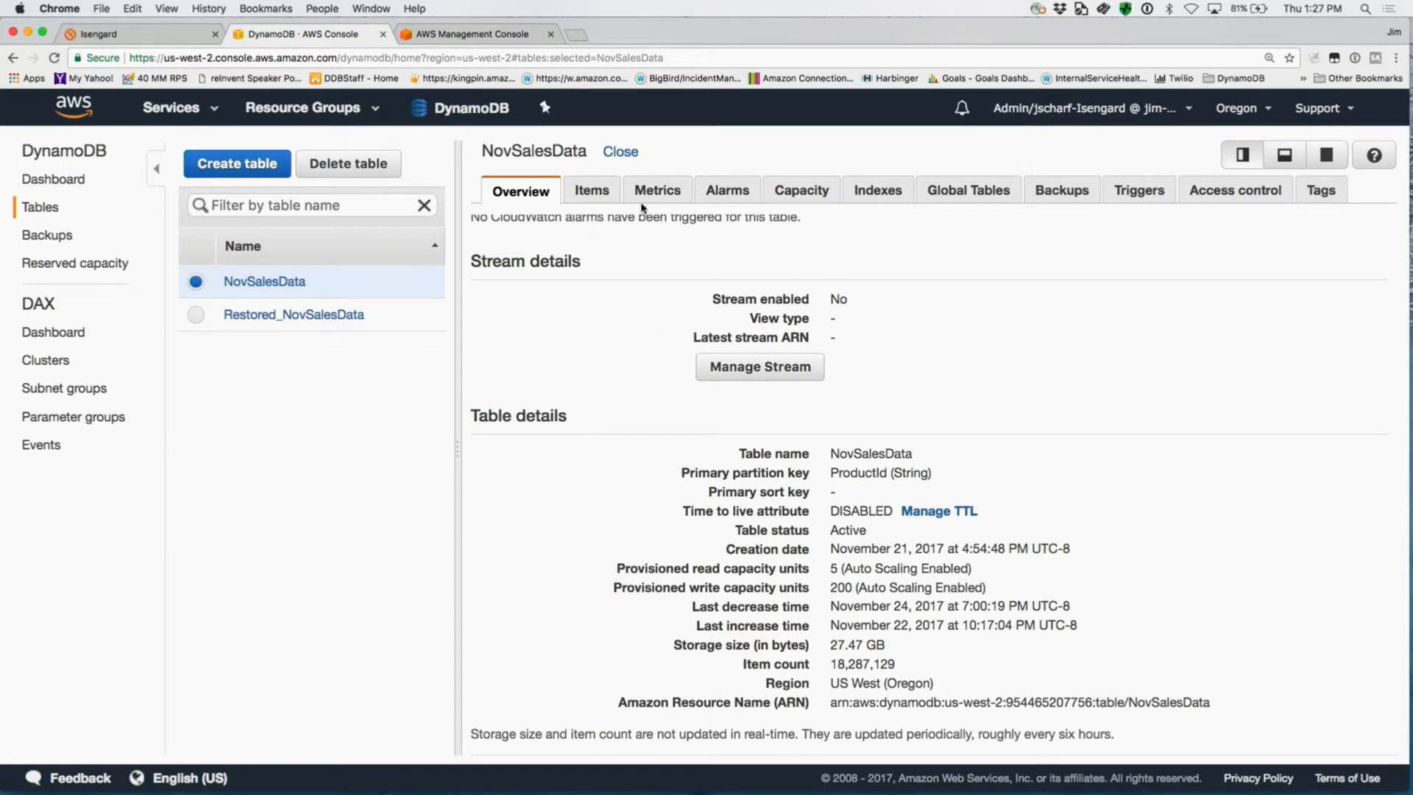
pyautogui.moveTo(936, 791)
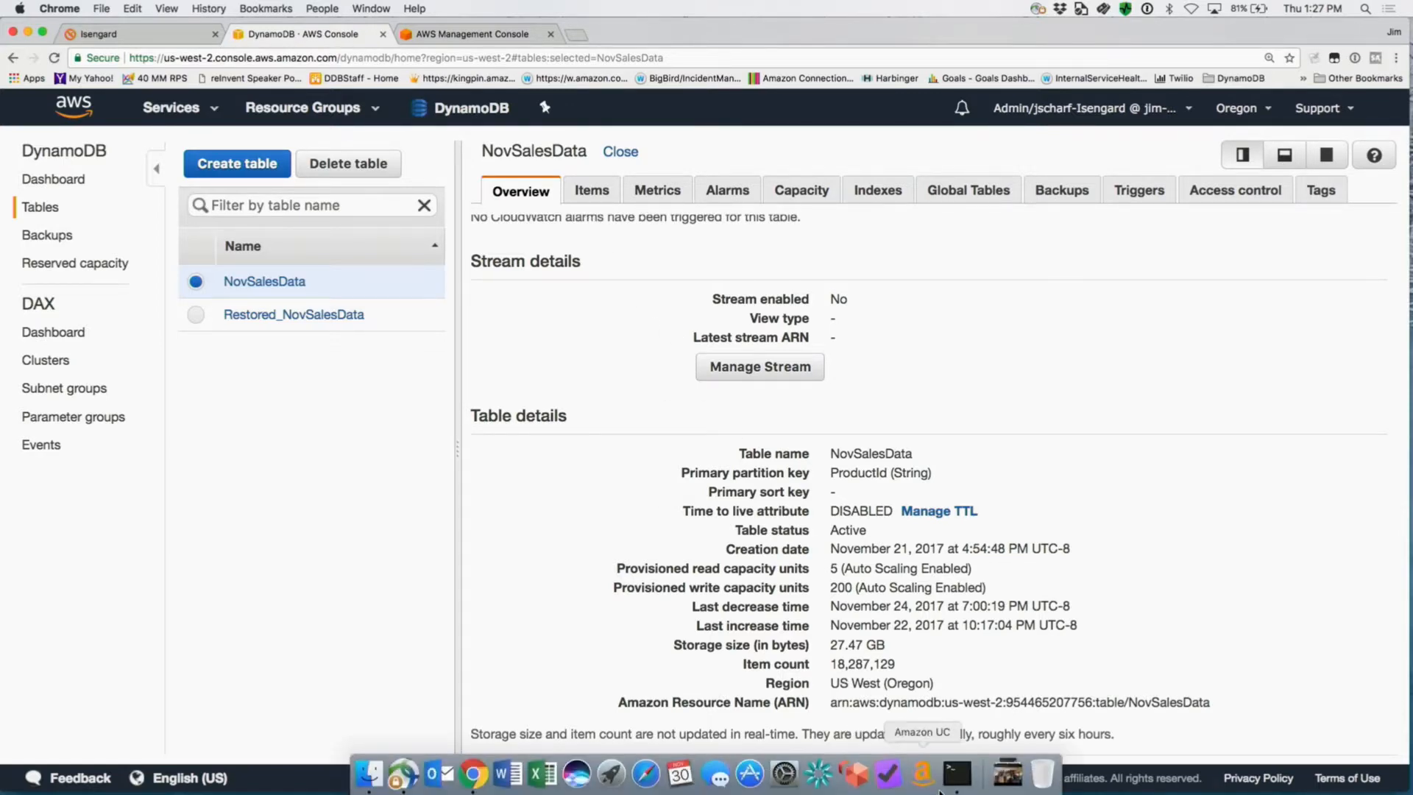
# Step: Show NovSalesData's Metrics latency charts, with put latency around 3–4 ms
pyautogui.click(957, 773)
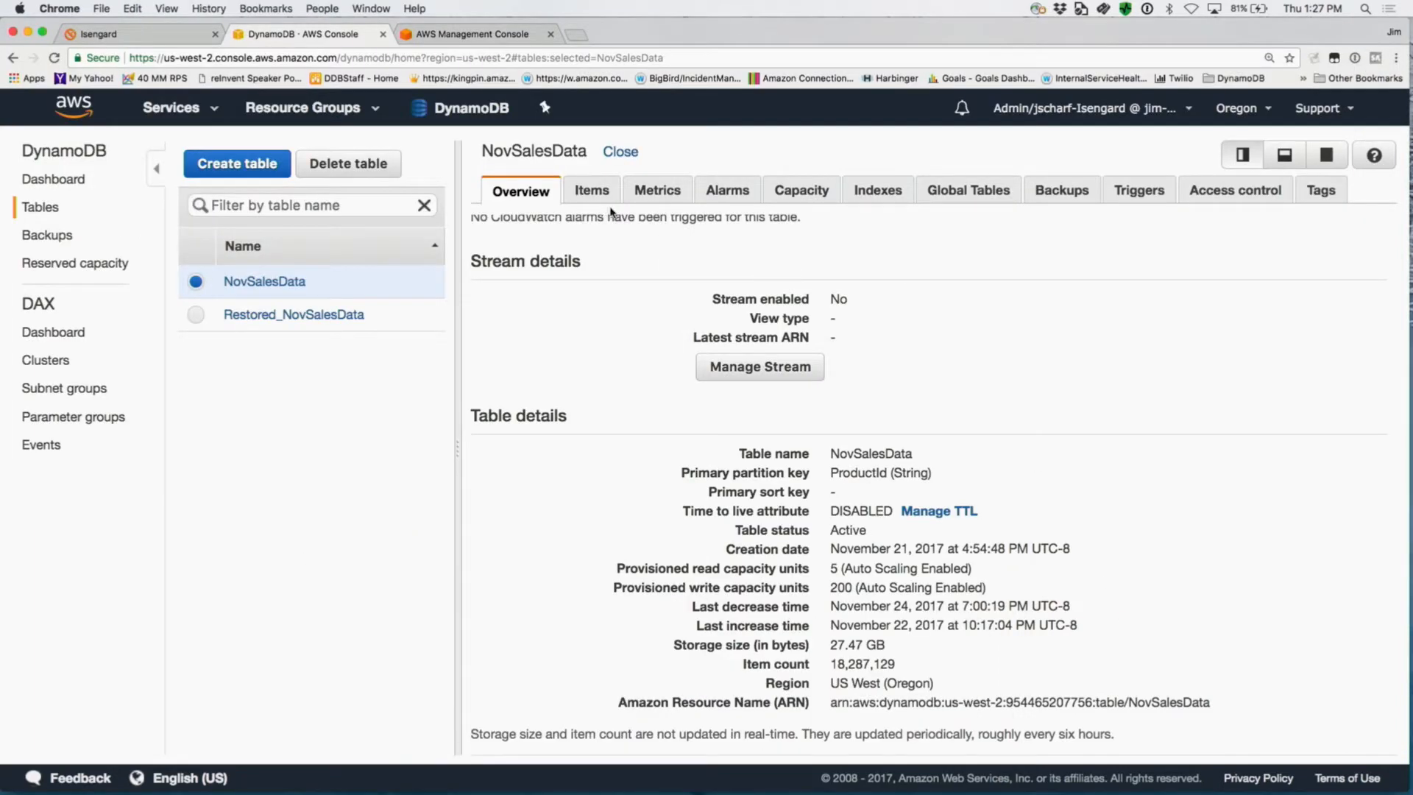
pyautogui.click(657, 189)
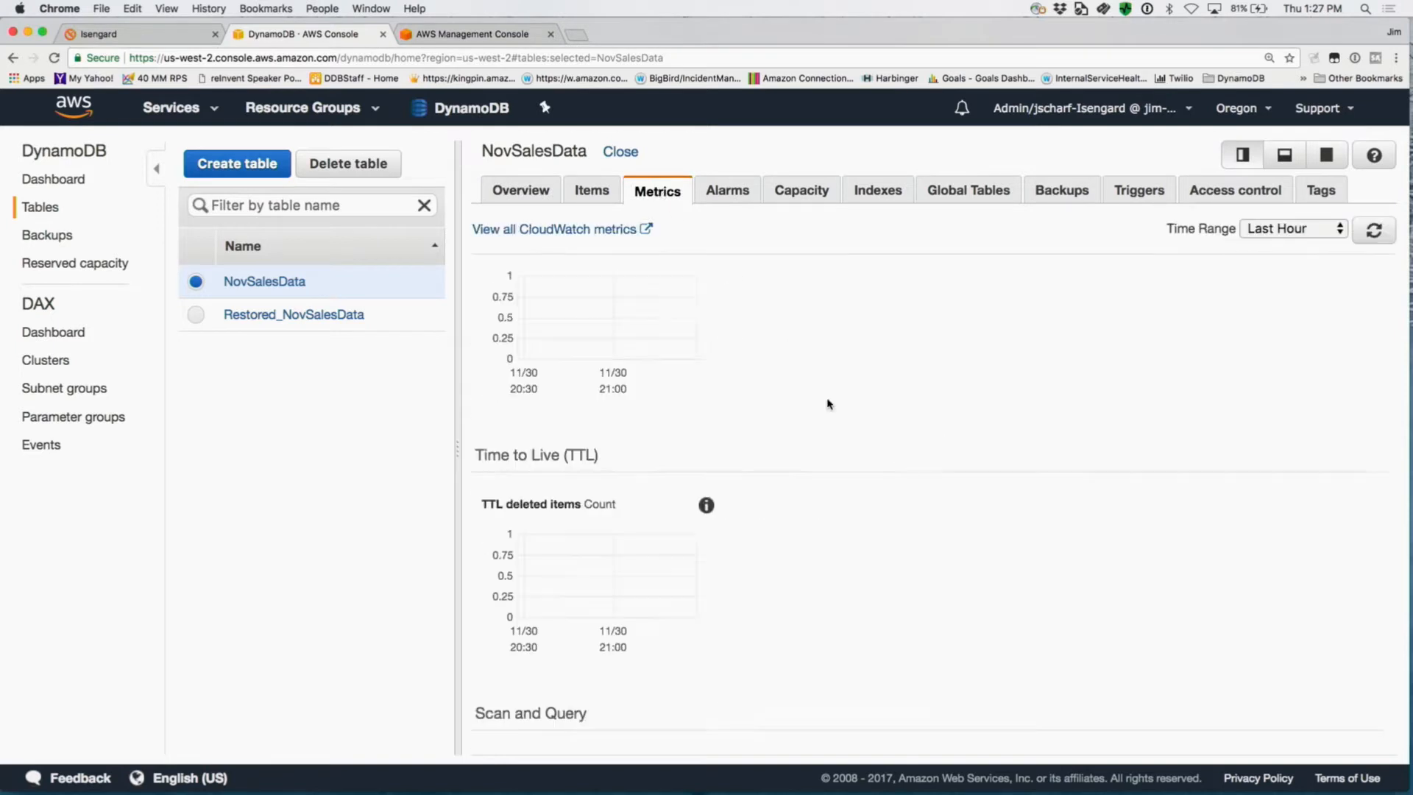
pyautogui.scroll(-3)
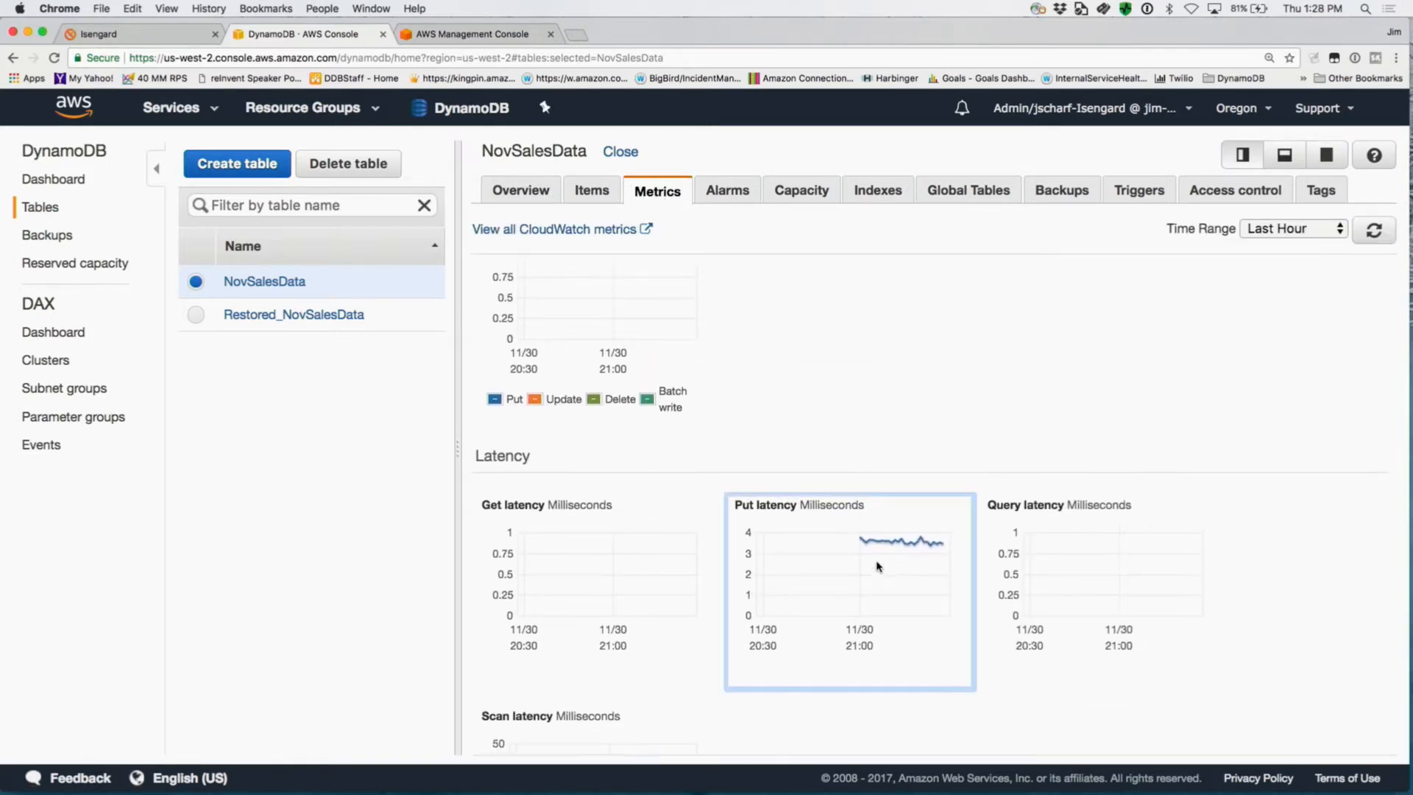
pyautogui.moveTo(912, 559)
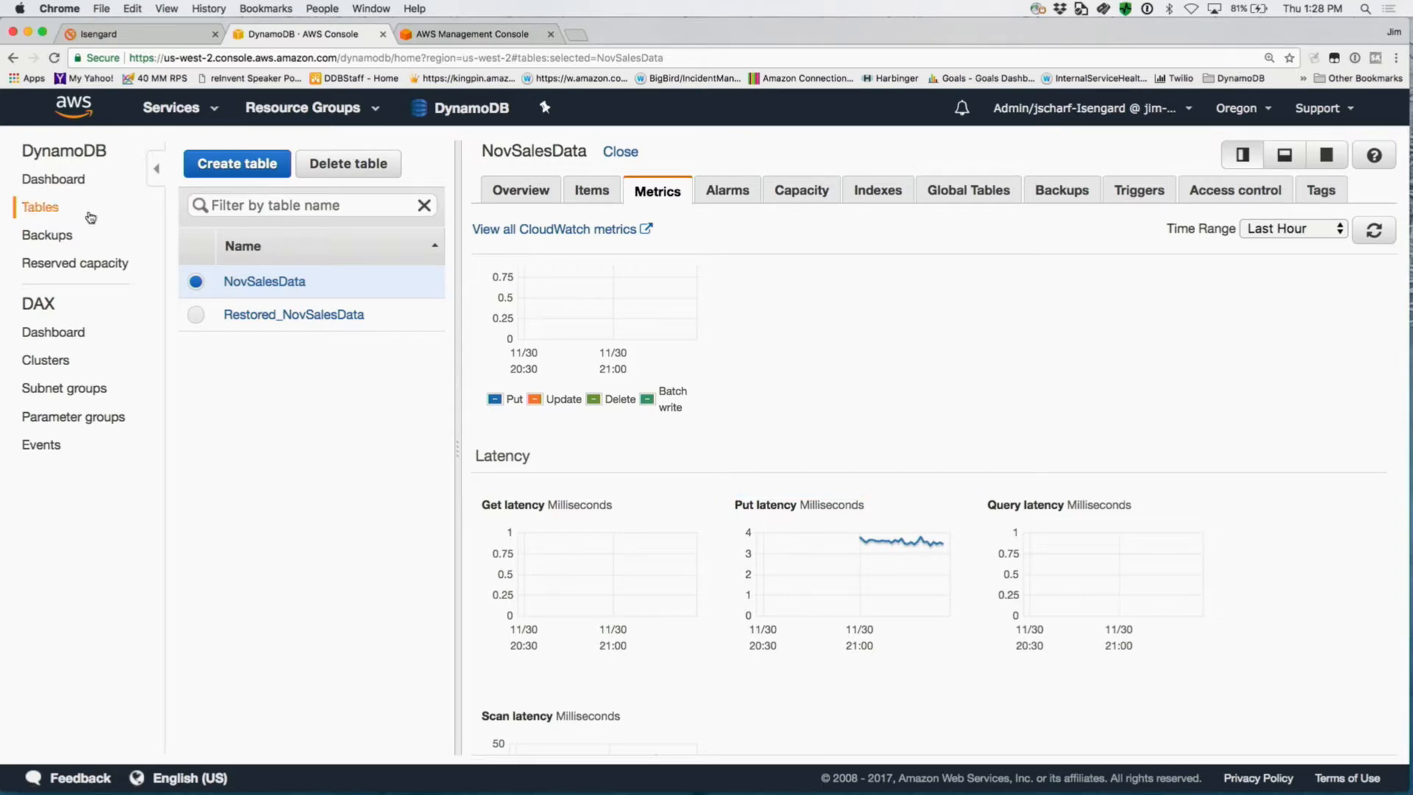
pyautogui.moveTo(48, 236)
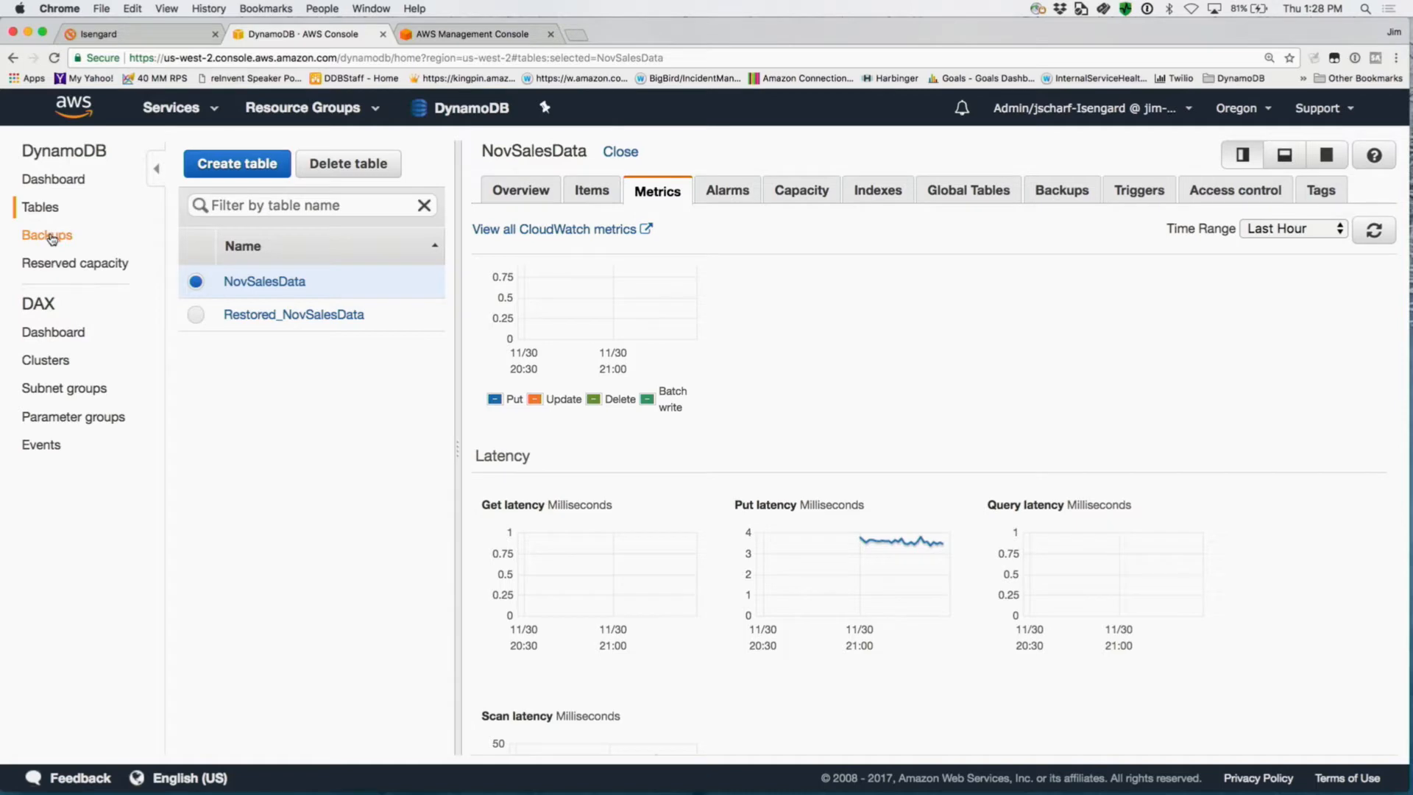
# Step: Back up NovSalesData on demand as 'TwitchBackup' and dismiss the confirmation
pyautogui.click(45, 236)
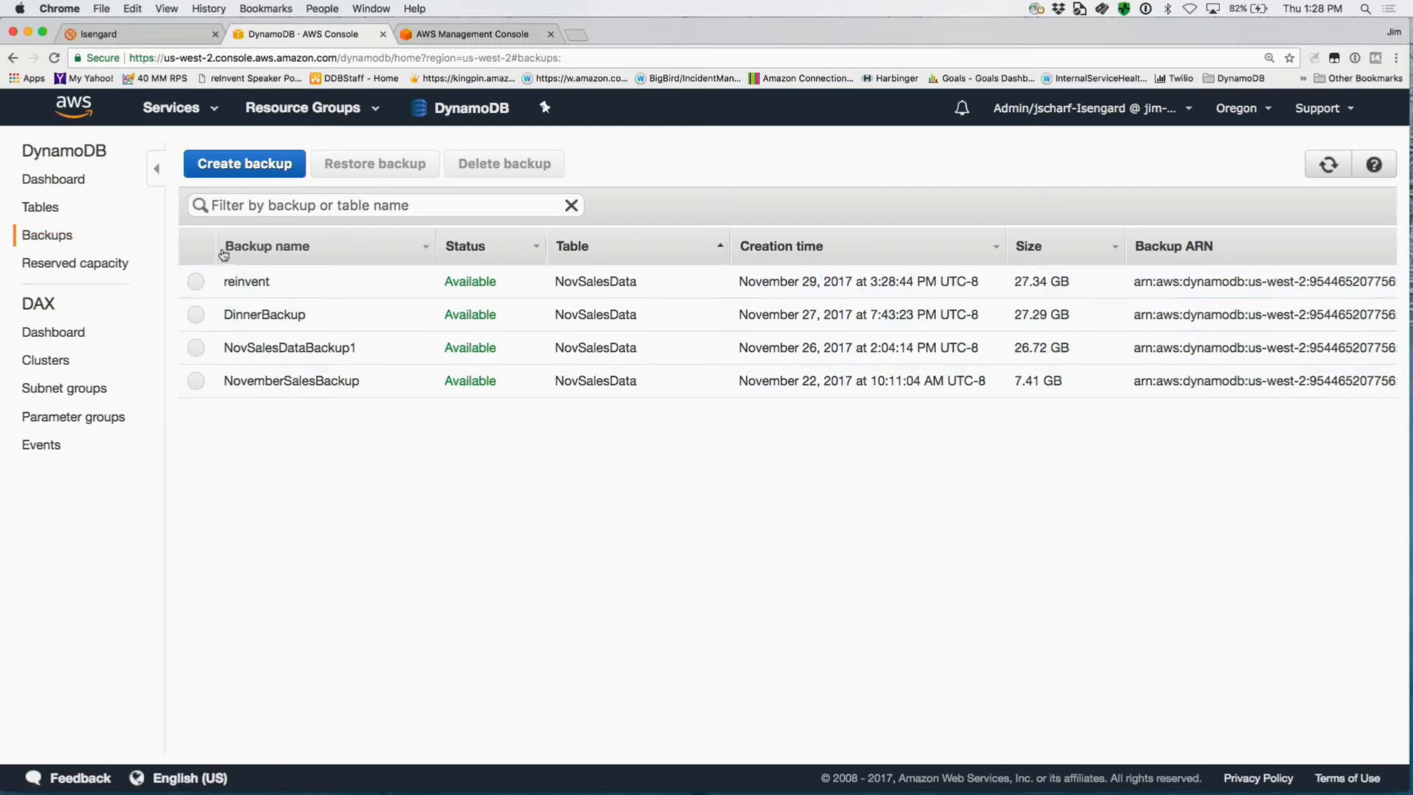
pyautogui.click(244, 163)
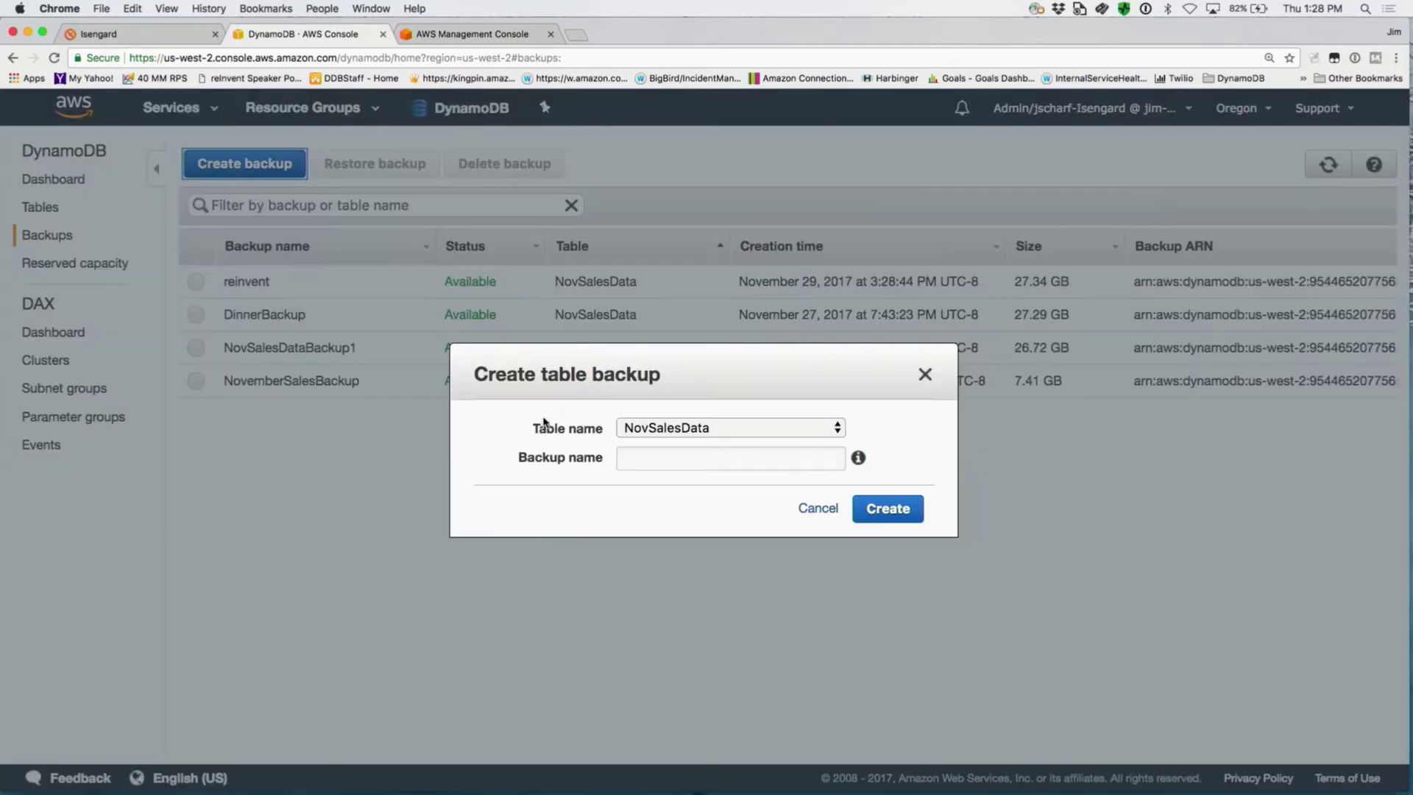
pyautogui.write('R')
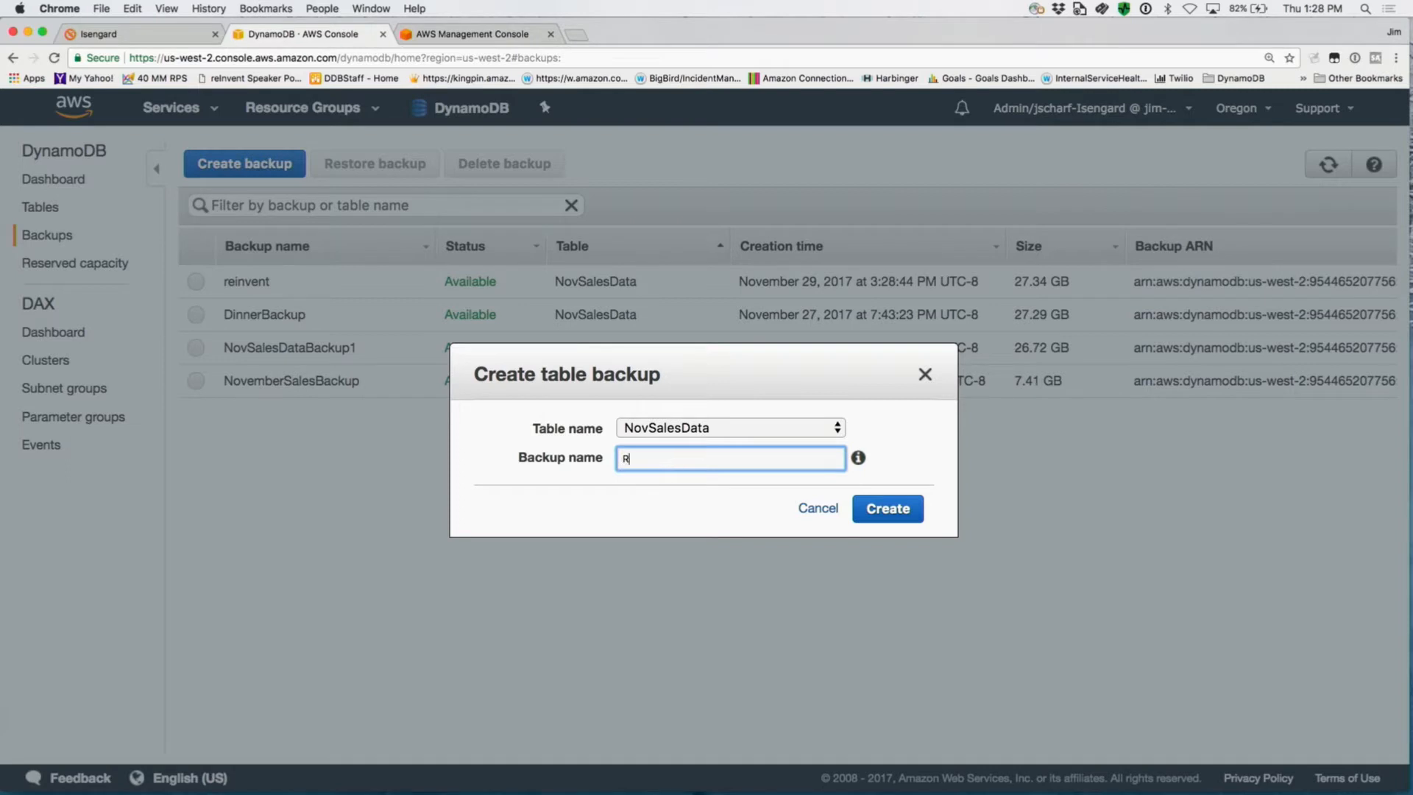
pyautogui.write('T')
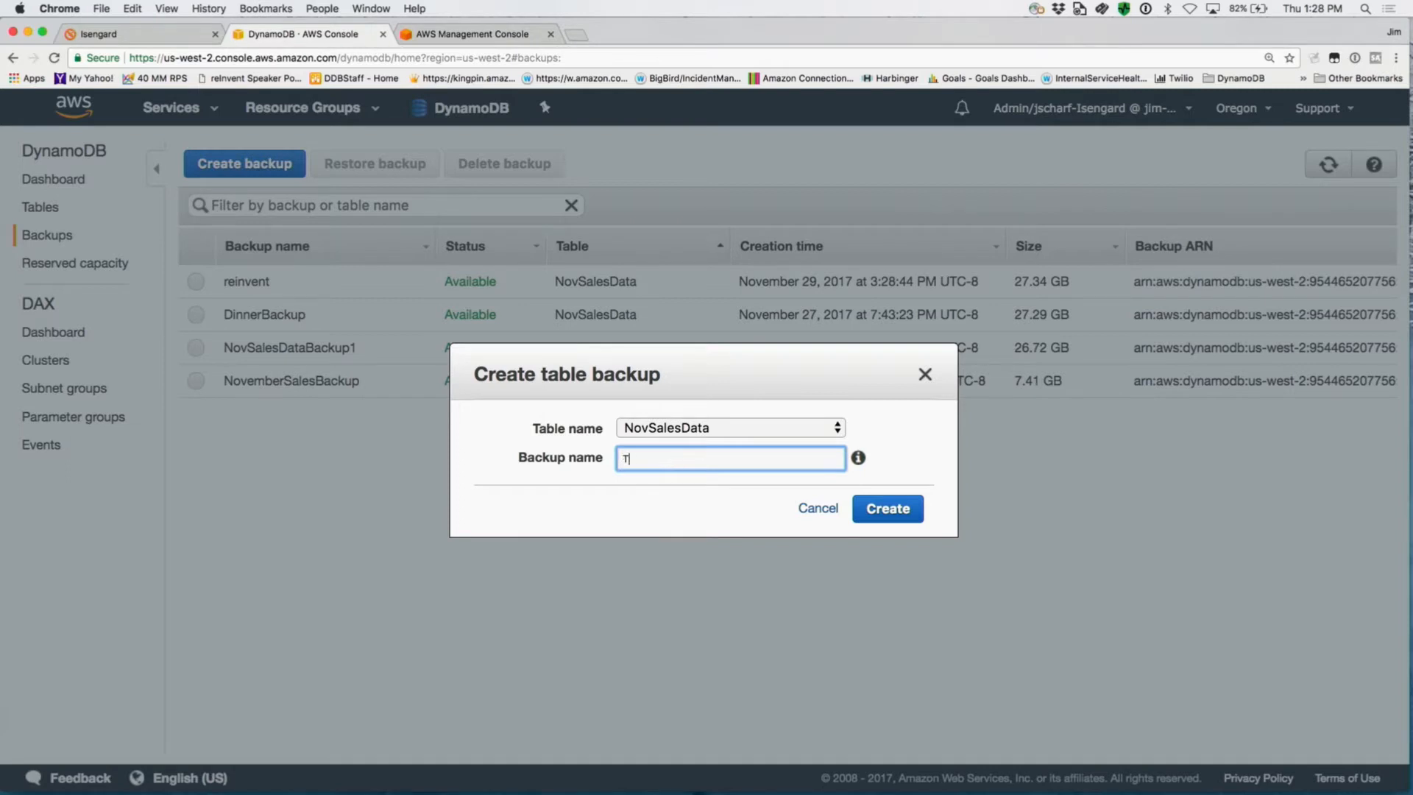
pyautogui.write('witchB')
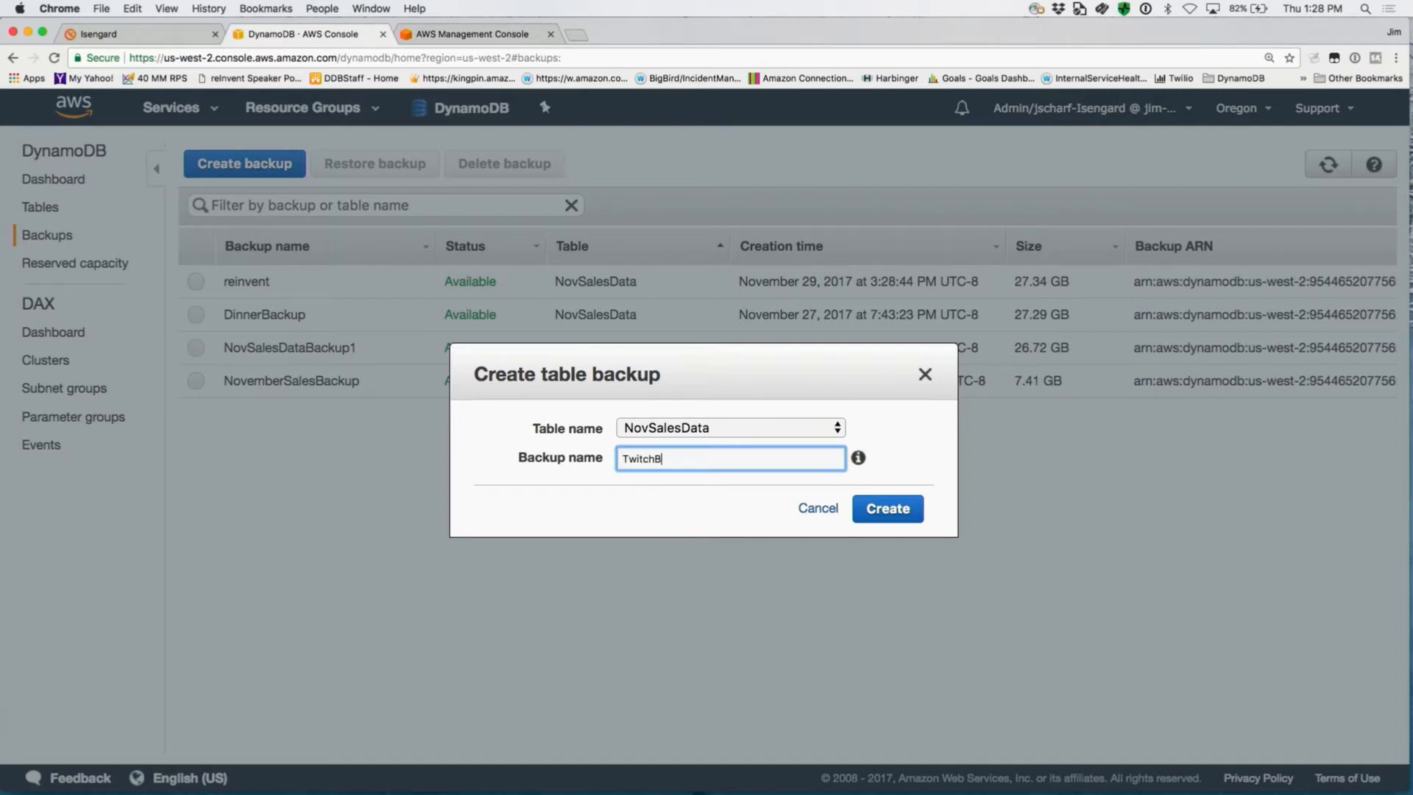
pyautogui.write('ackup')
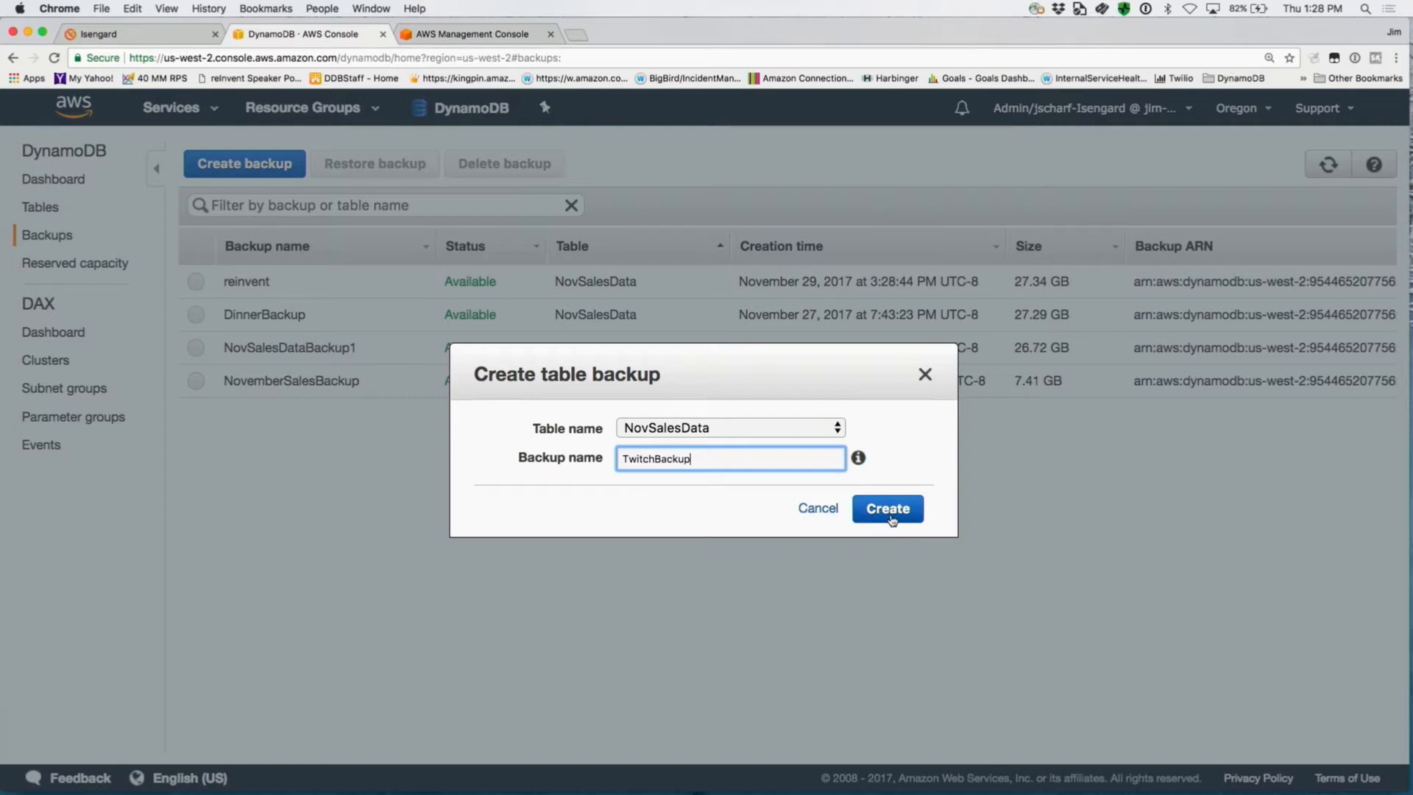
pyautogui.click(887, 509)
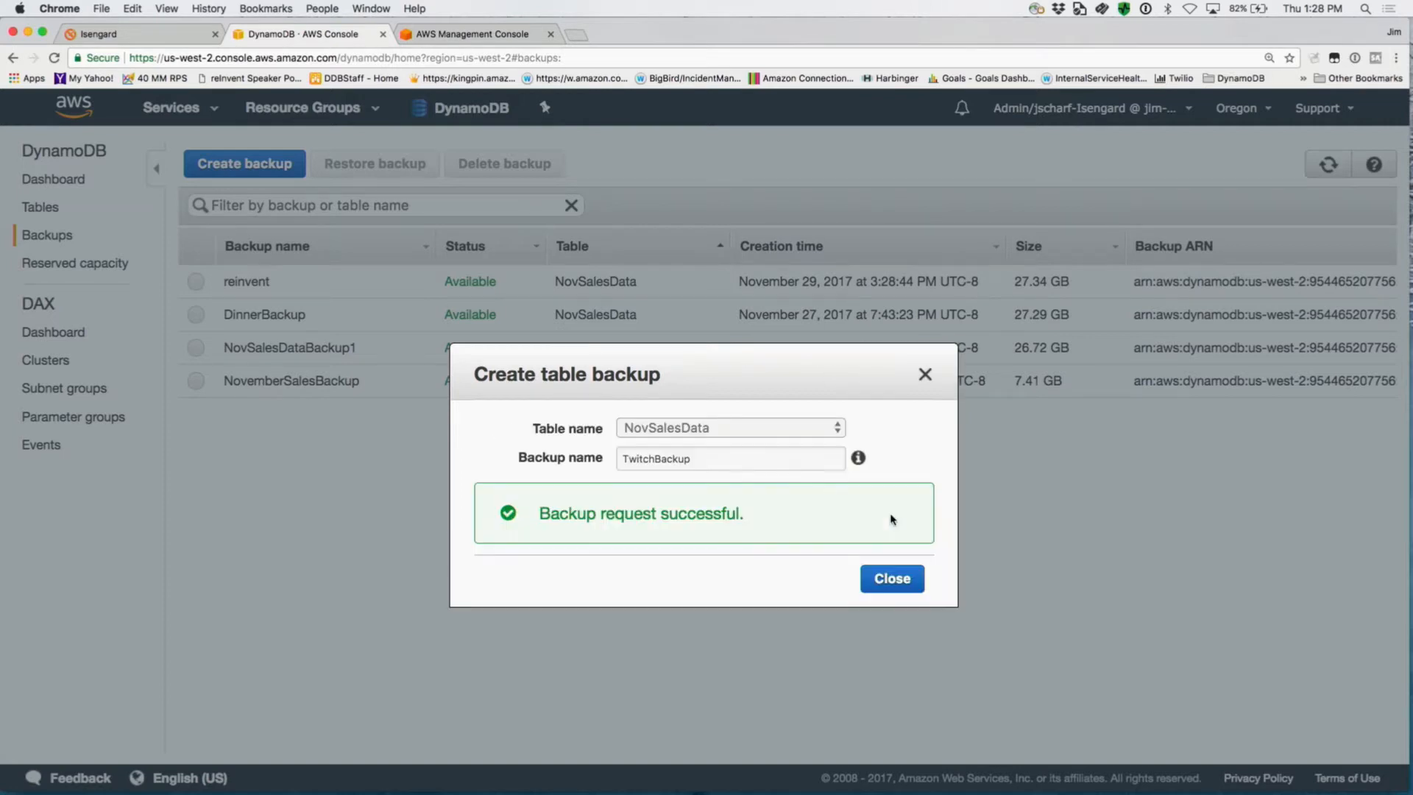
pyautogui.click(891, 577)
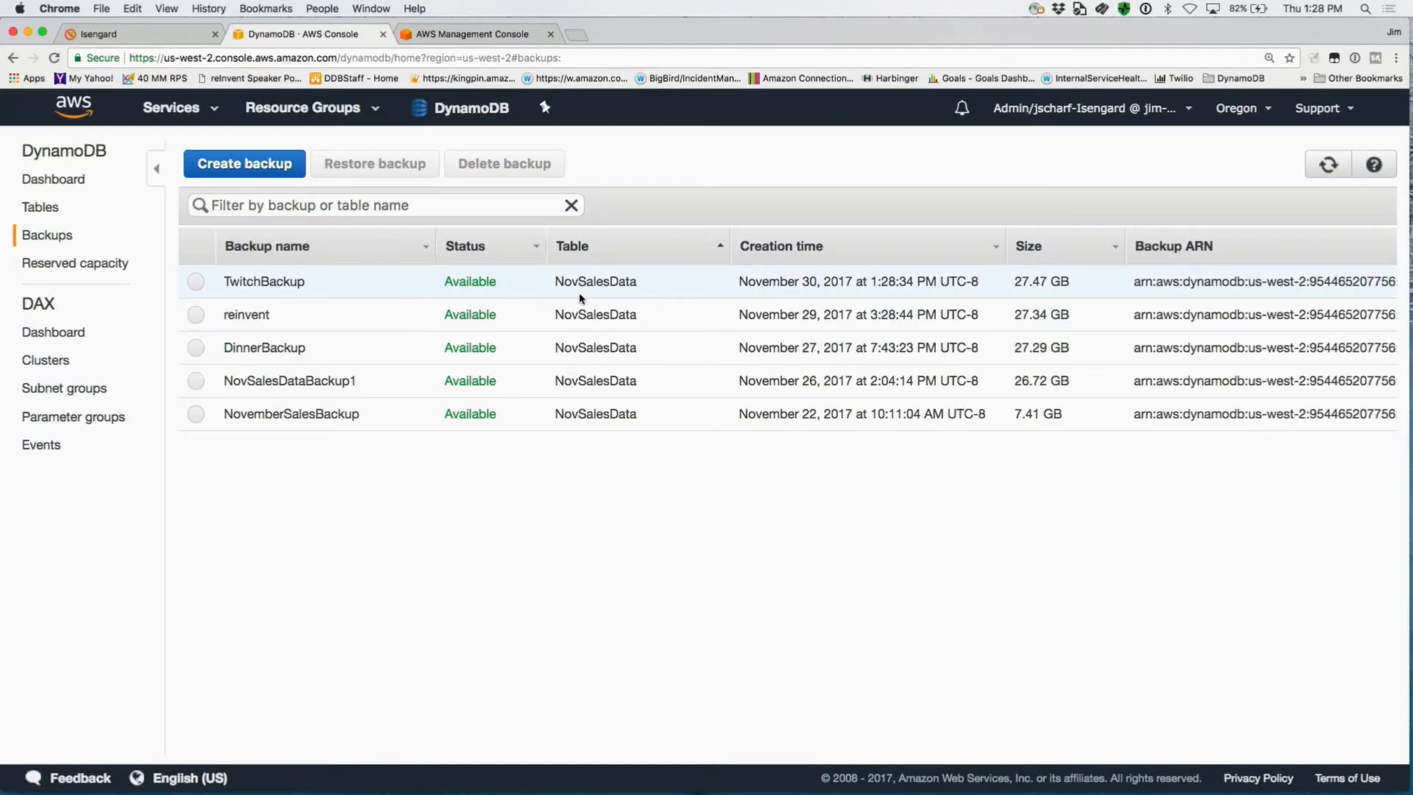
pyautogui.moveTo(1011, 290)
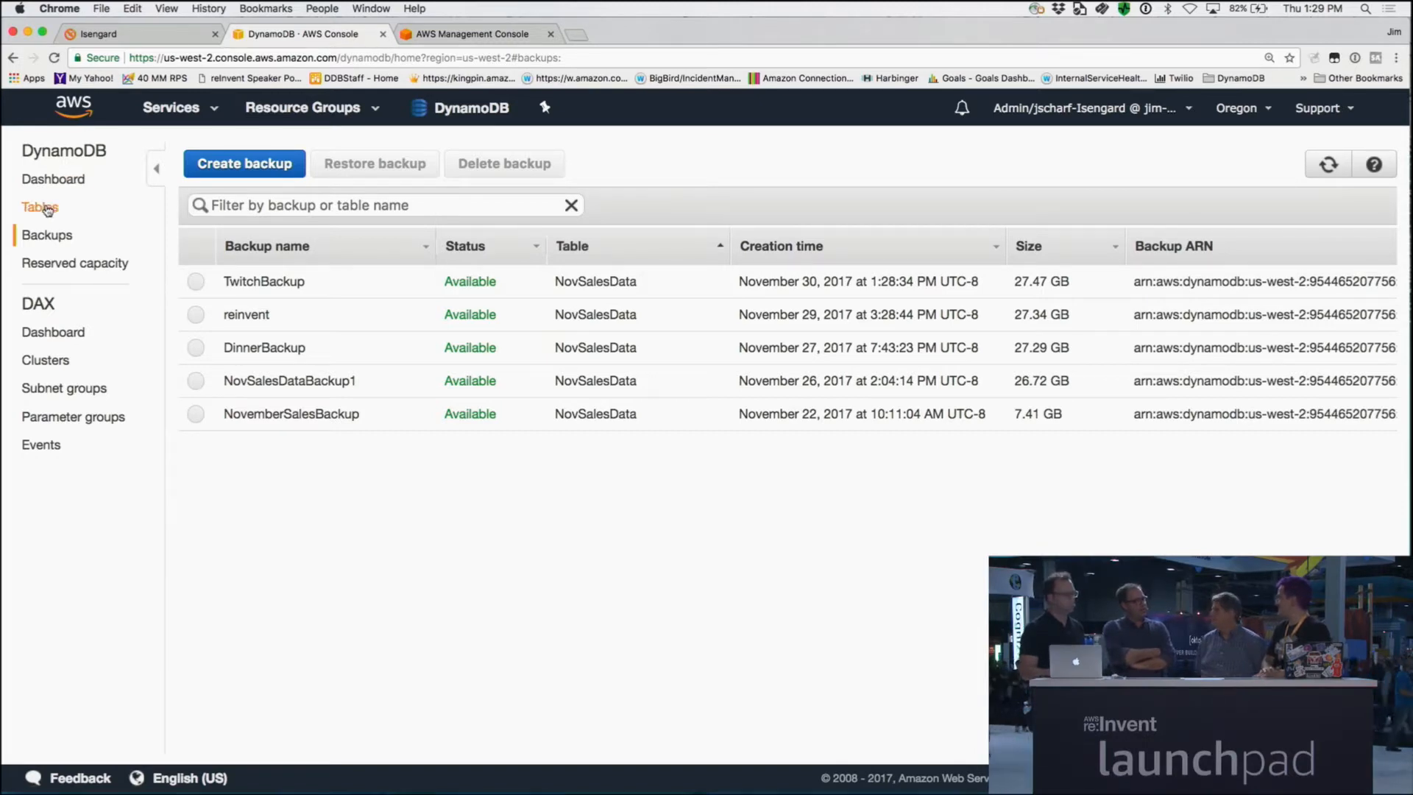
# Step: Go back to the Tables list with NovSalesData and Restored_NovSalesData
pyautogui.click(39, 206)
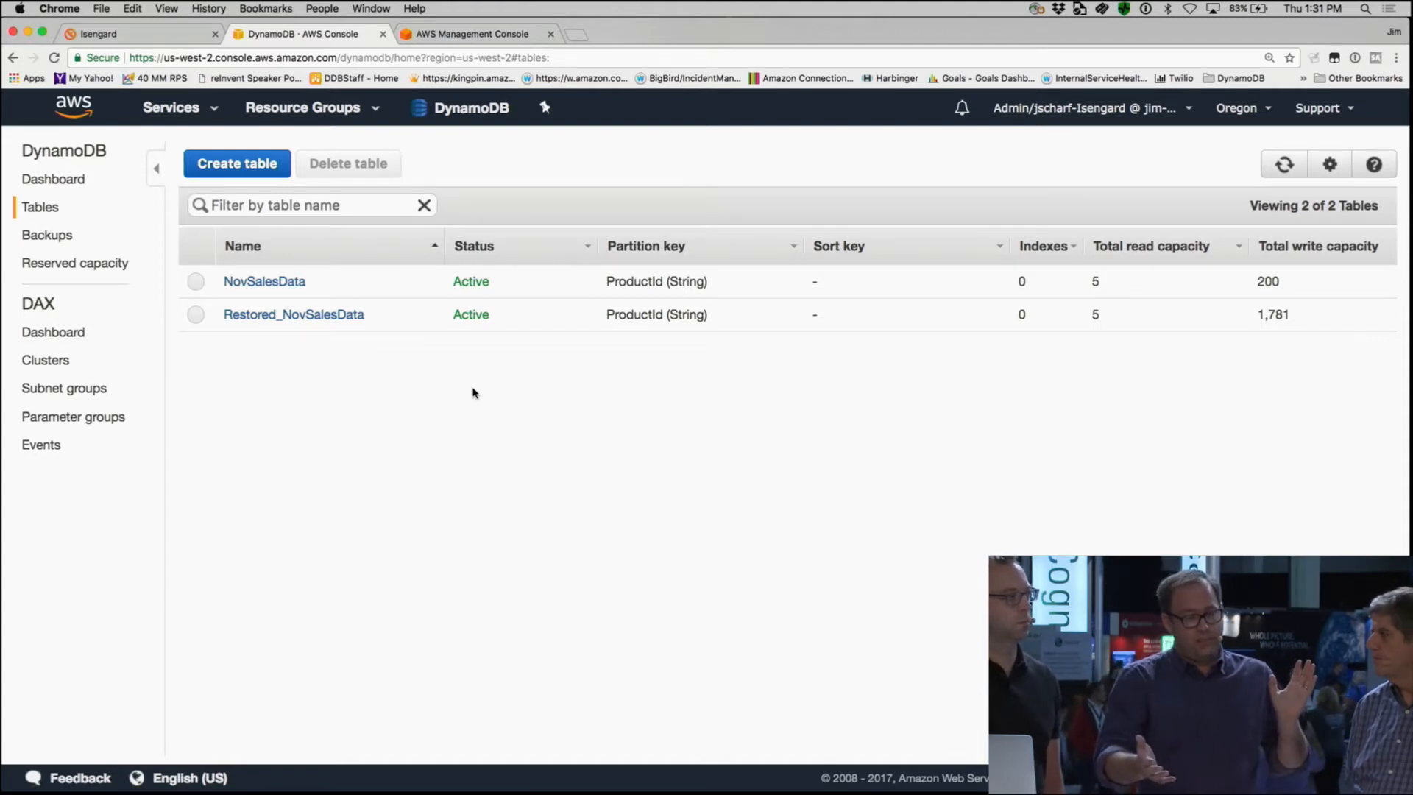
# Step: View NovSalesData's latency metrics and briefly check the running Terminal bulk insert scripts
pyautogui.click(264, 281)
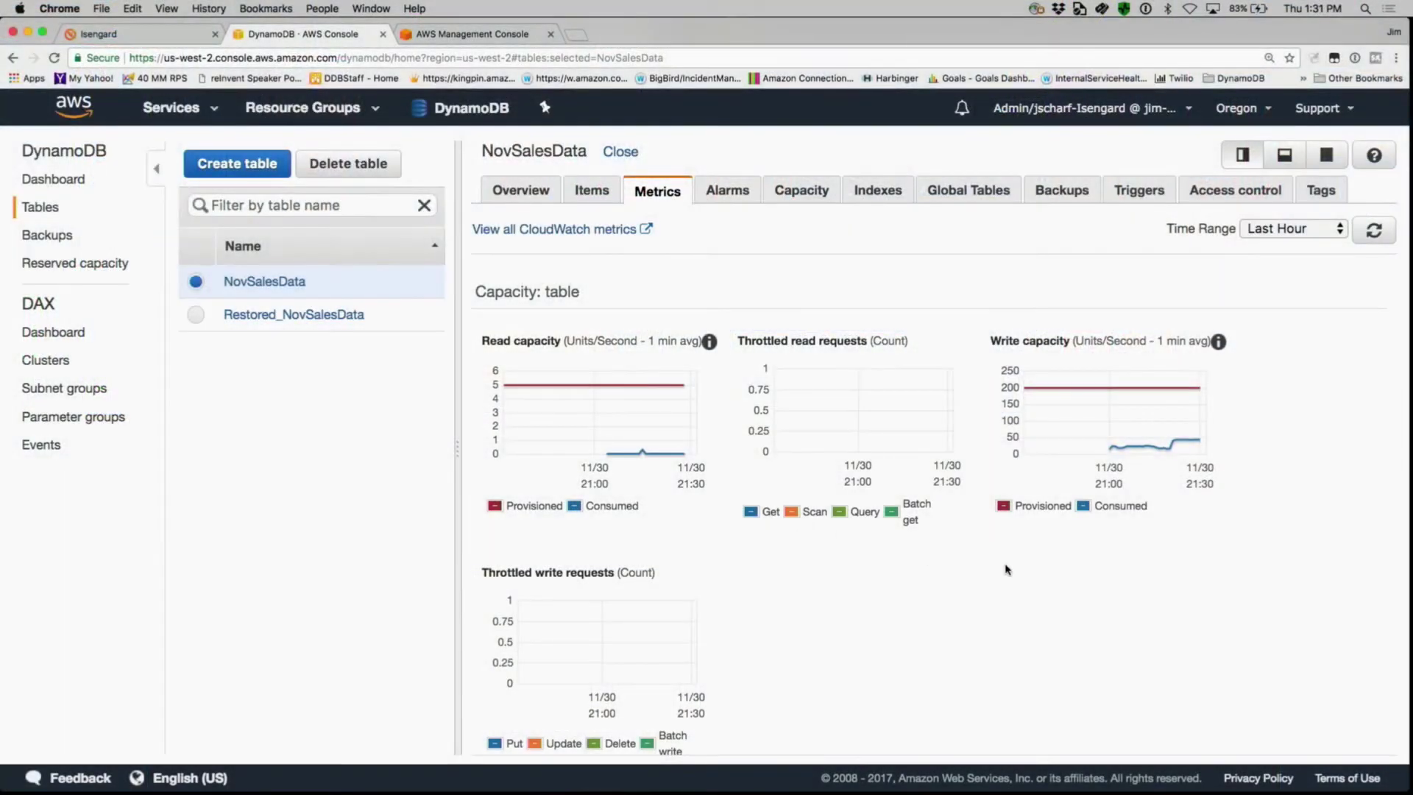
pyautogui.scroll(-3)
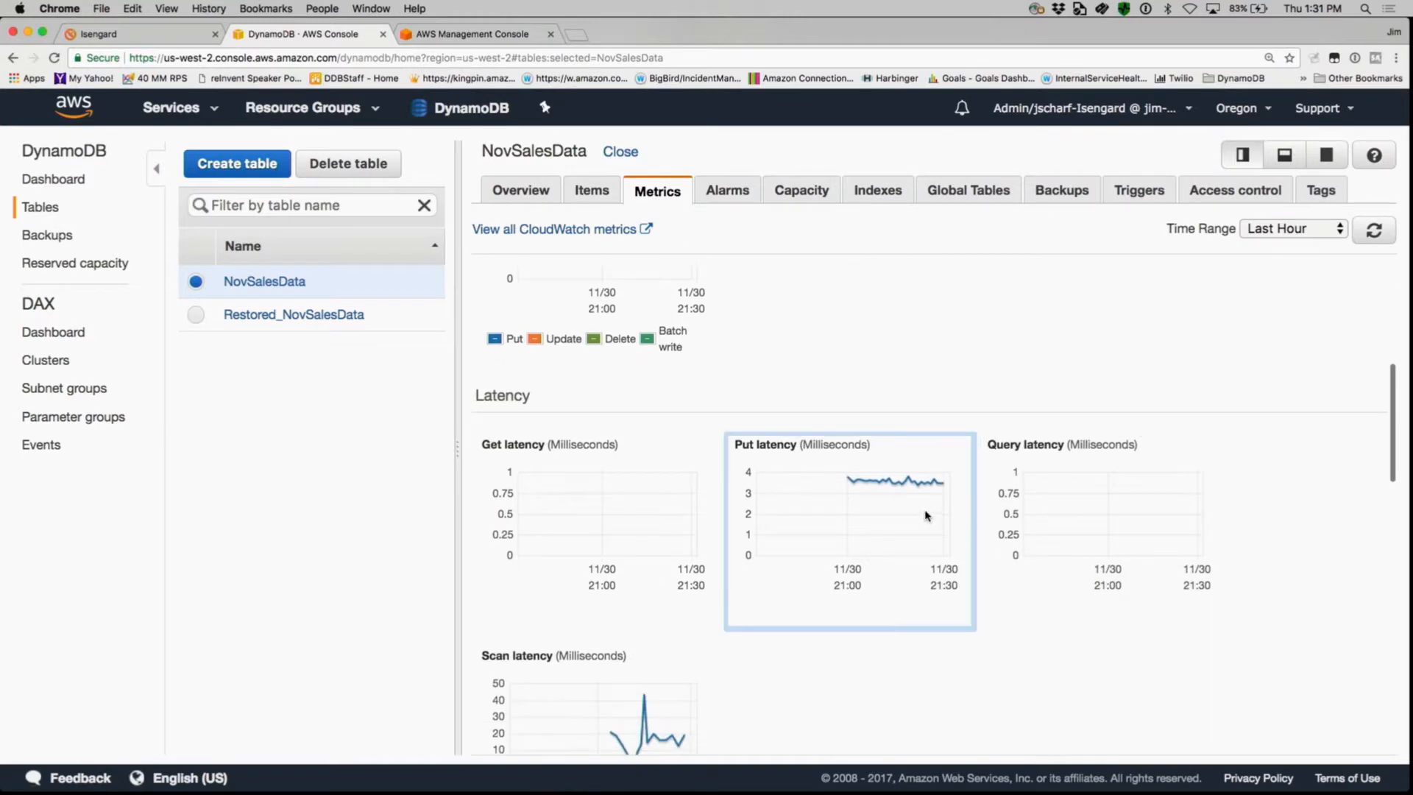
pyautogui.moveTo(926, 501)
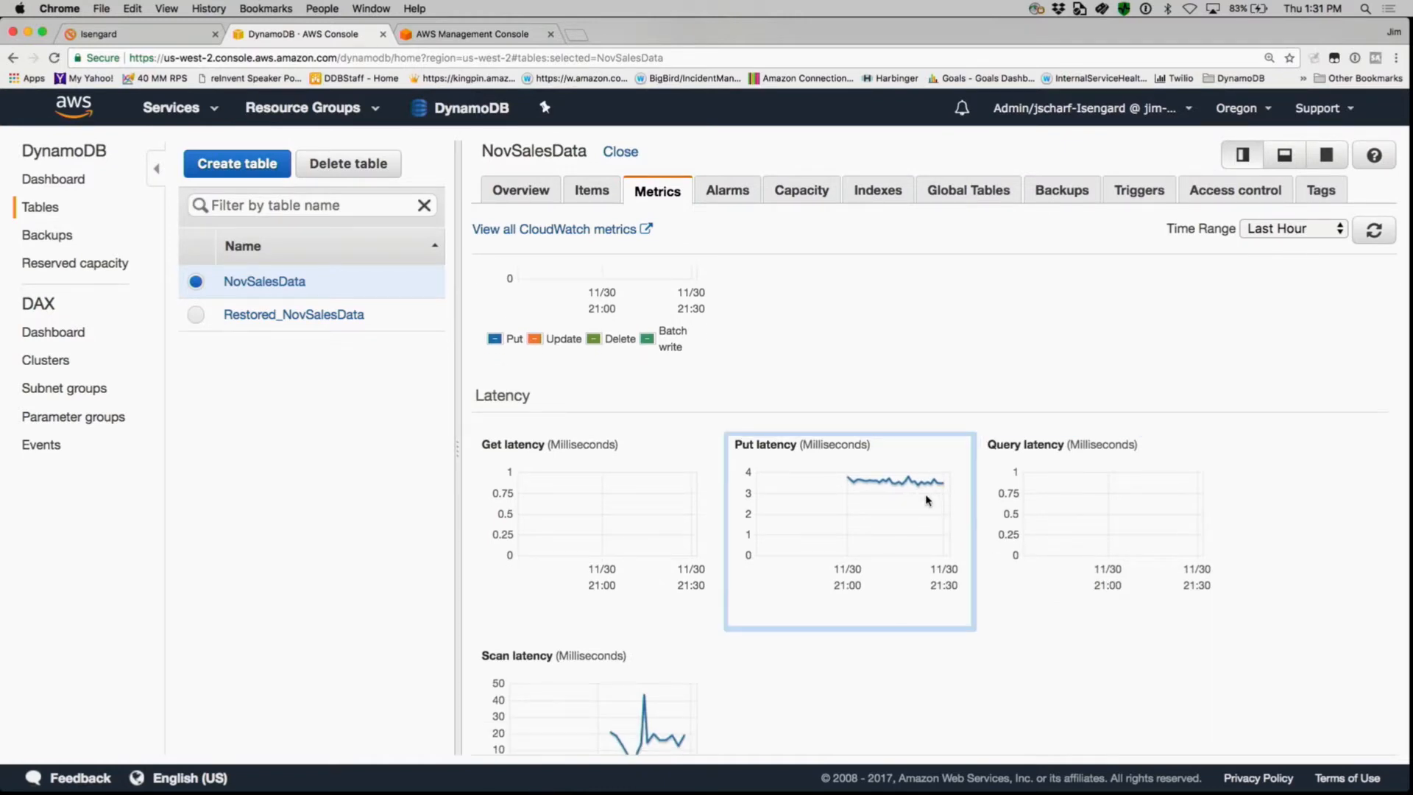
pyautogui.moveTo(956, 778)
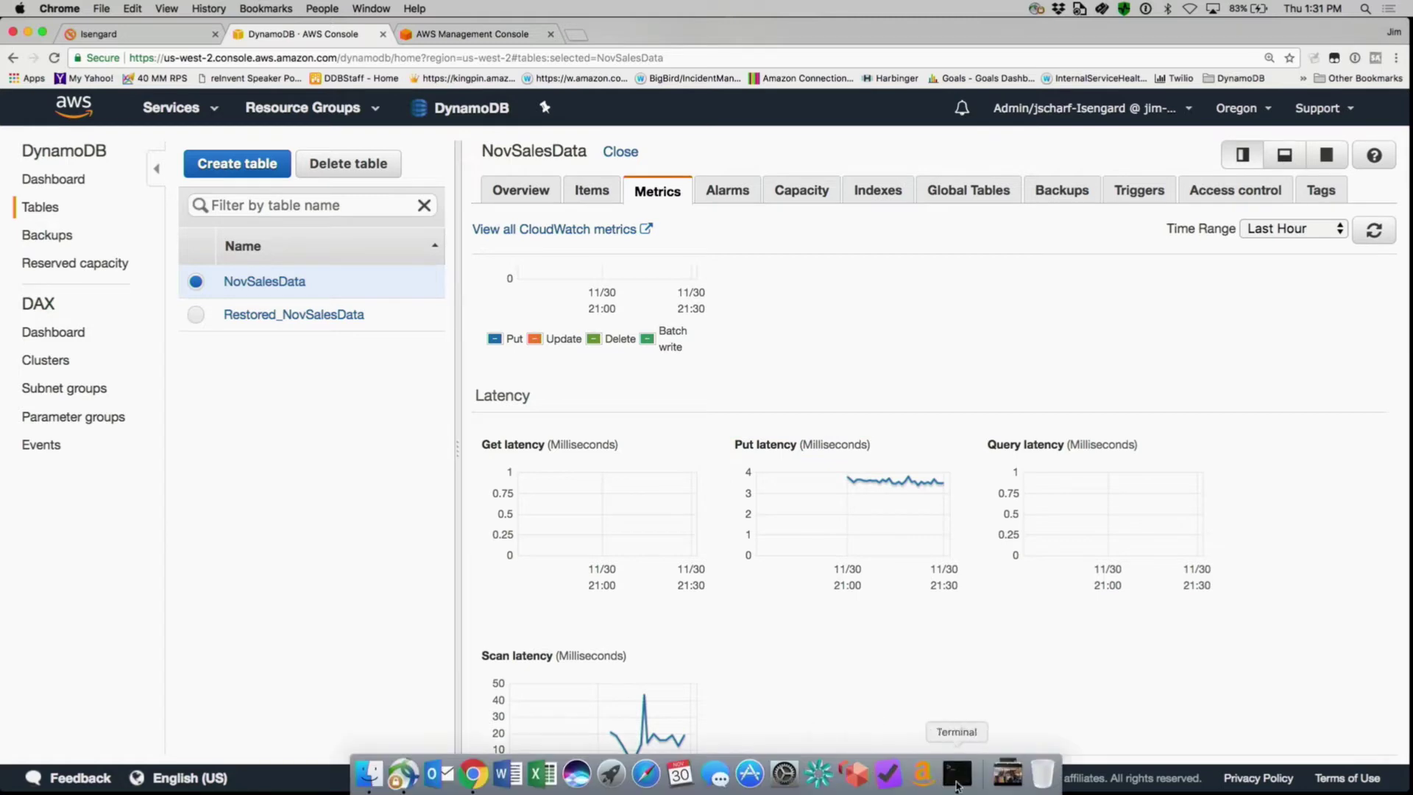
pyautogui.click(956, 774)
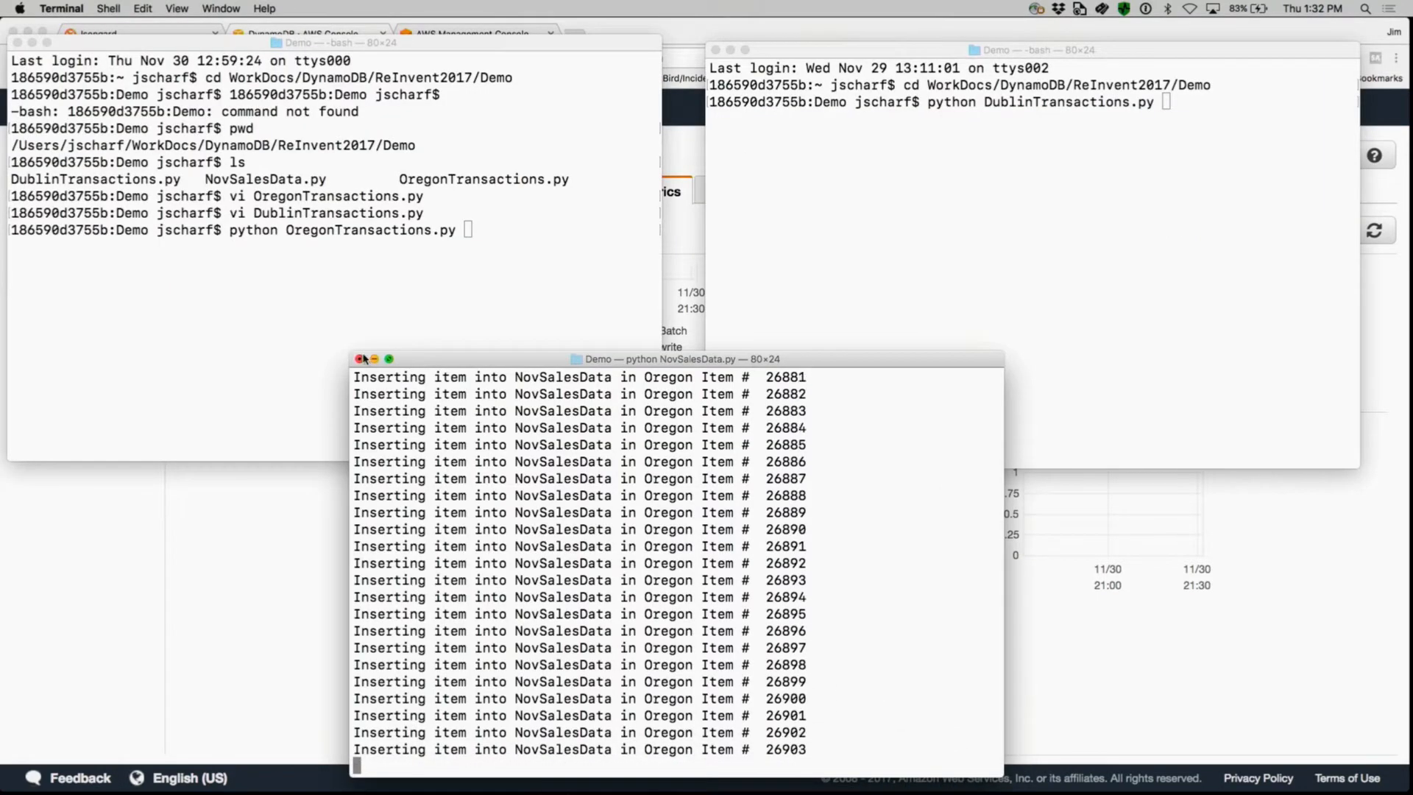
pyautogui.click(359, 359)
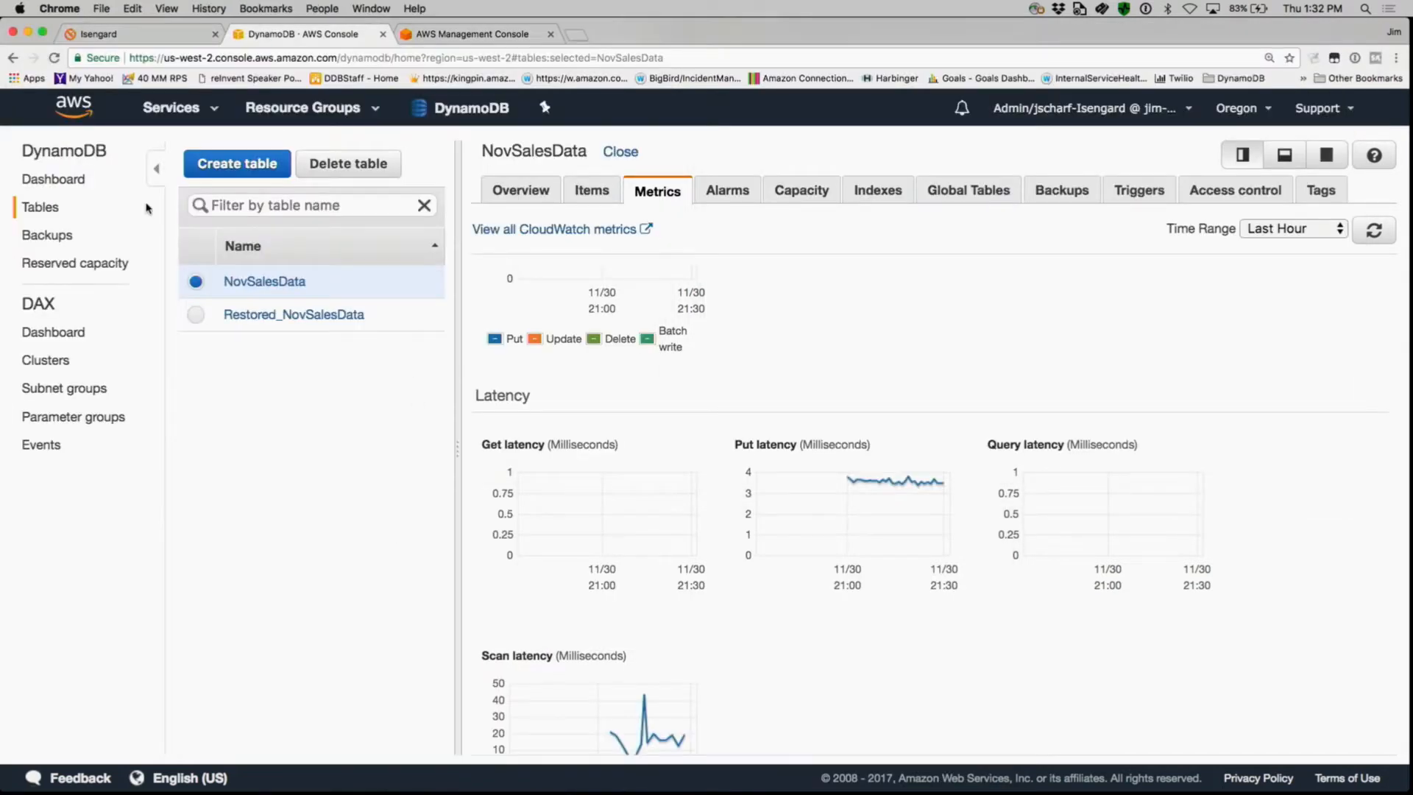
# Step: Fill in a new table named Reinvent with String partition key ID
pyautogui.click(620, 151)
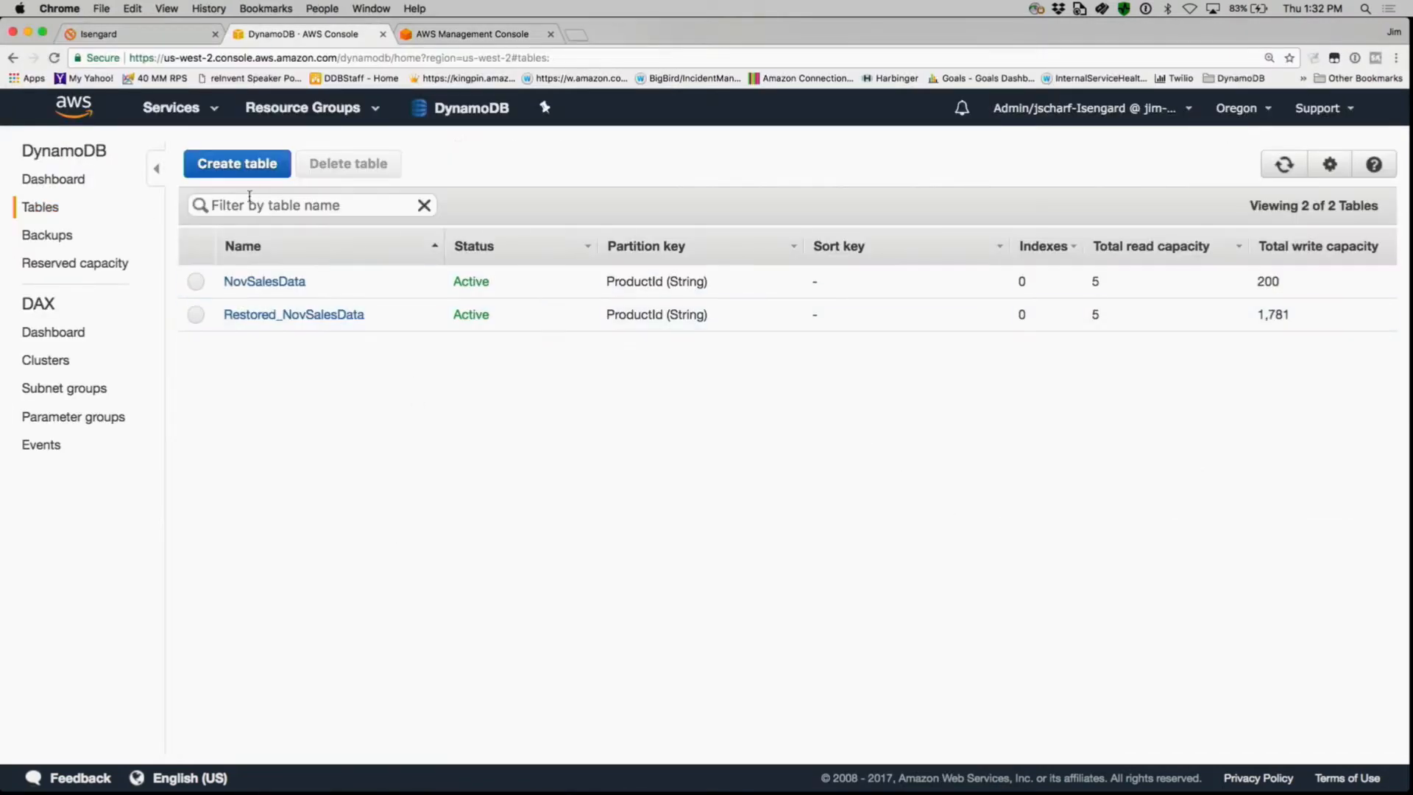
pyautogui.click(236, 164)
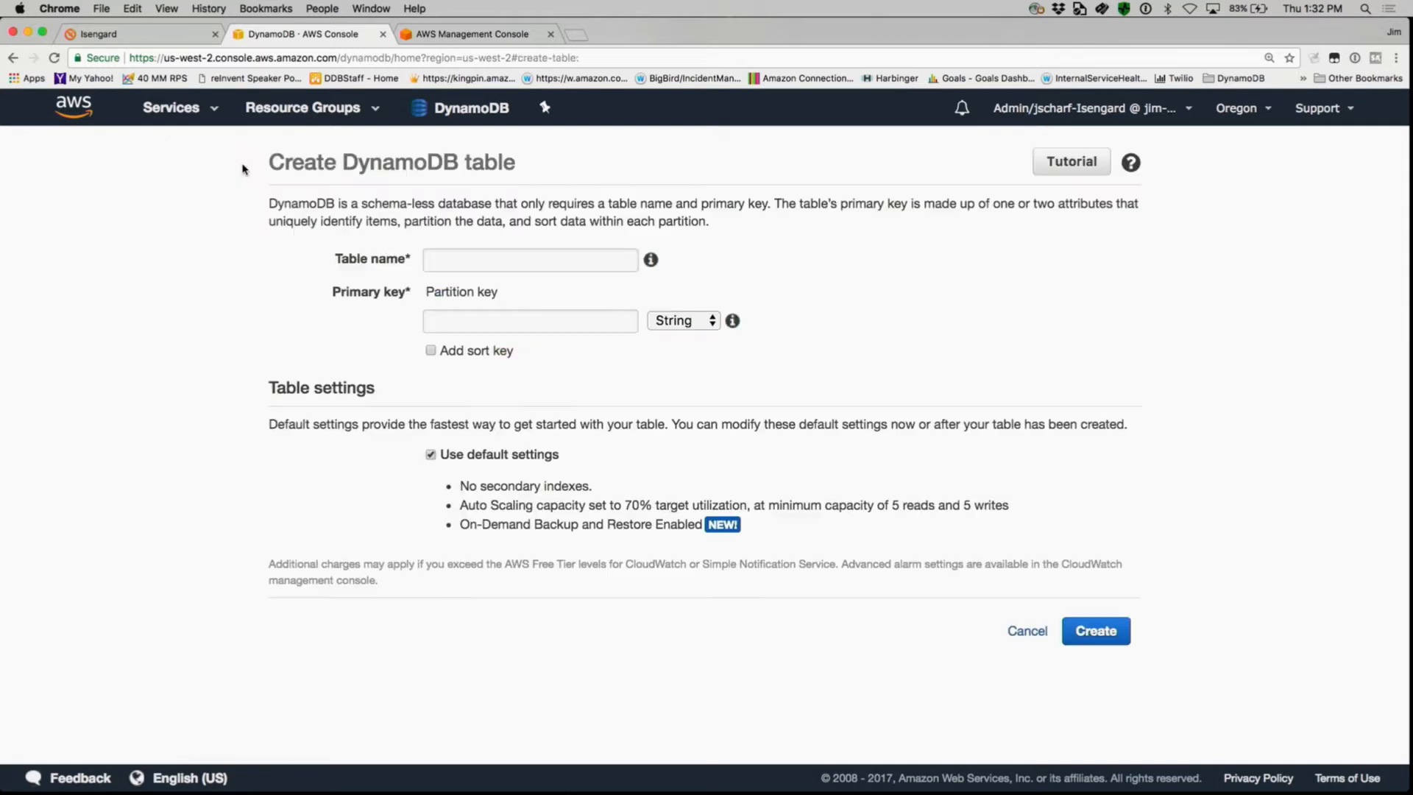
pyautogui.click(529, 260)
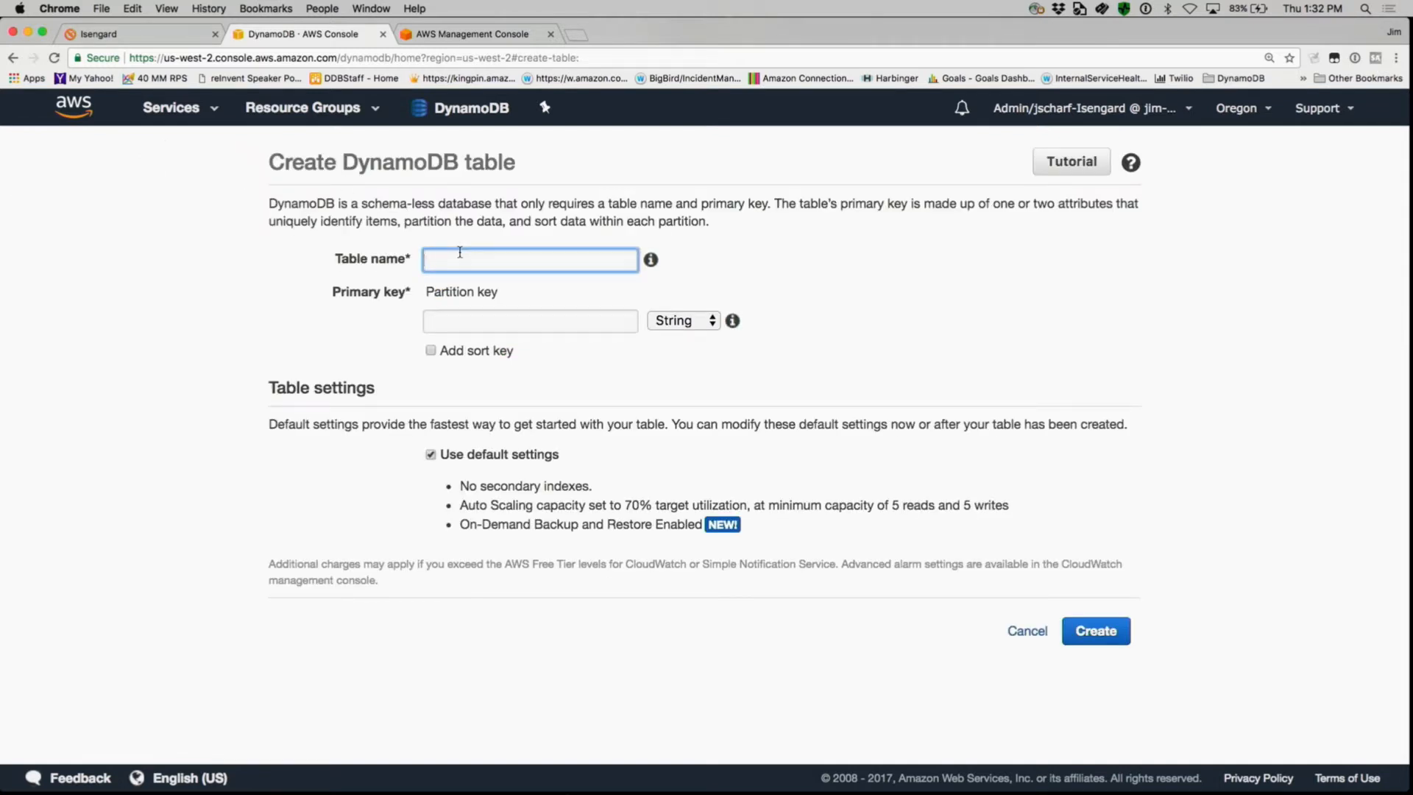
pyautogui.write('Reinvent')
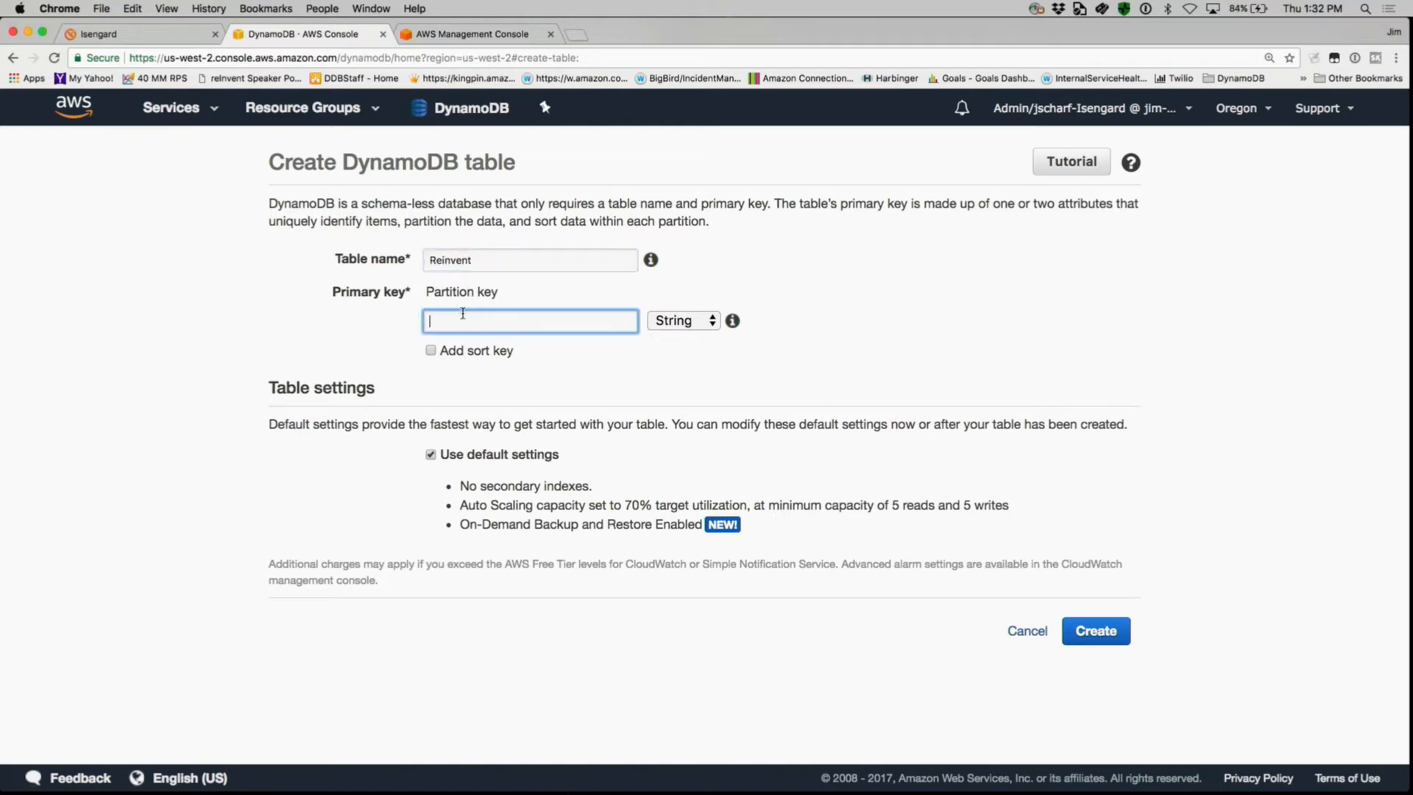
pyautogui.write('ID')
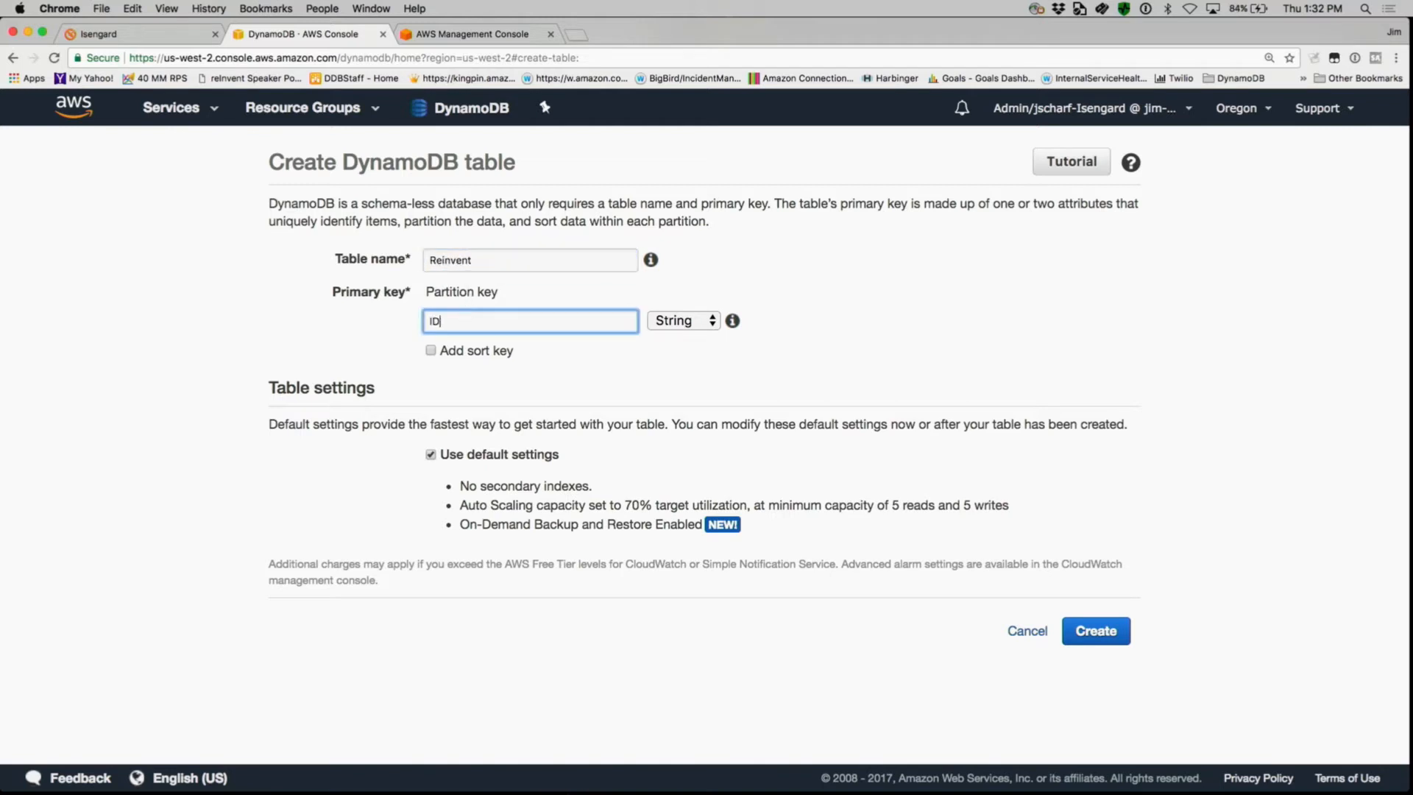
pyautogui.moveTo(594, 442)
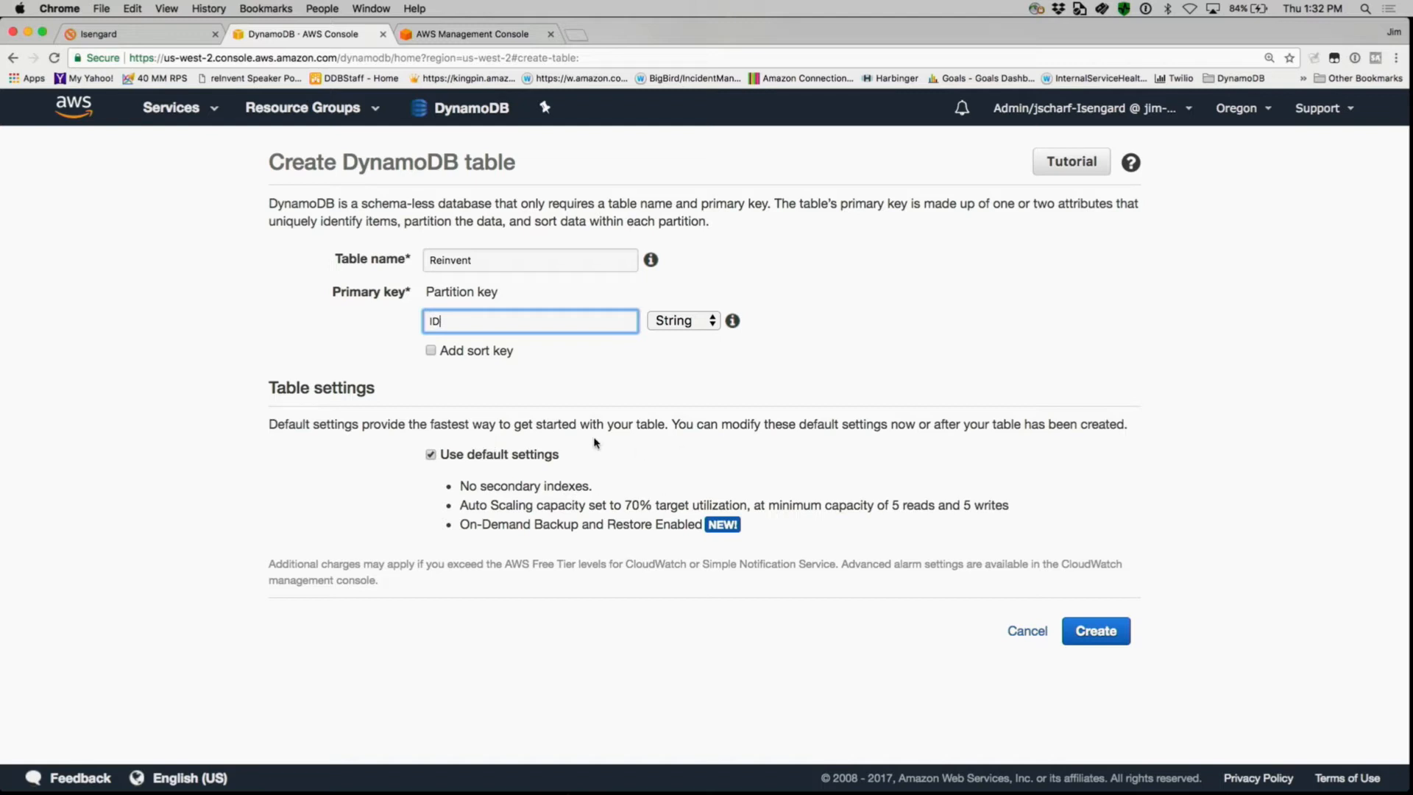
pyautogui.moveTo(682, 450)
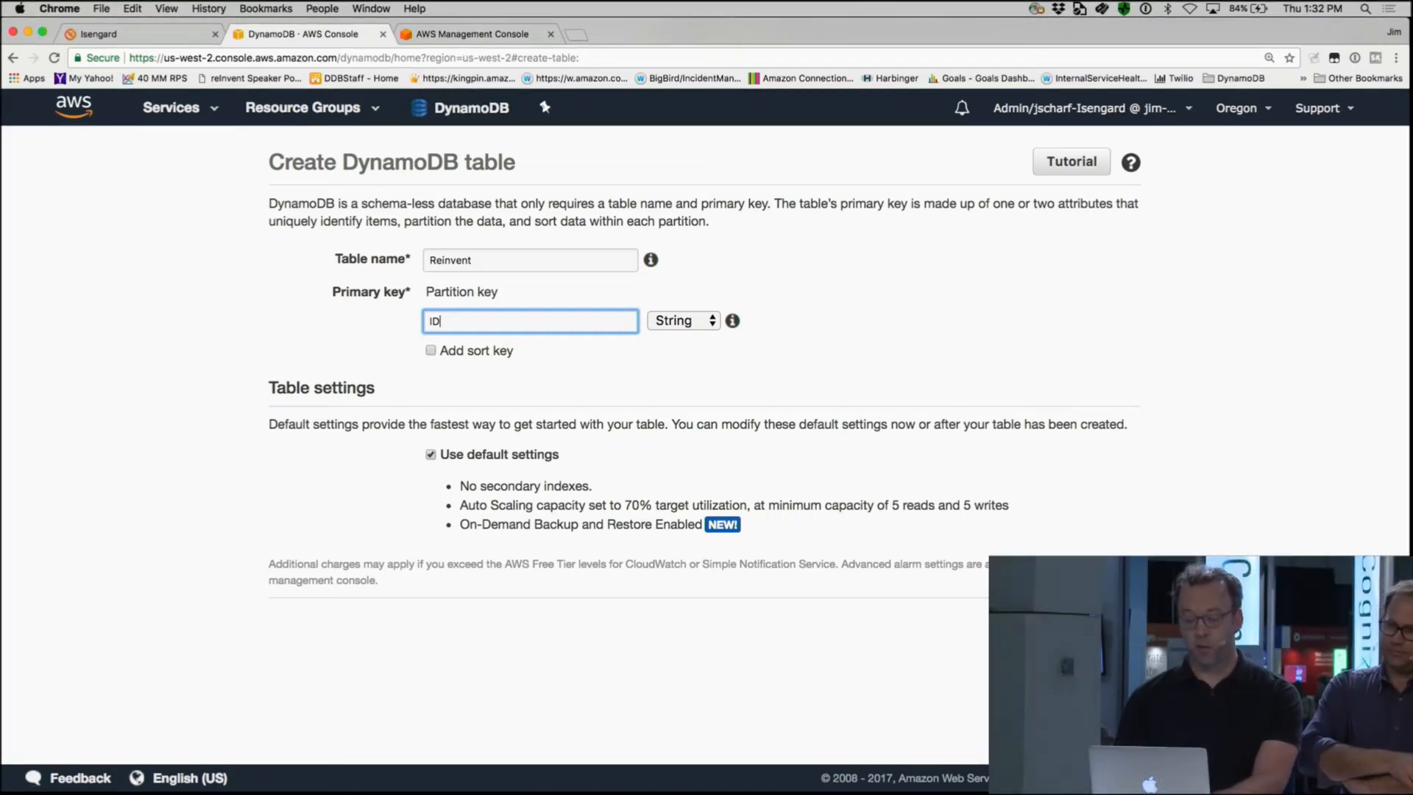
pyautogui.moveTo(1043, 352)
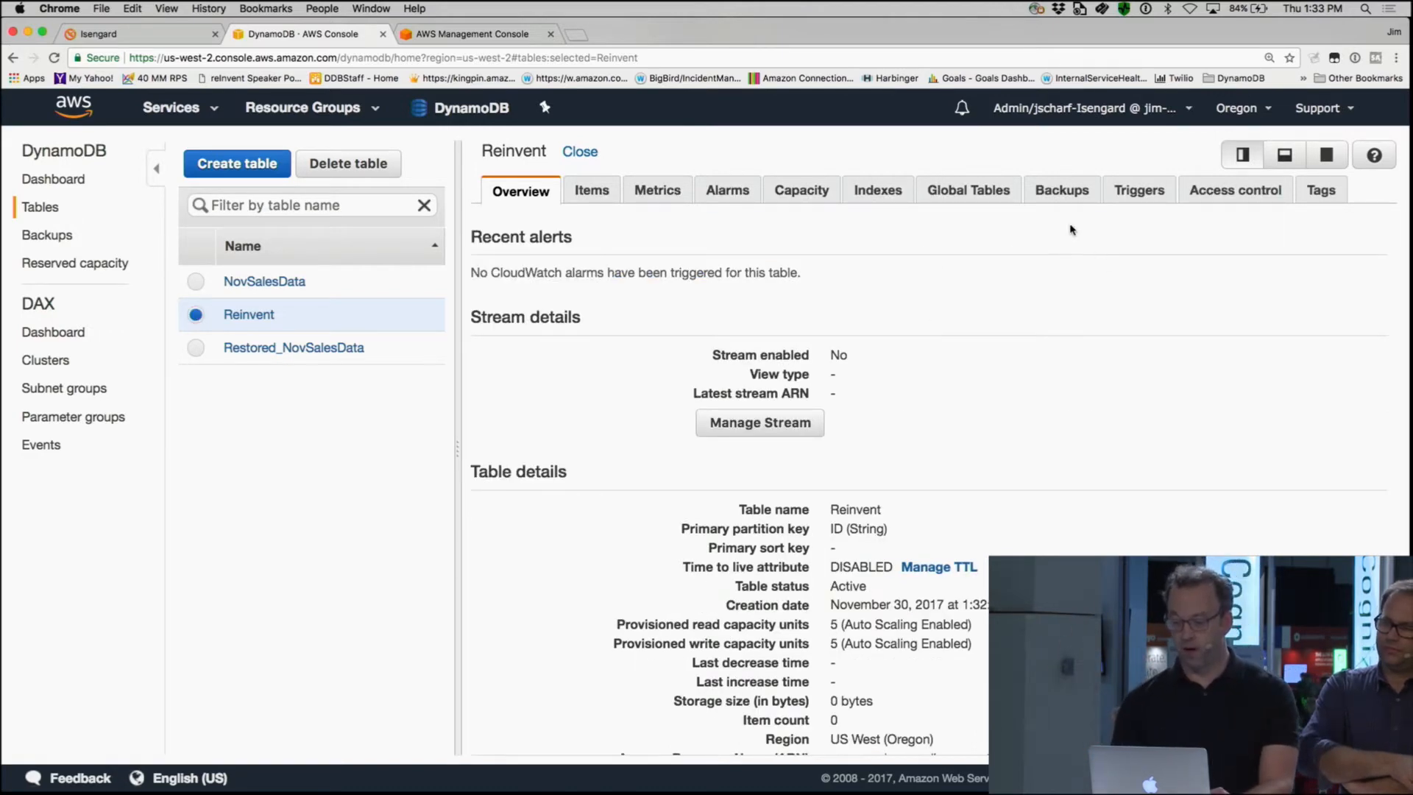
# Step: Enable Reinvent's stream with new and old images from its Global Tables settings
pyautogui.click(967, 190)
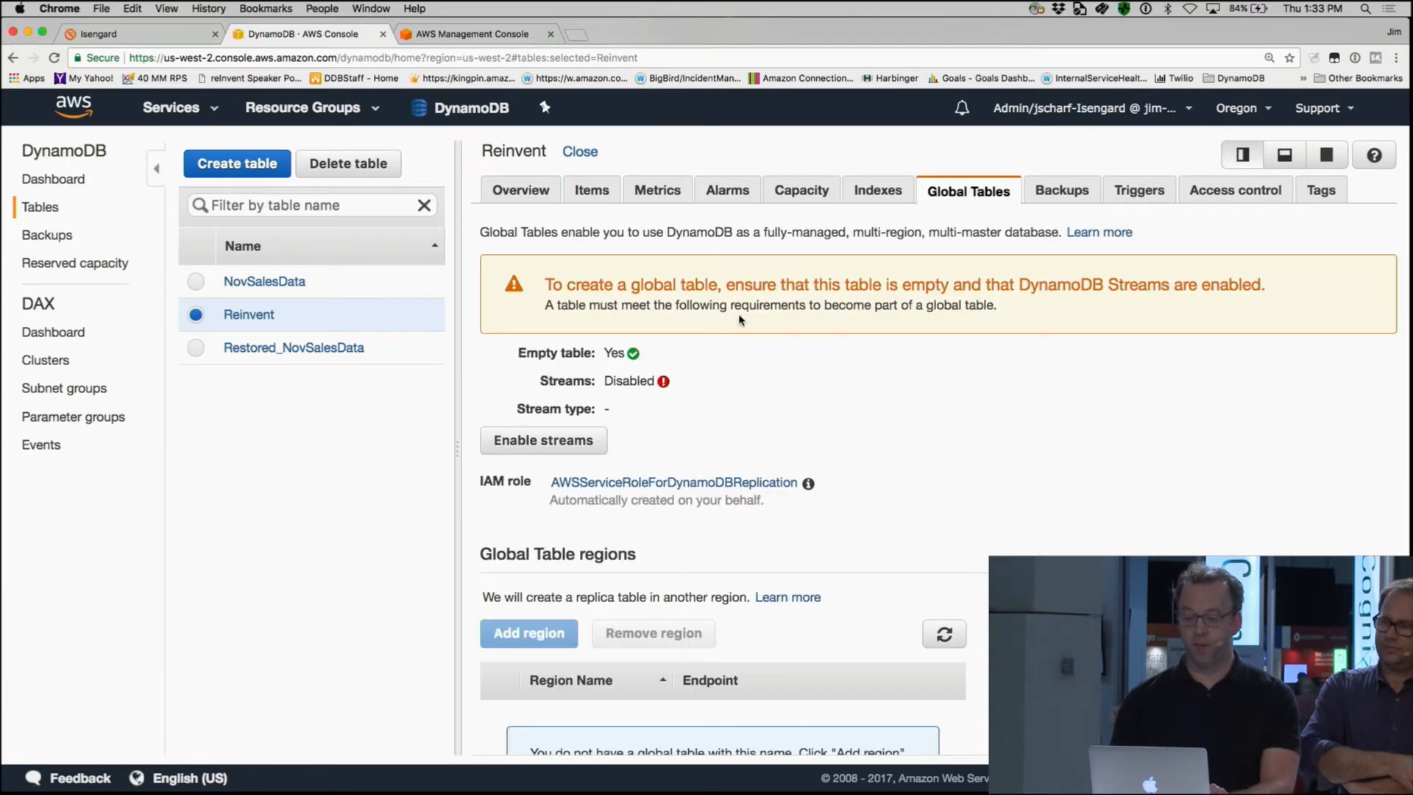
pyautogui.moveTo(609, 414)
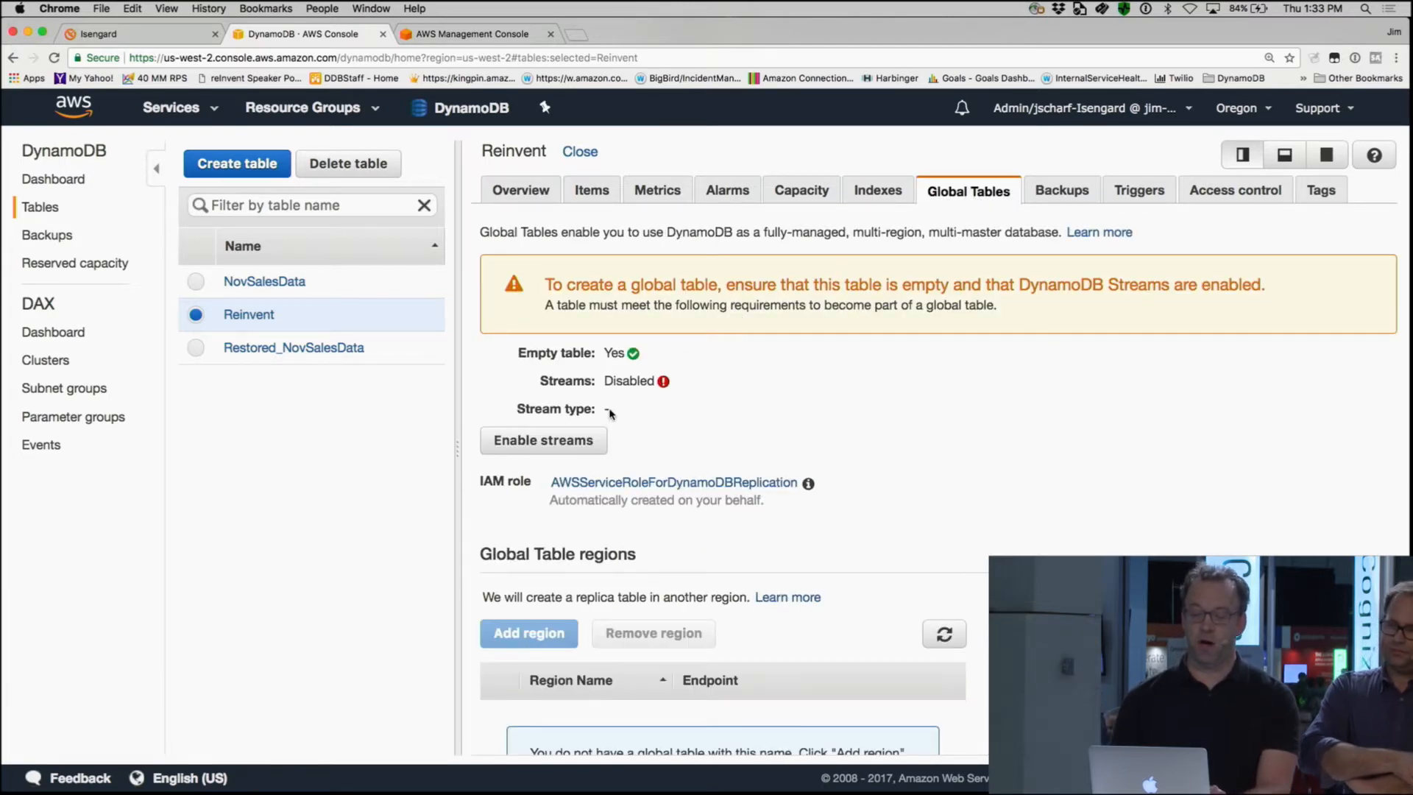
pyautogui.click(543, 440)
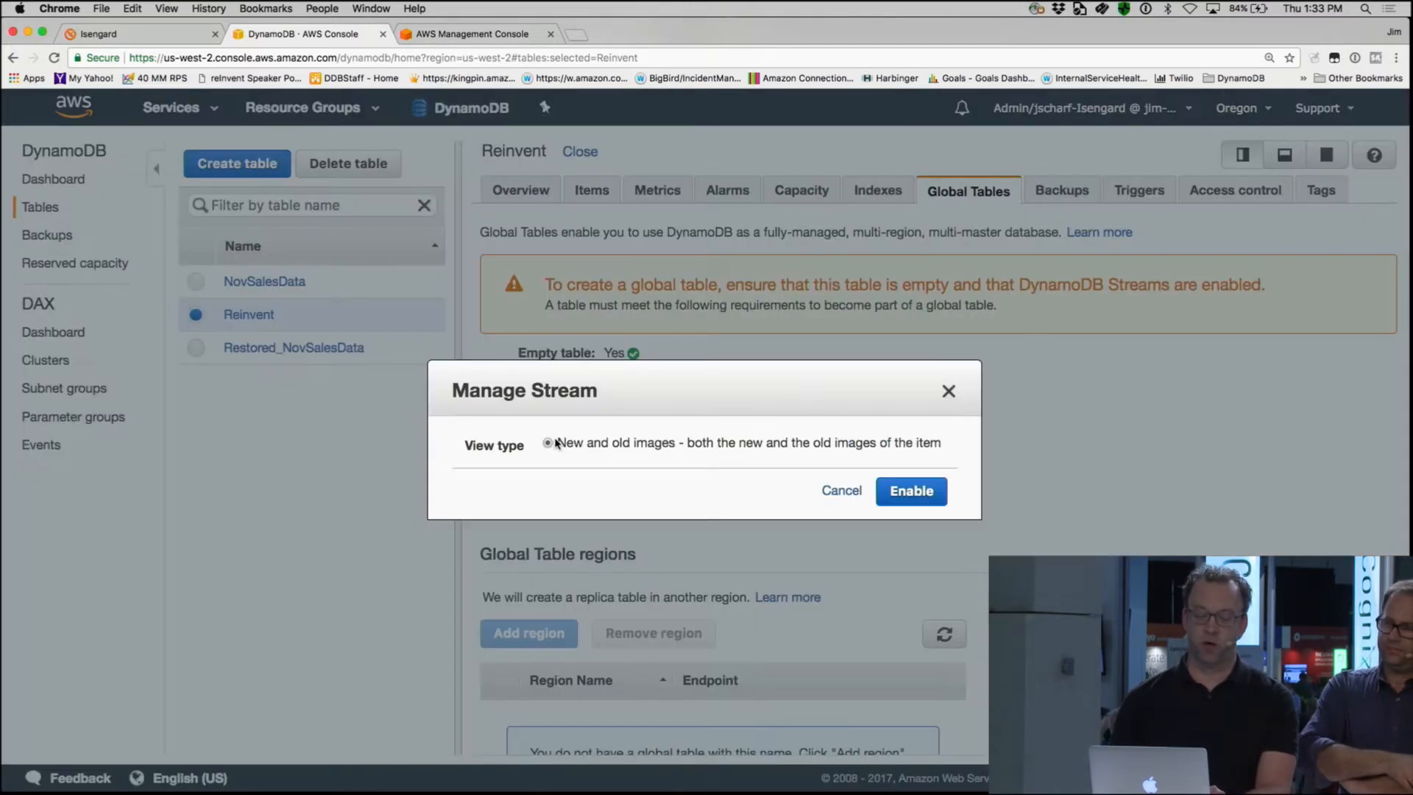
pyautogui.click(911, 490)
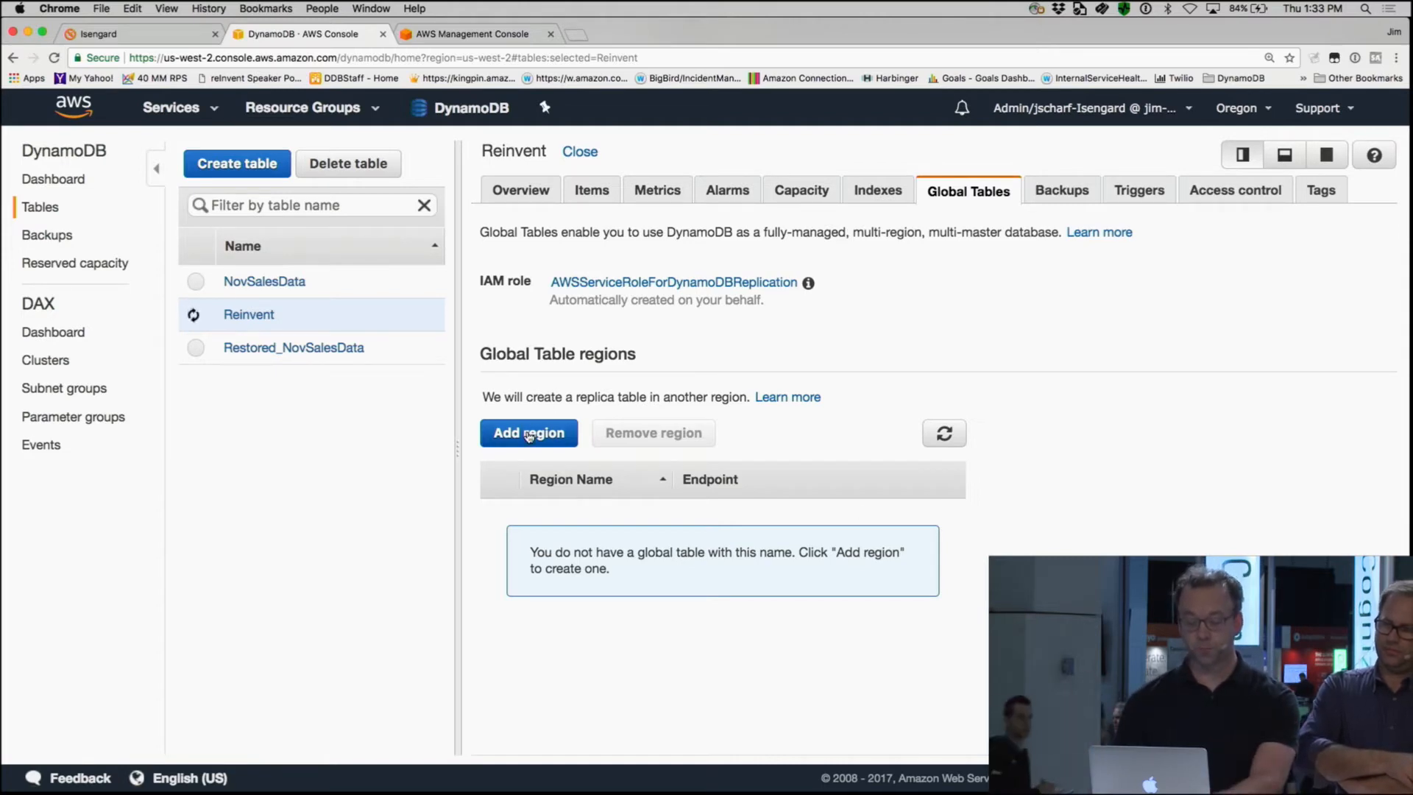
# Step: Add an EU West (Ireland) replica to the Reinvent table
pyautogui.click(528, 432)
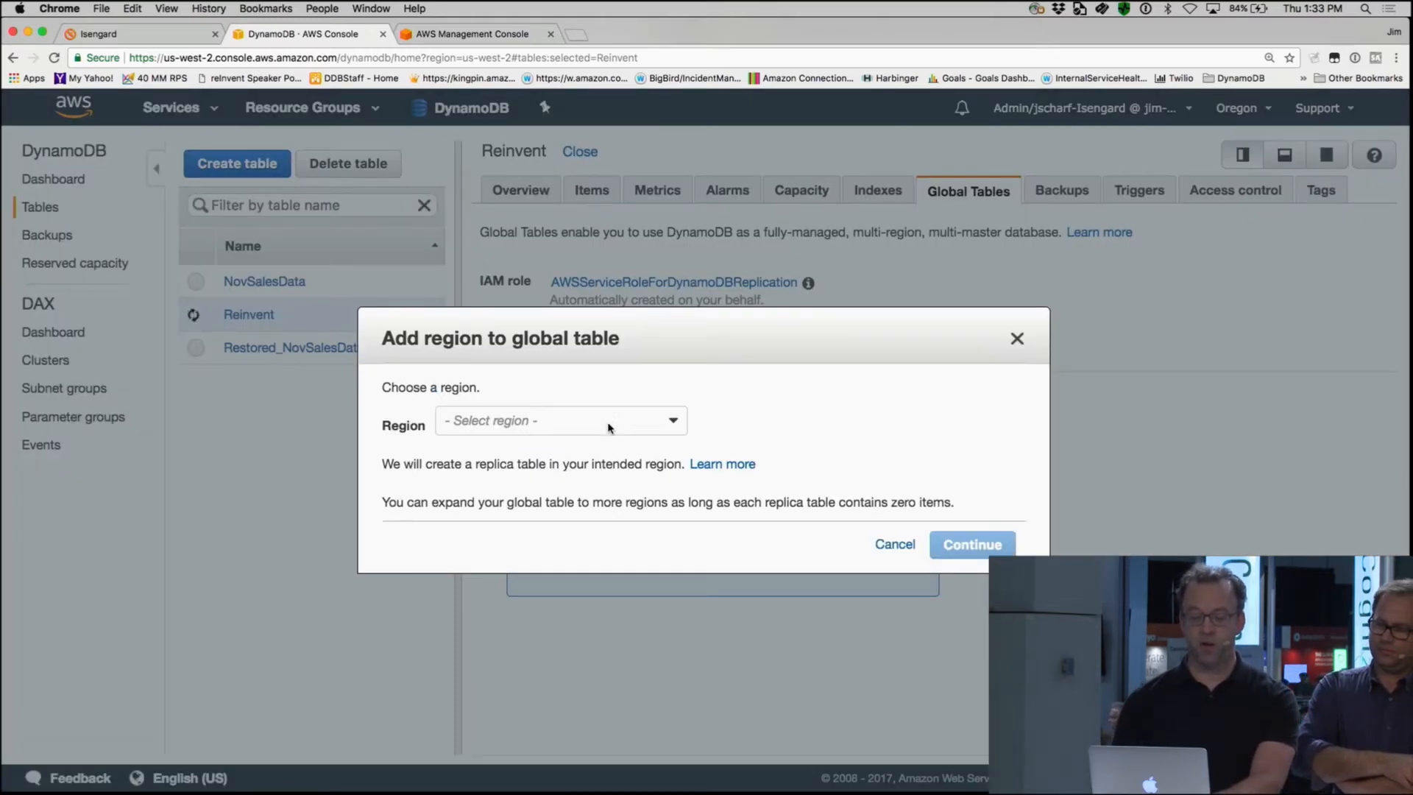
pyautogui.click(558, 420)
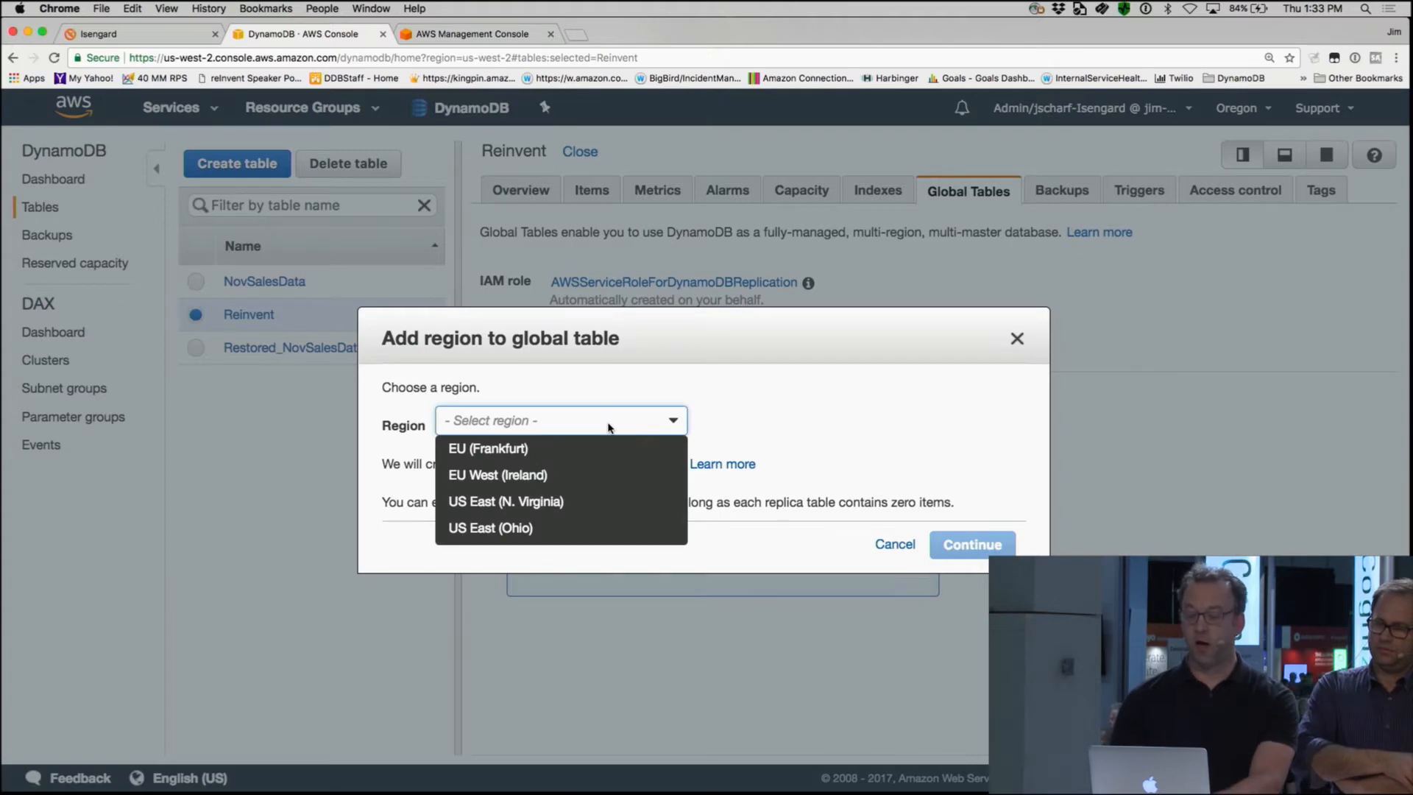
pyautogui.moveTo(1268, 116)
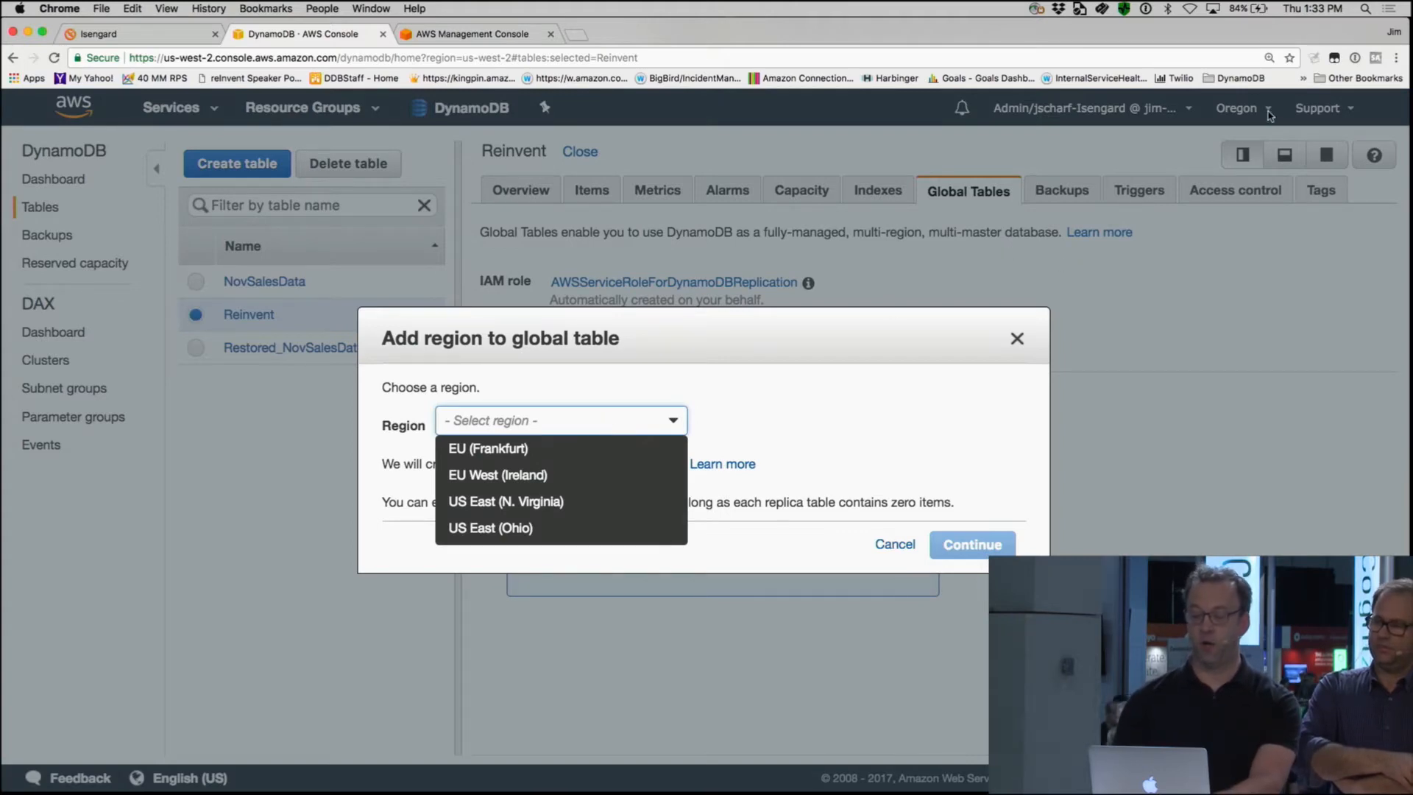
pyautogui.moveTo(944, 225)
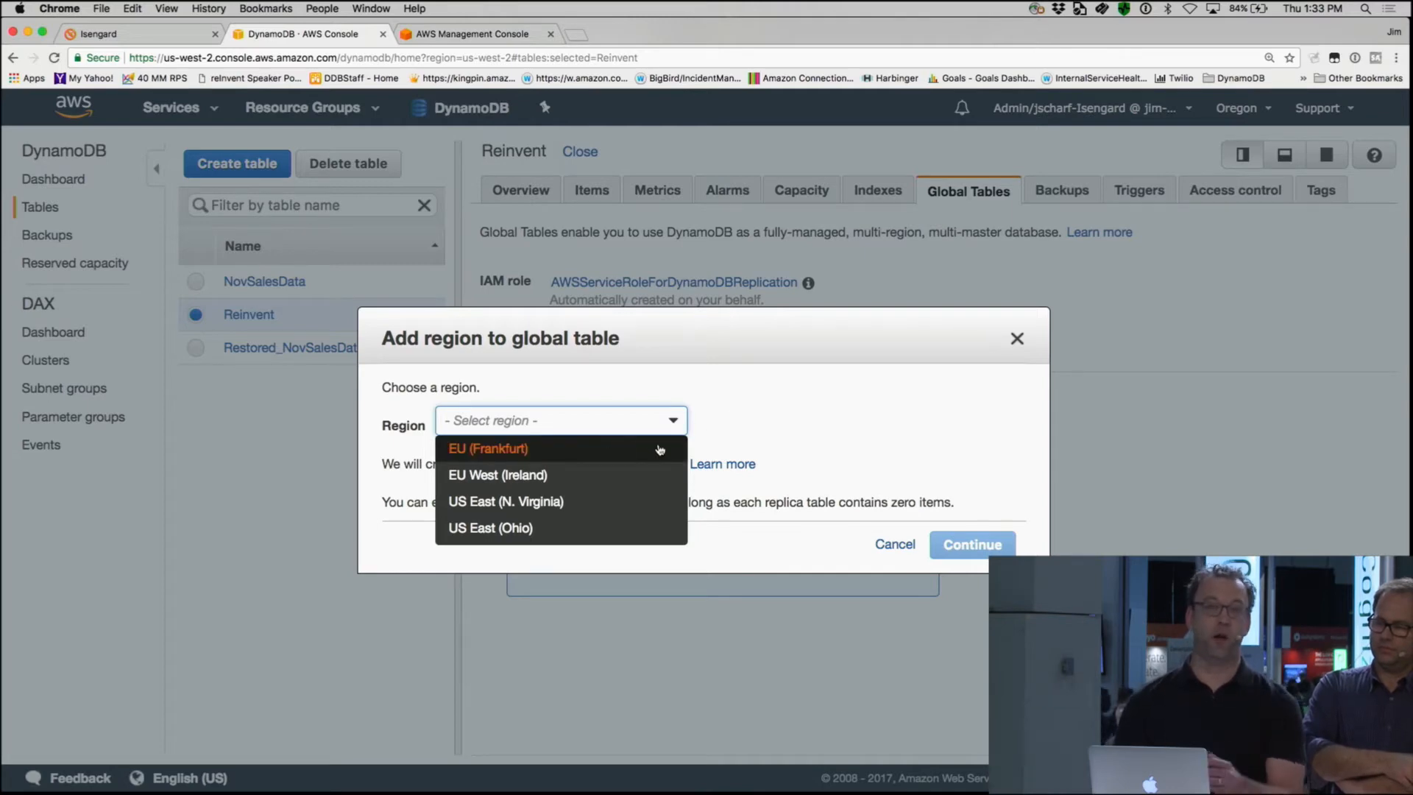
pyautogui.moveTo(659, 449)
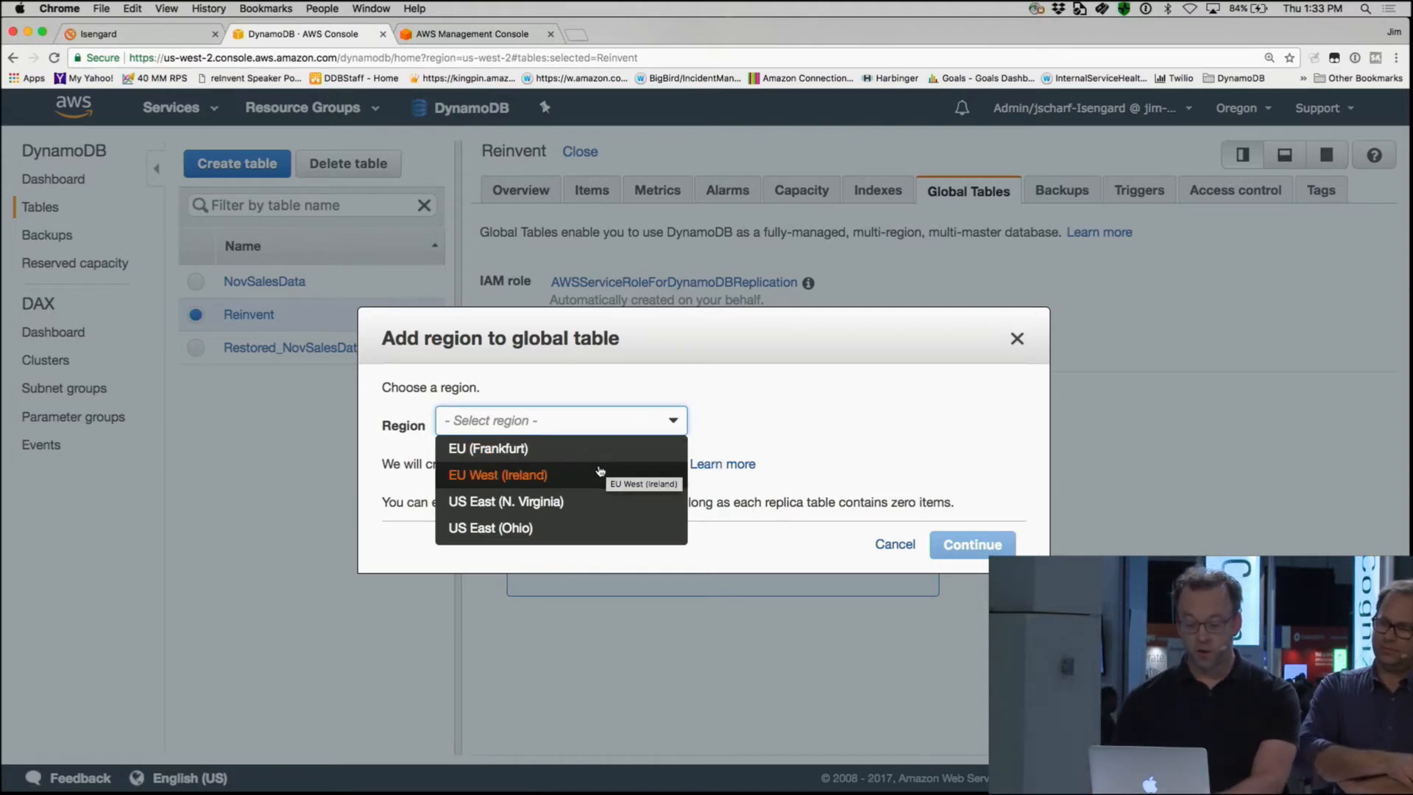
pyautogui.click(497, 474)
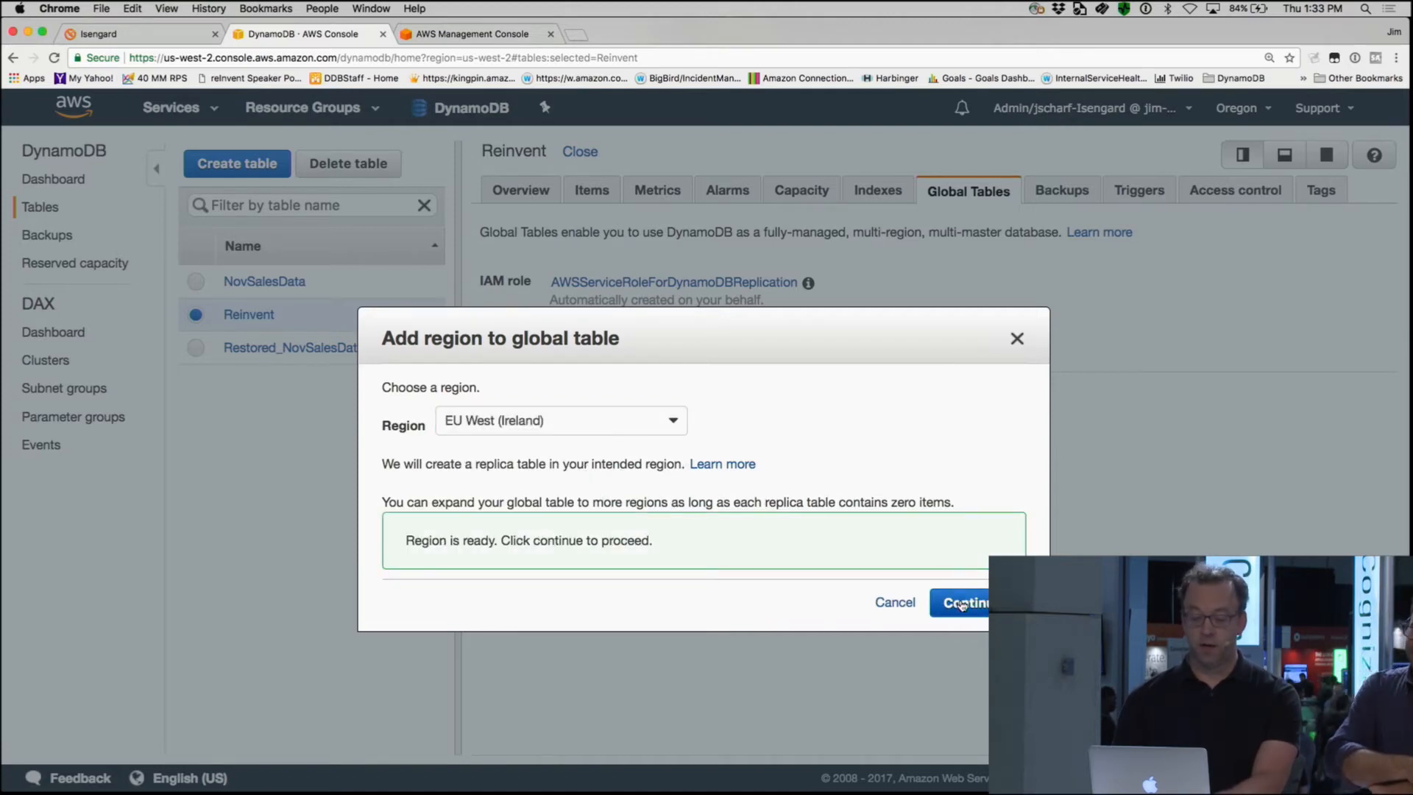
pyautogui.click(964, 602)
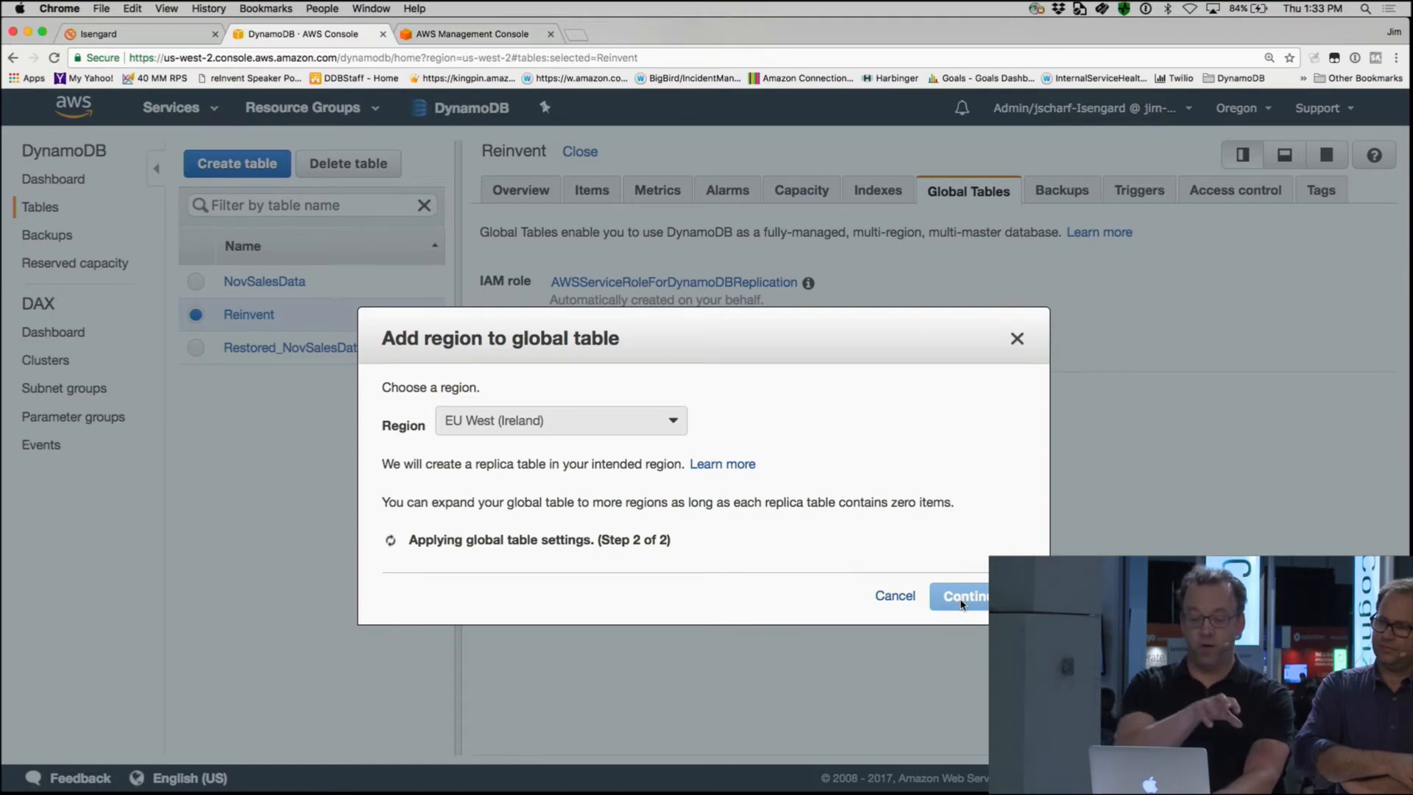
pyautogui.click(963, 595)
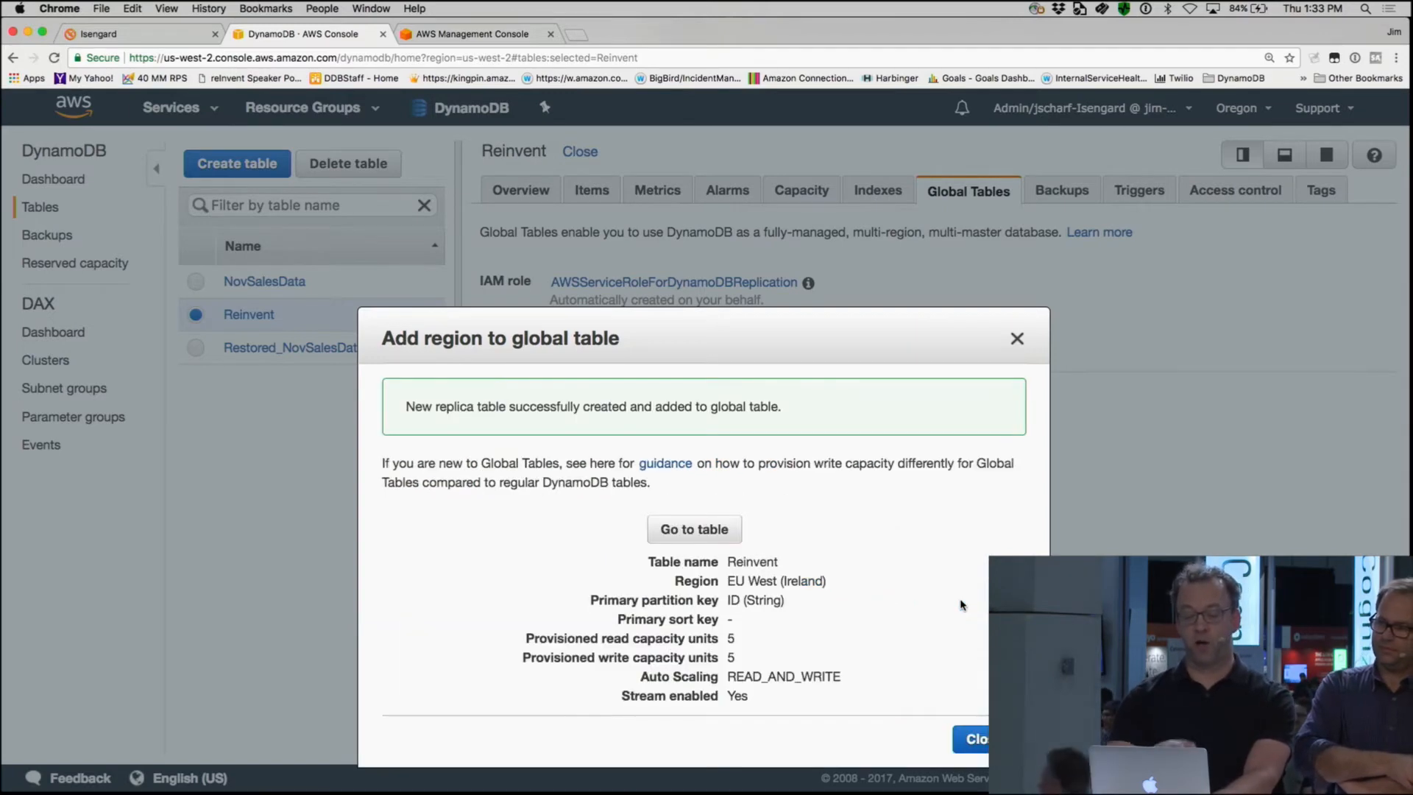
pyautogui.click(973, 738)
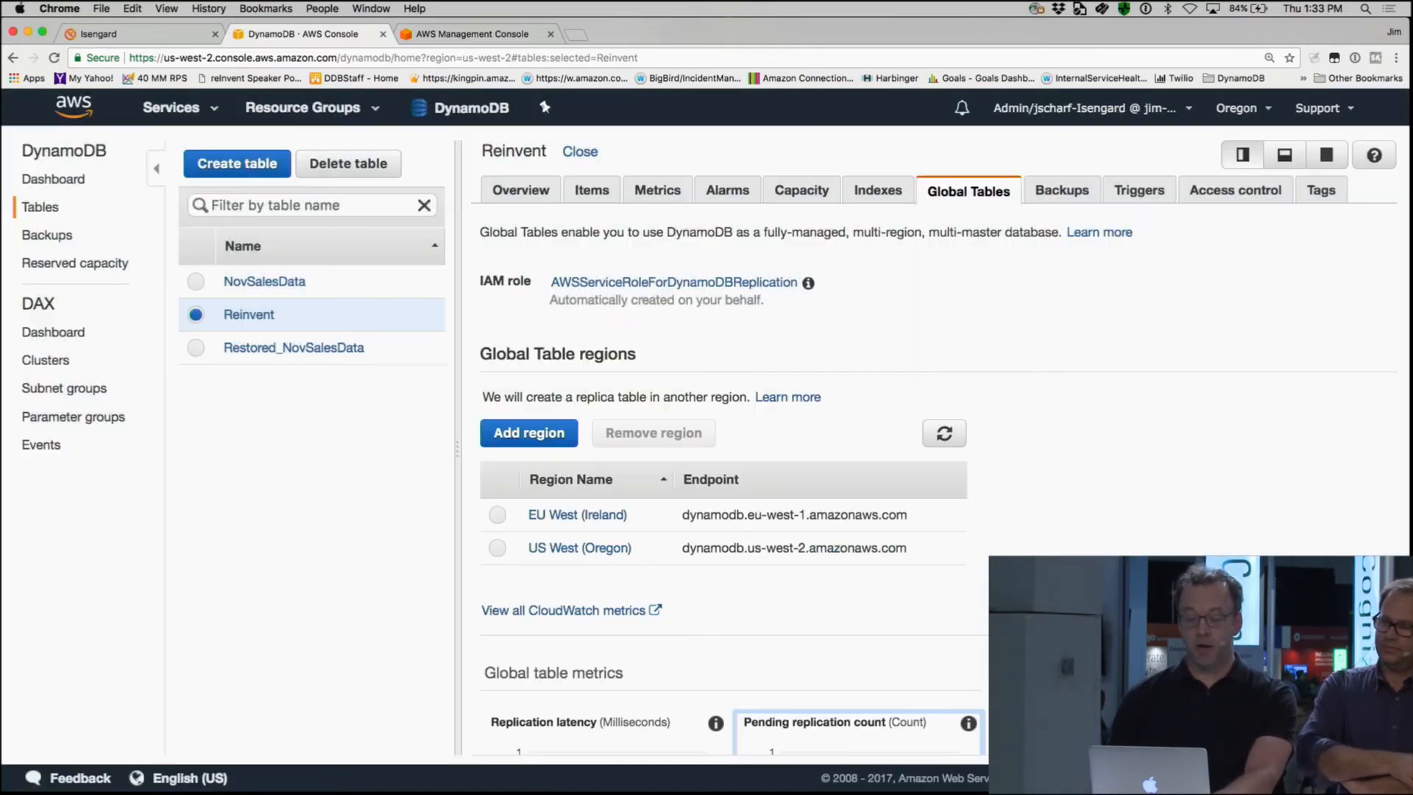
# Step: Add a US East (N. Virginia) replica to the Reinvent table
pyautogui.click(529, 433)
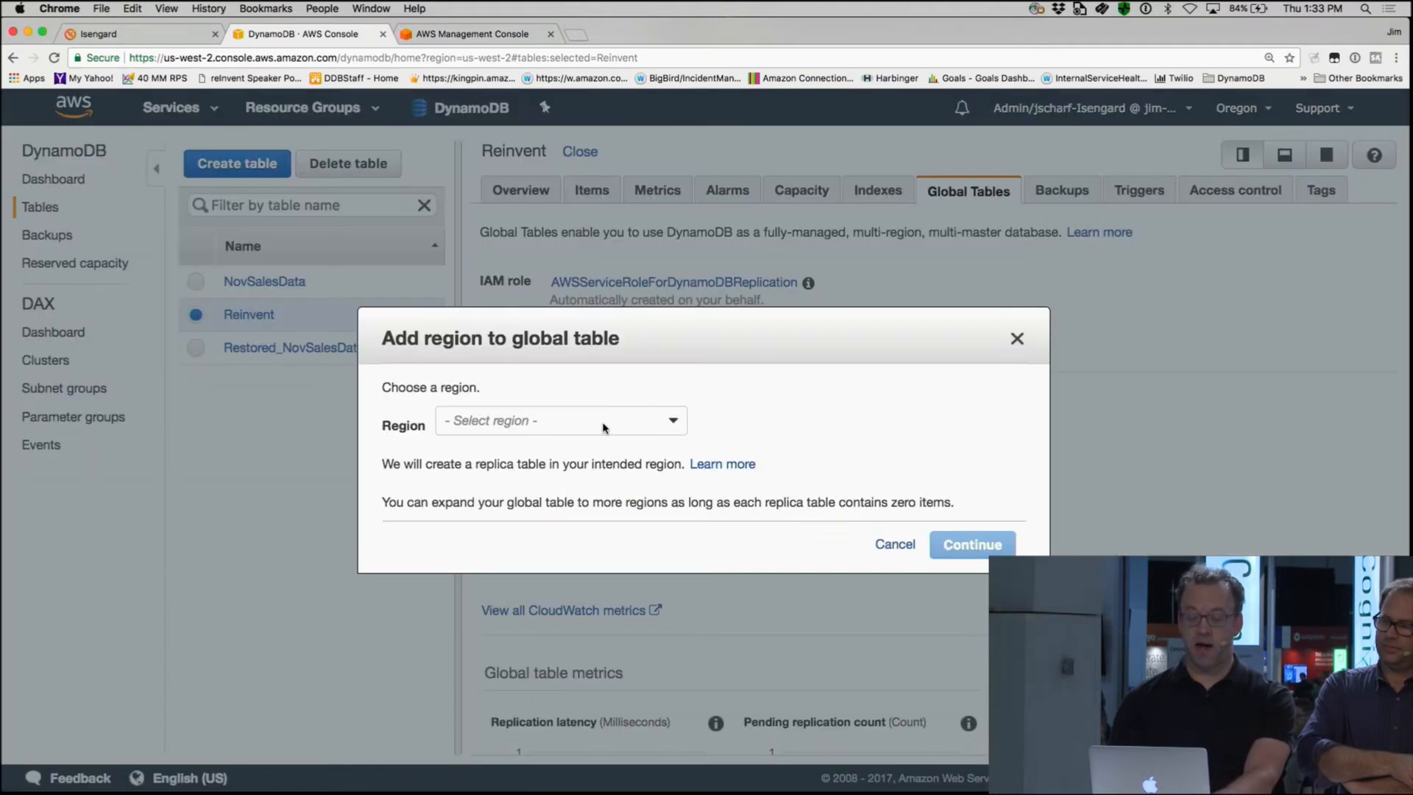
pyautogui.click(559, 421)
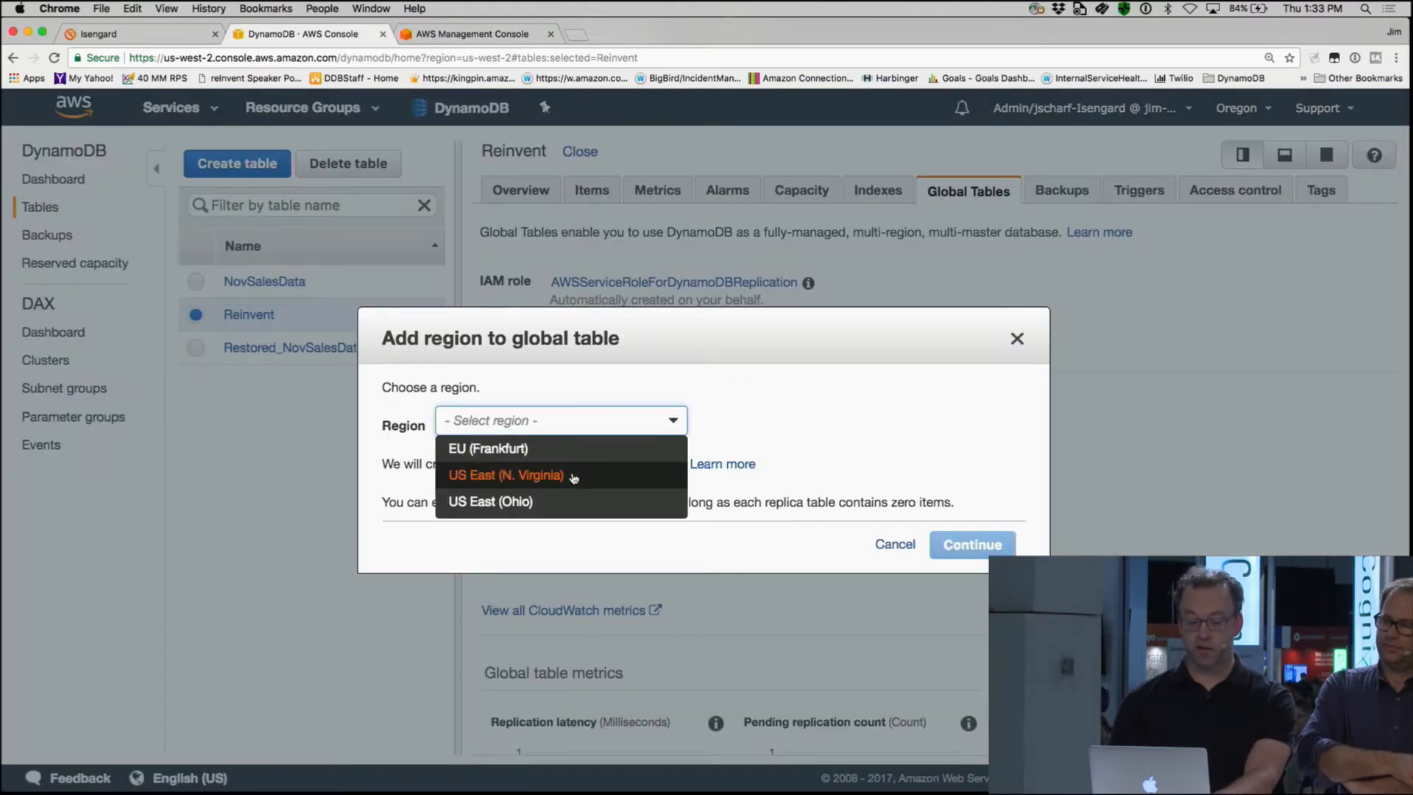
pyautogui.click(506, 474)
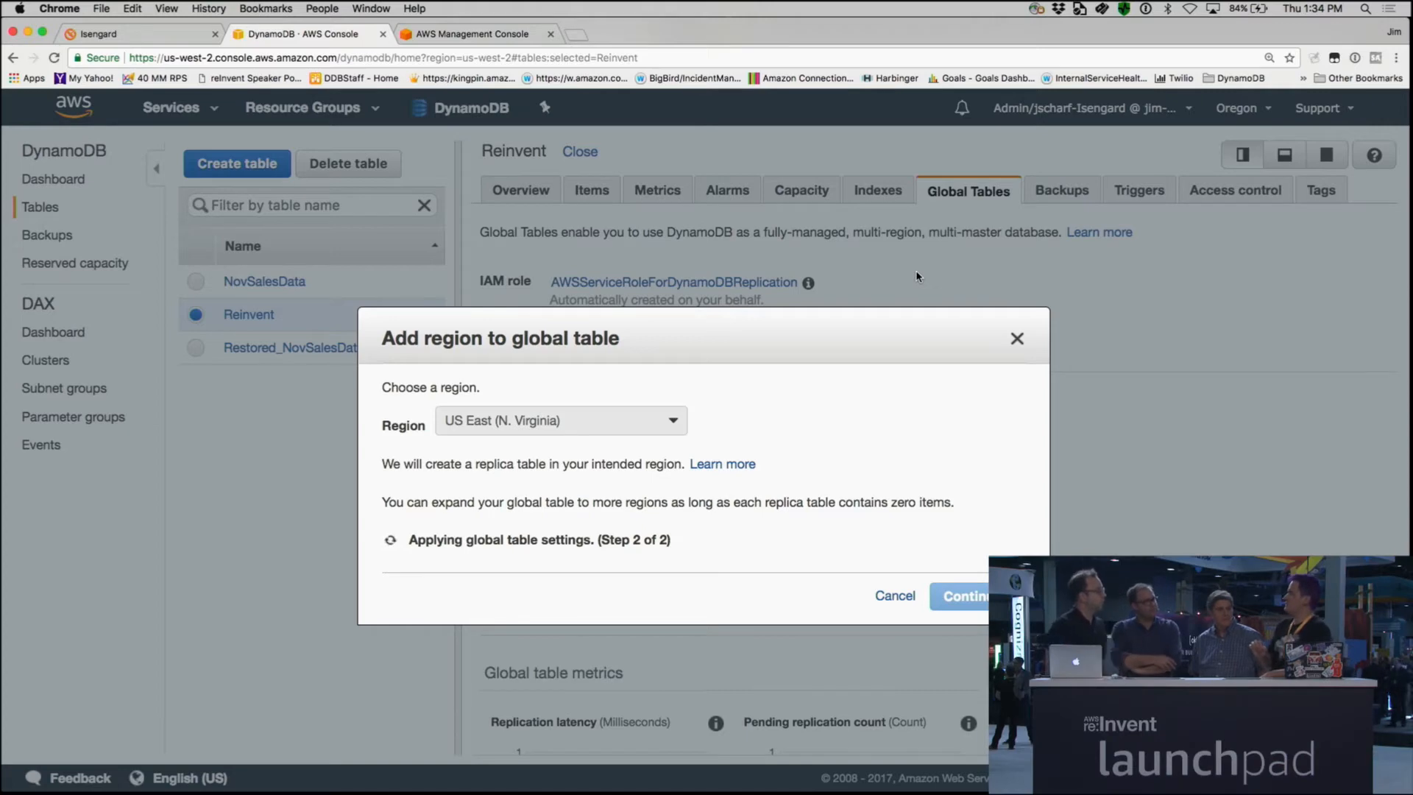
pyautogui.click(964, 595)
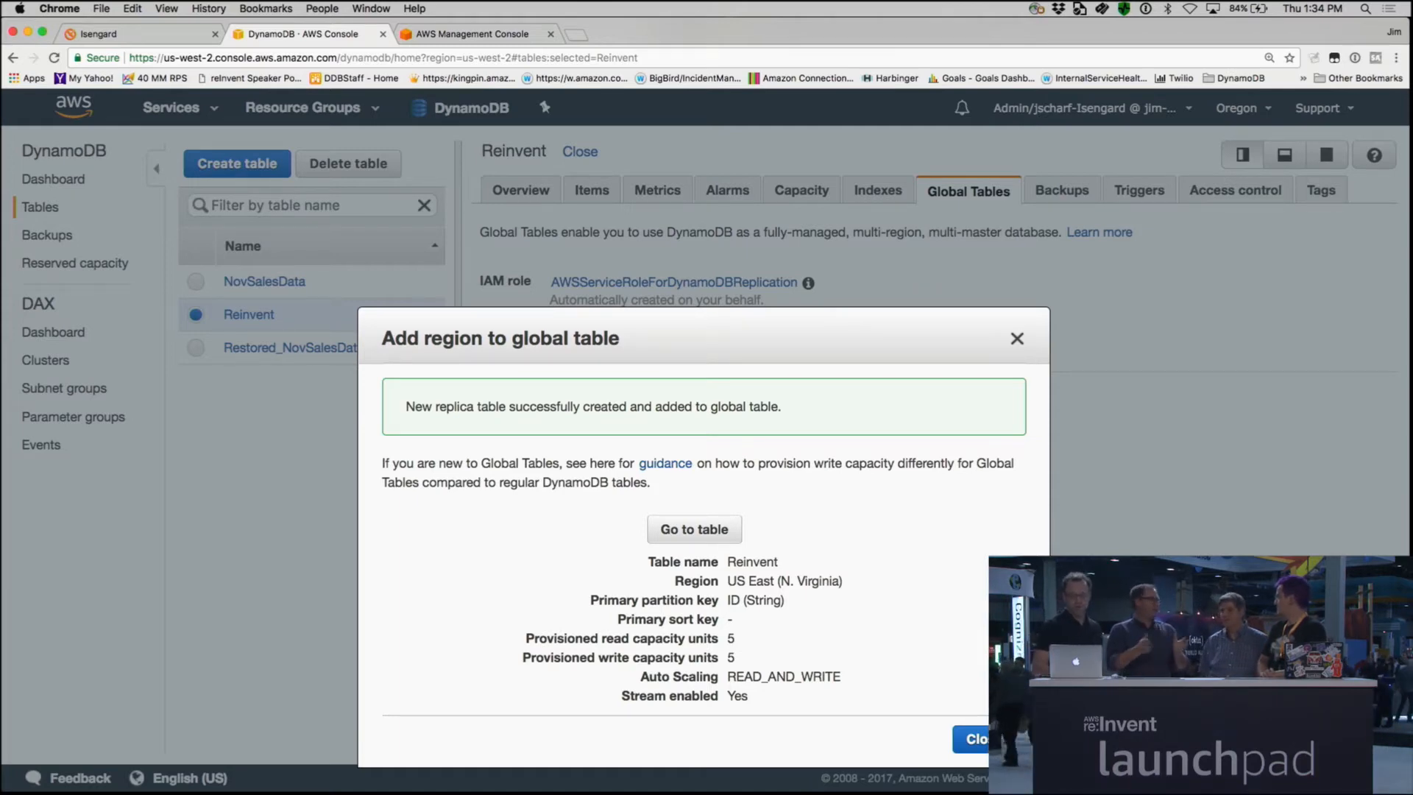
pyautogui.click(976, 738)
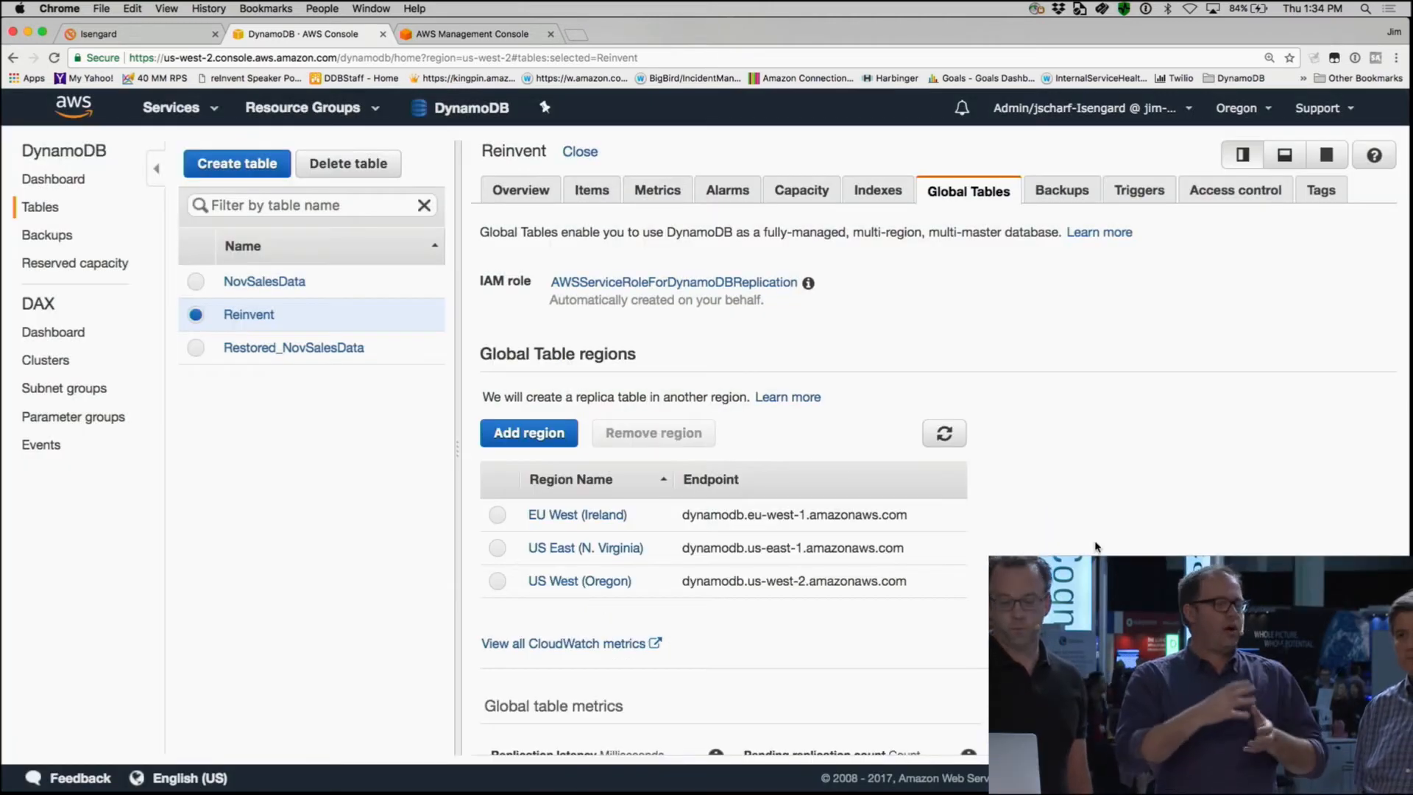
pyautogui.moveTo(676, 424)
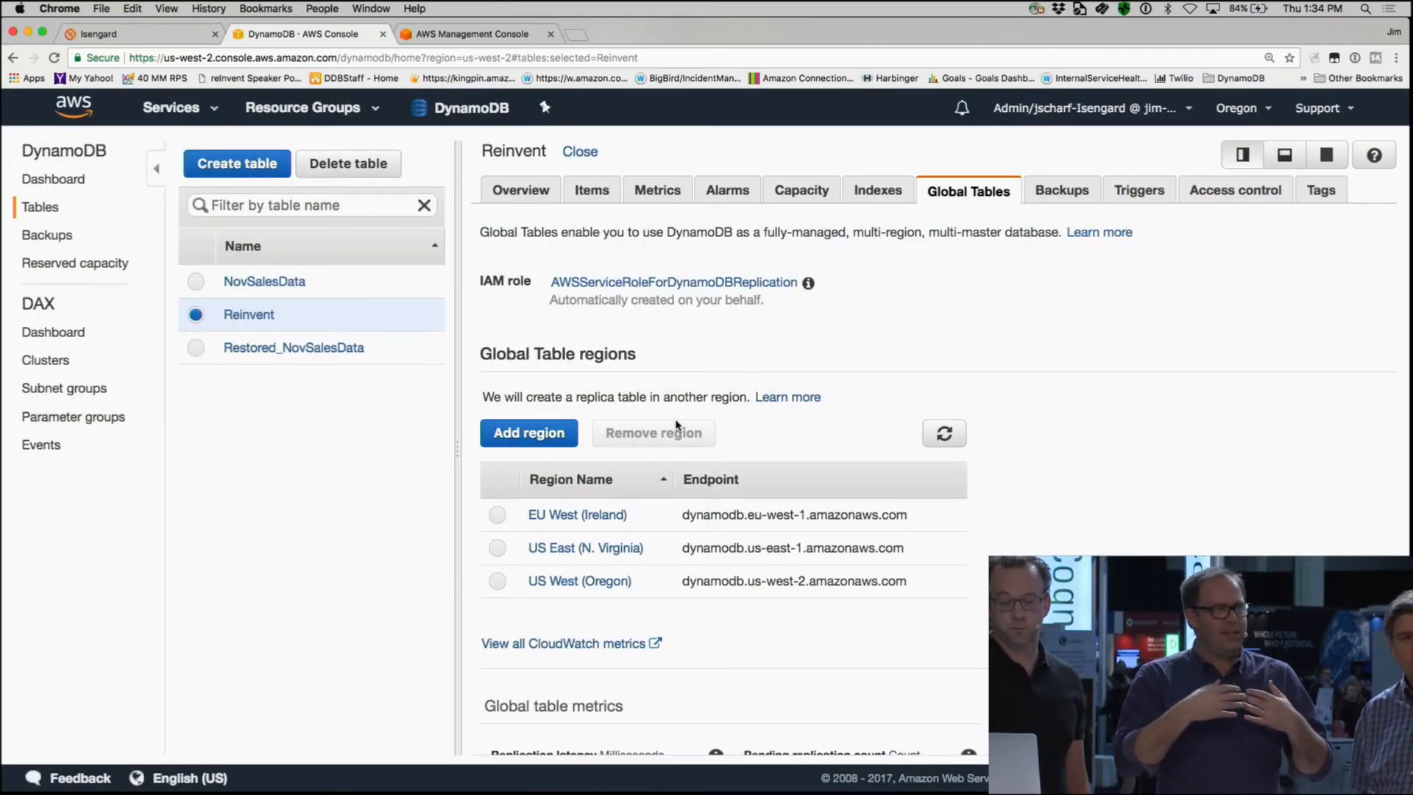
# Step: Add a US East (Ohio) replica to Reinvent
pyautogui.click(528, 433)
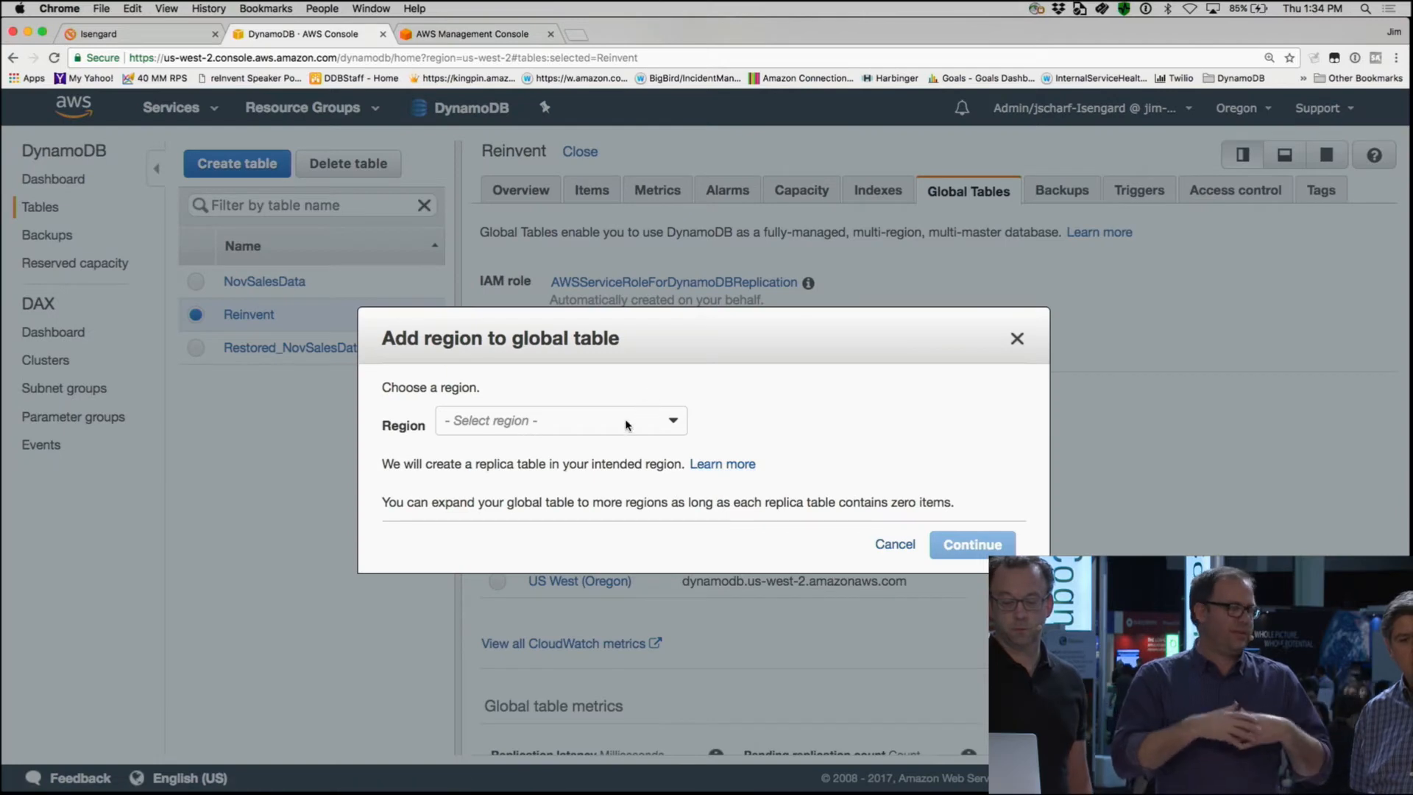
pyautogui.click(559, 420)
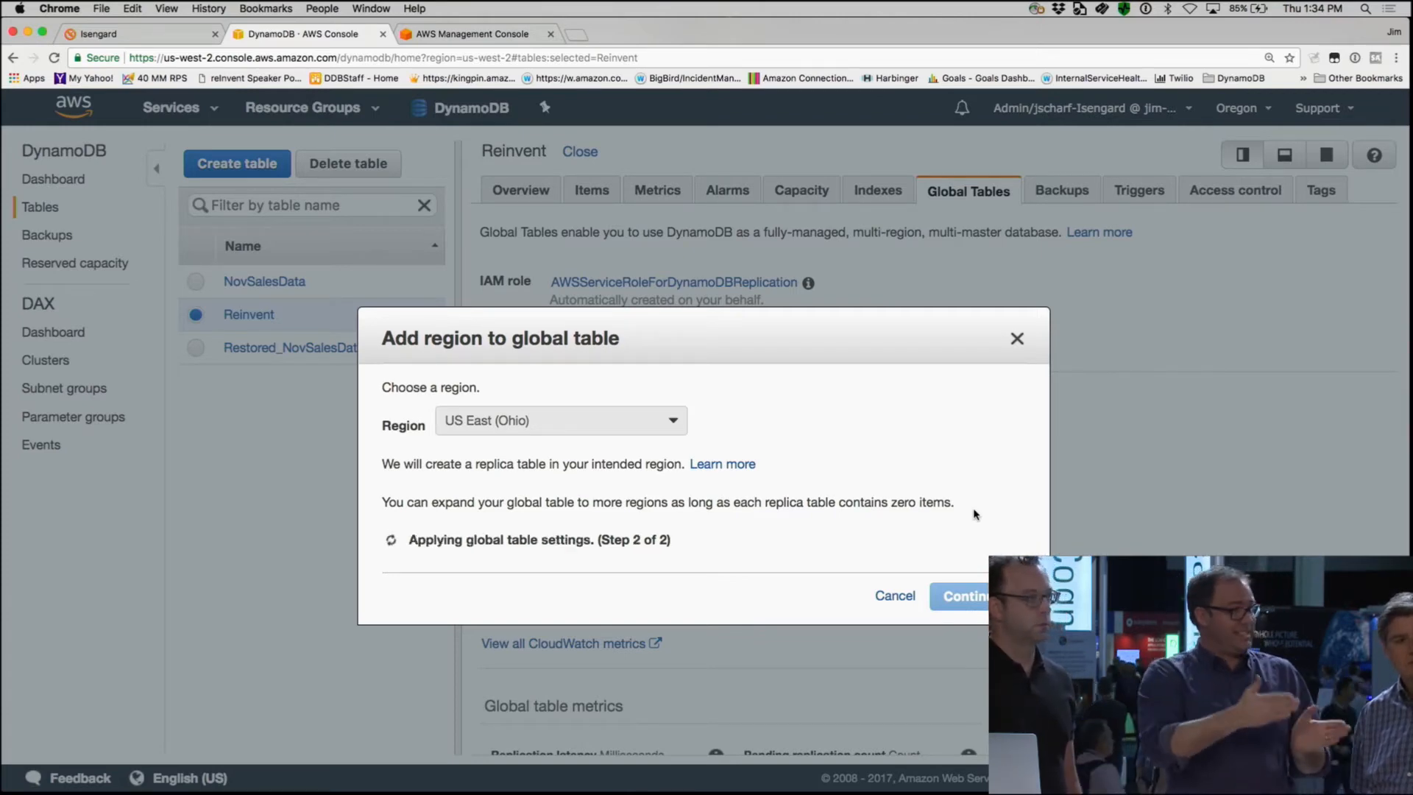
pyautogui.click(966, 596)
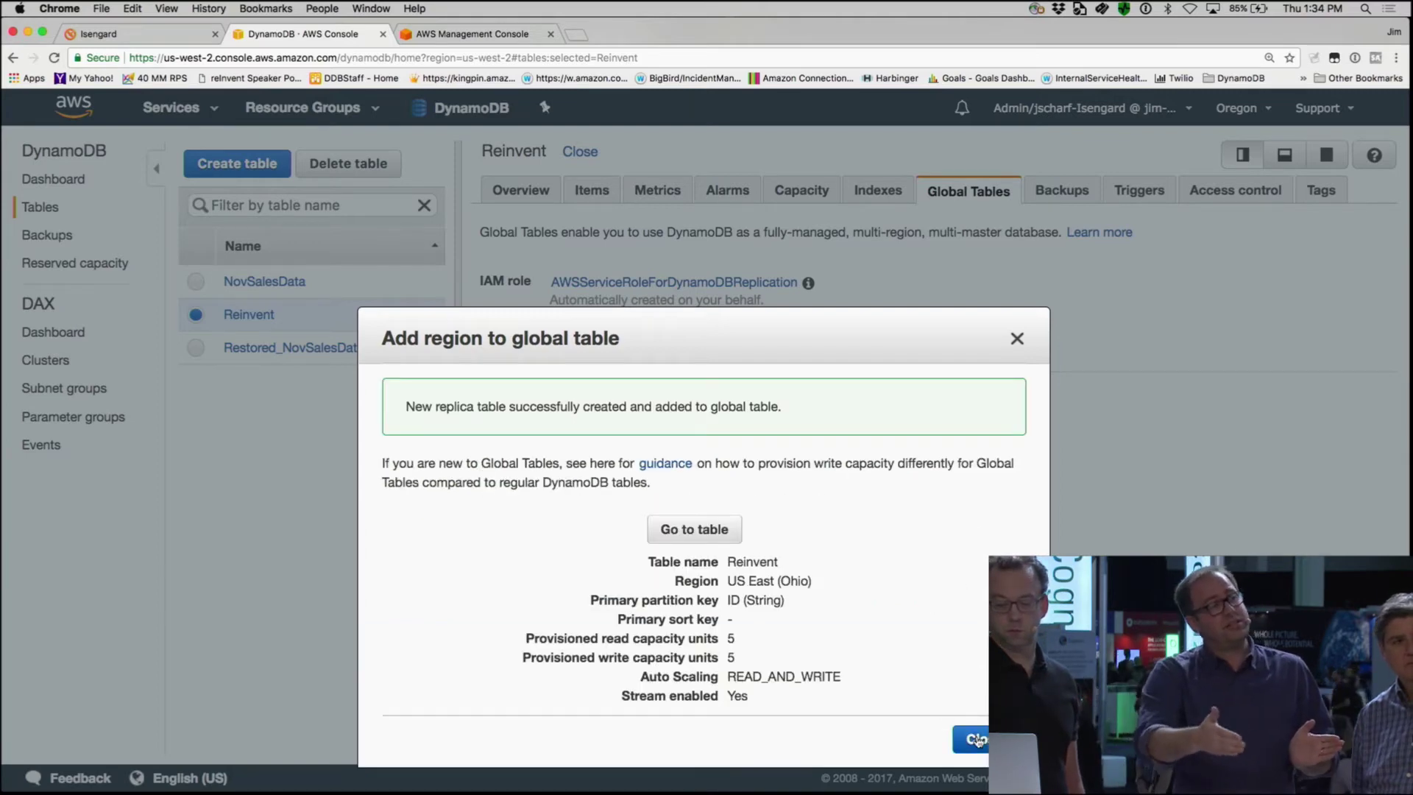
pyautogui.click(971, 738)
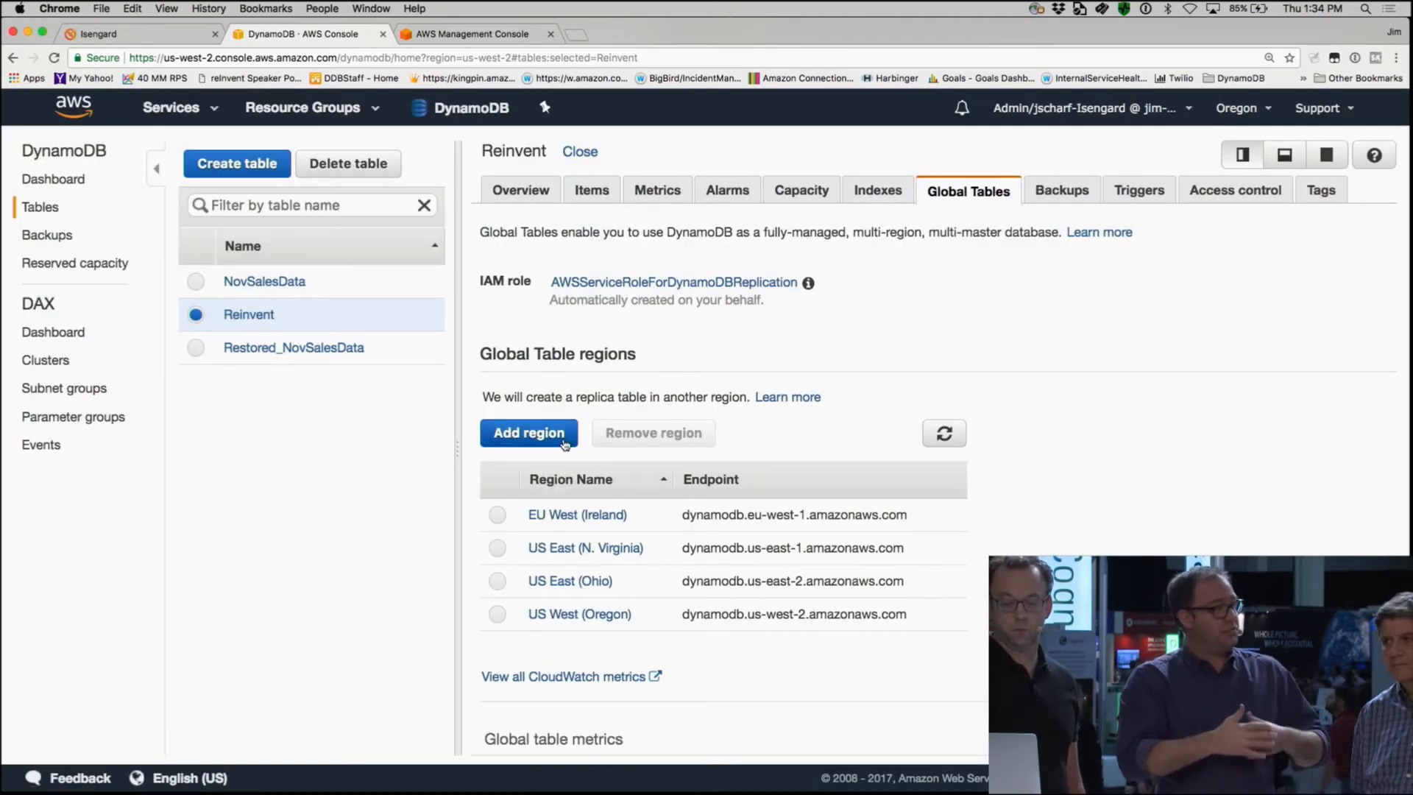
# Step: Add an EU (Frankfurt) replica to Reinvent
pyautogui.click(528, 432)
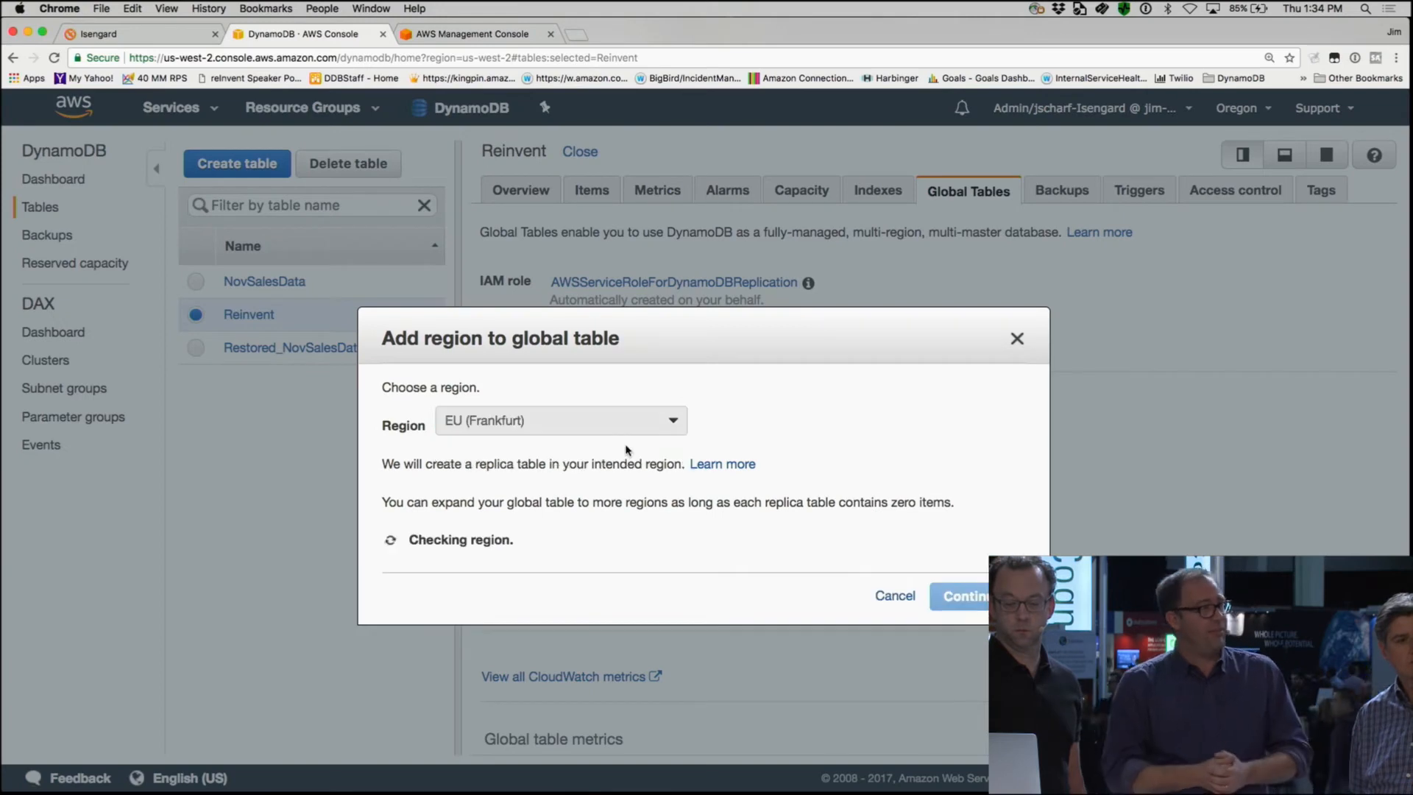
pyautogui.click(964, 595)
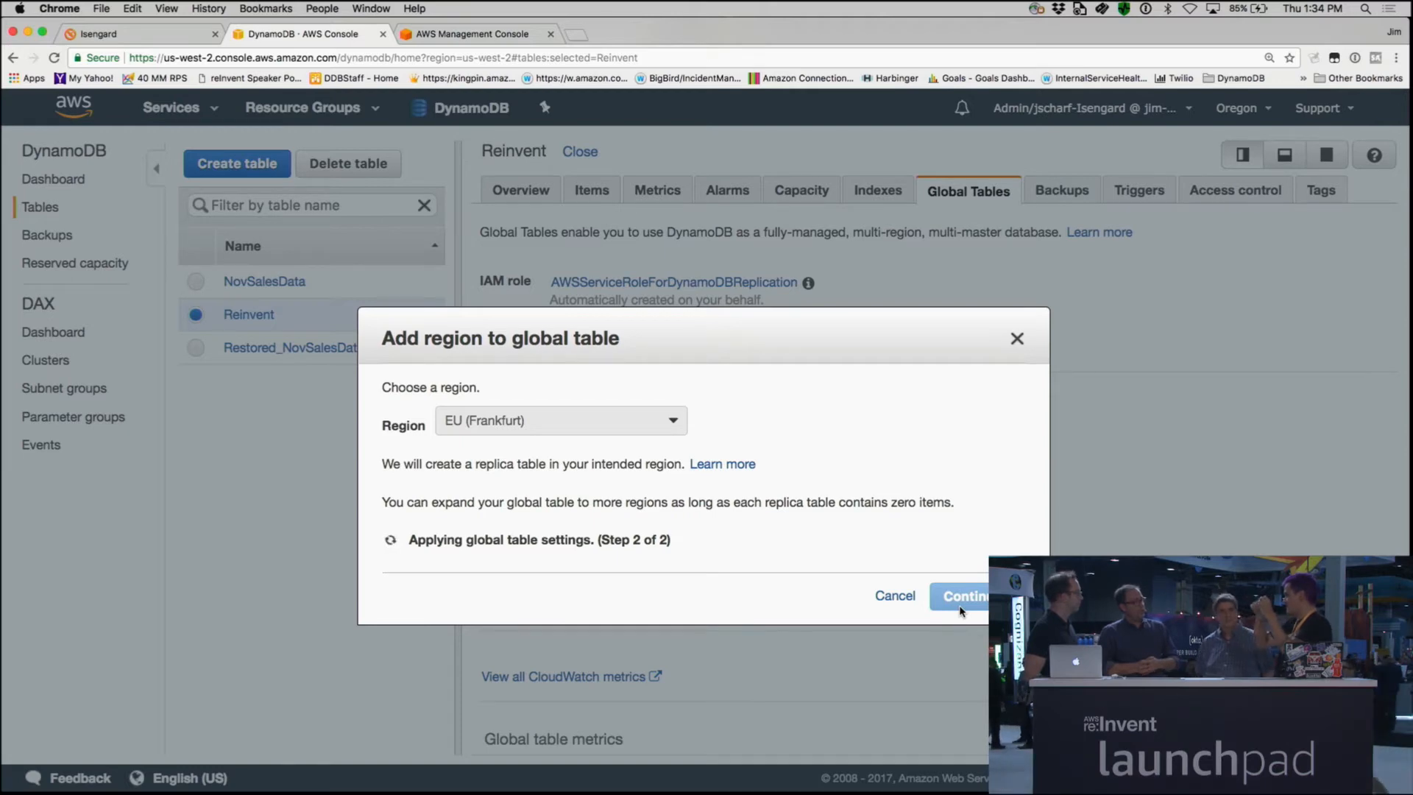
pyautogui.click(964, 595)
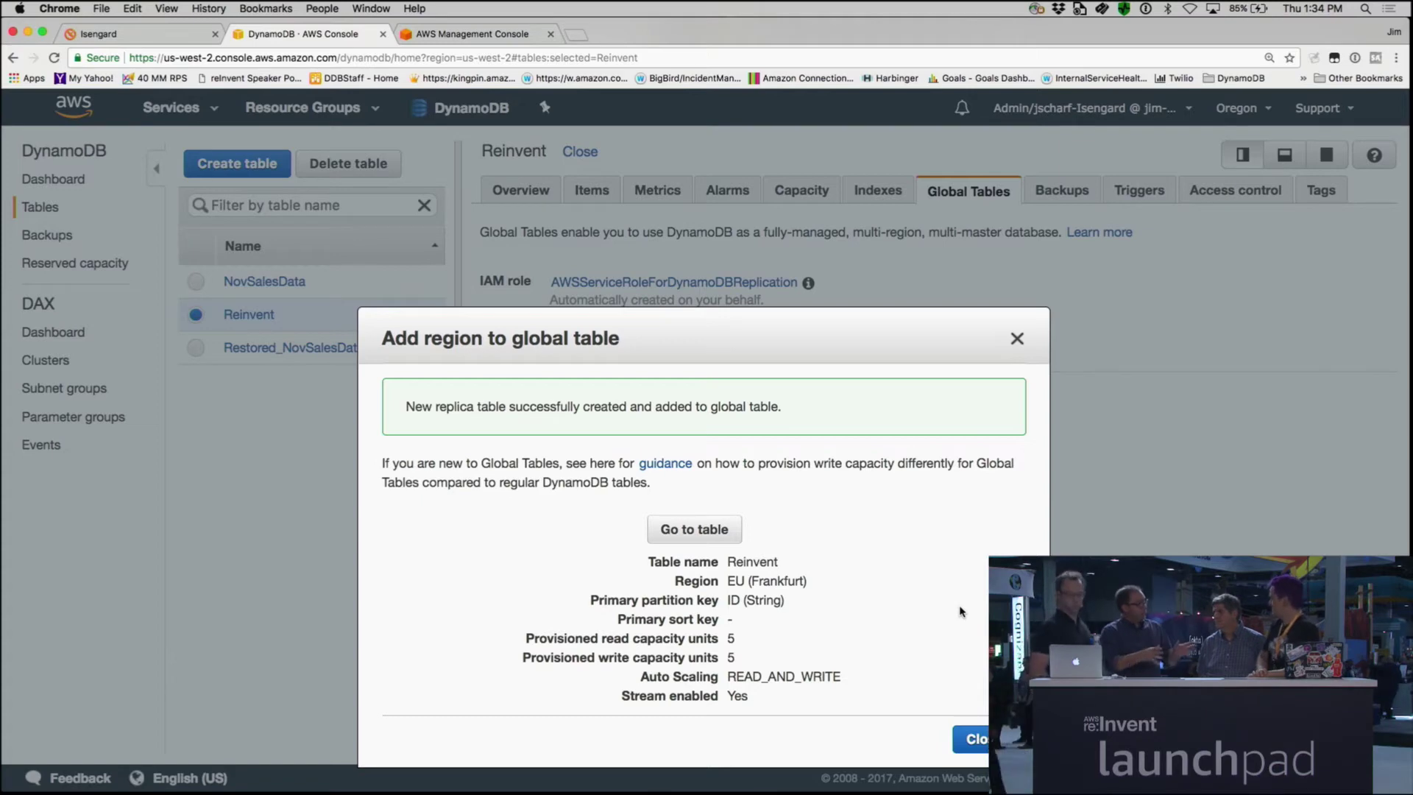
pyautogui.click(974, 738)
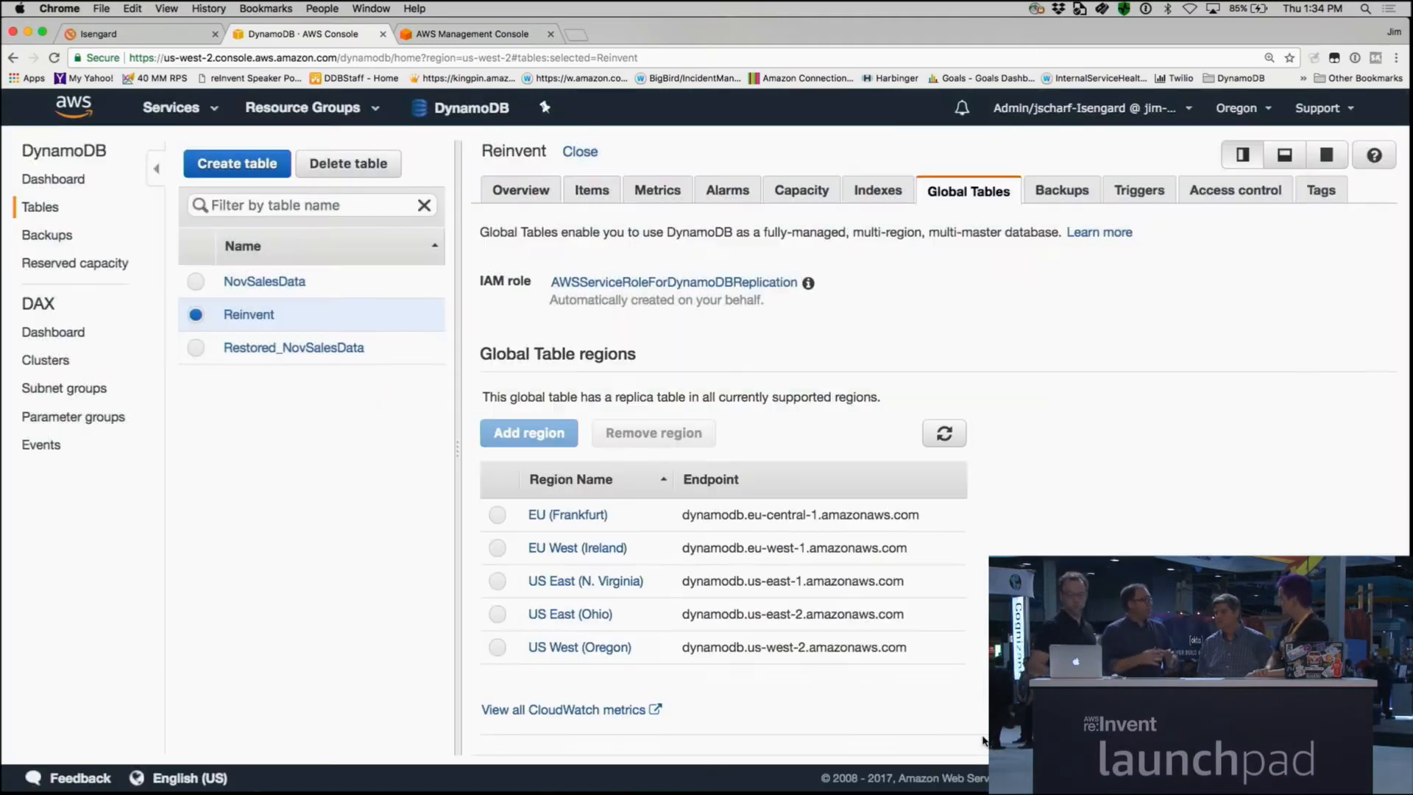
pyautogui.moveTo(1109, 543)
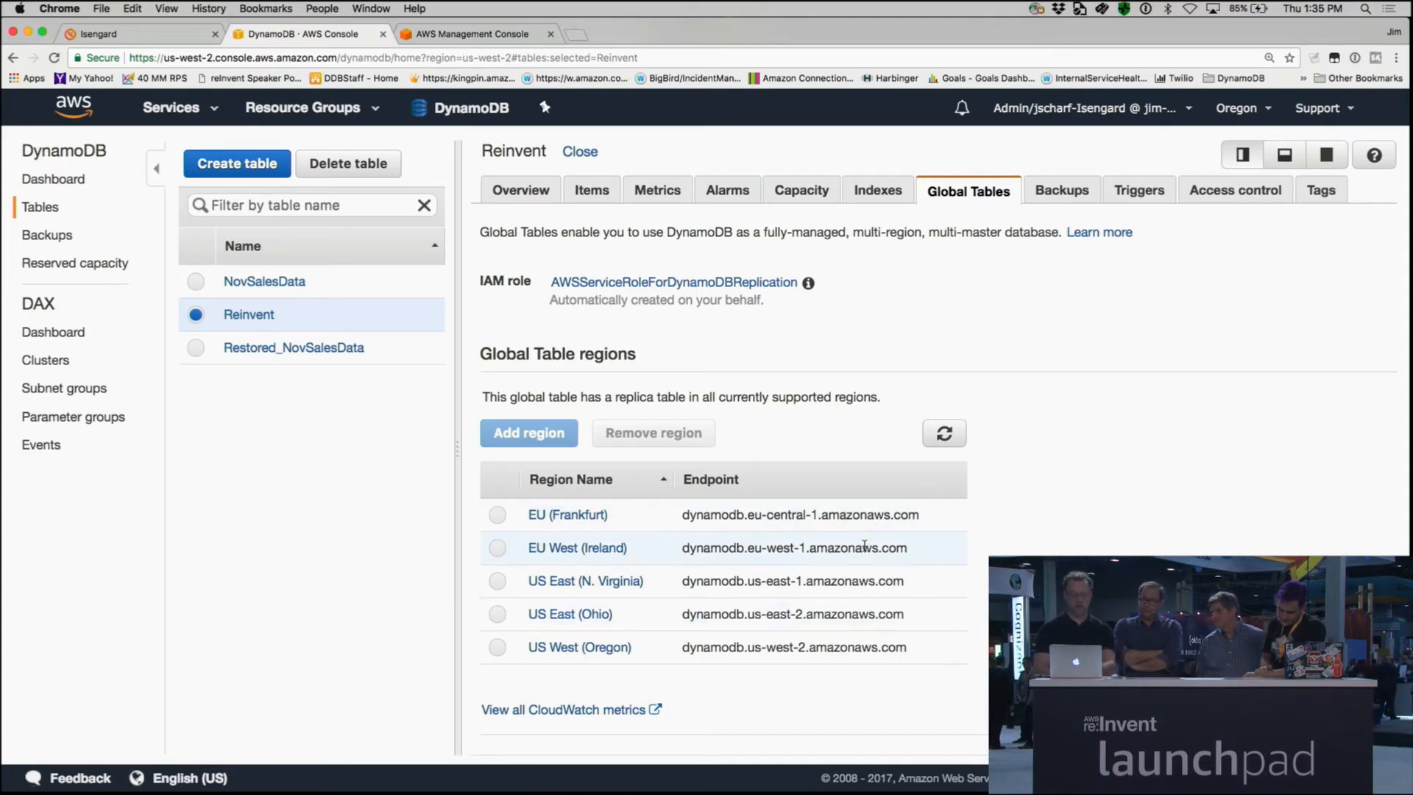
# Step: Save item 111 in Reinvent with a String MSG attribute 'Hello from Portland!'
pyautogui.click(591, 190)
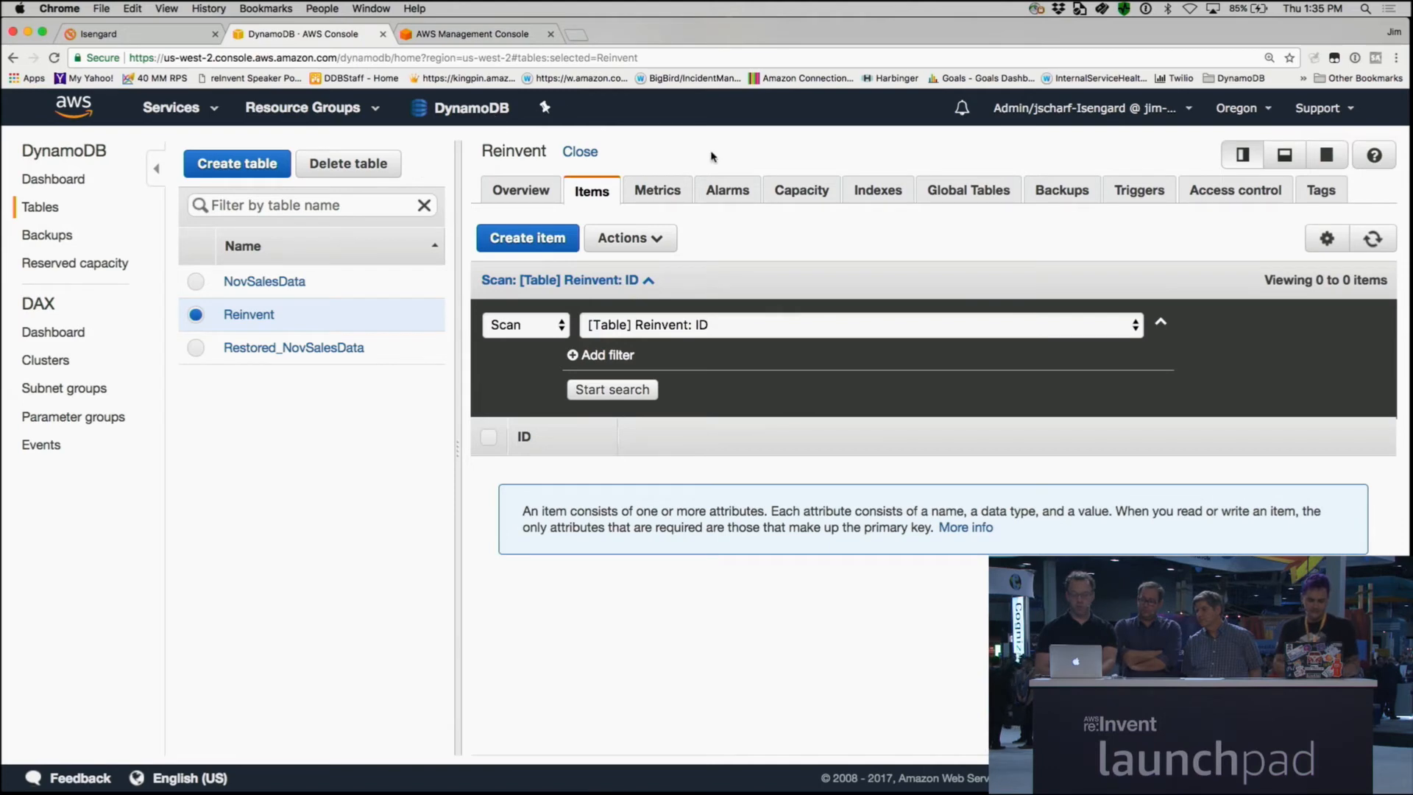
pyautogui.moveTo(653, 207)
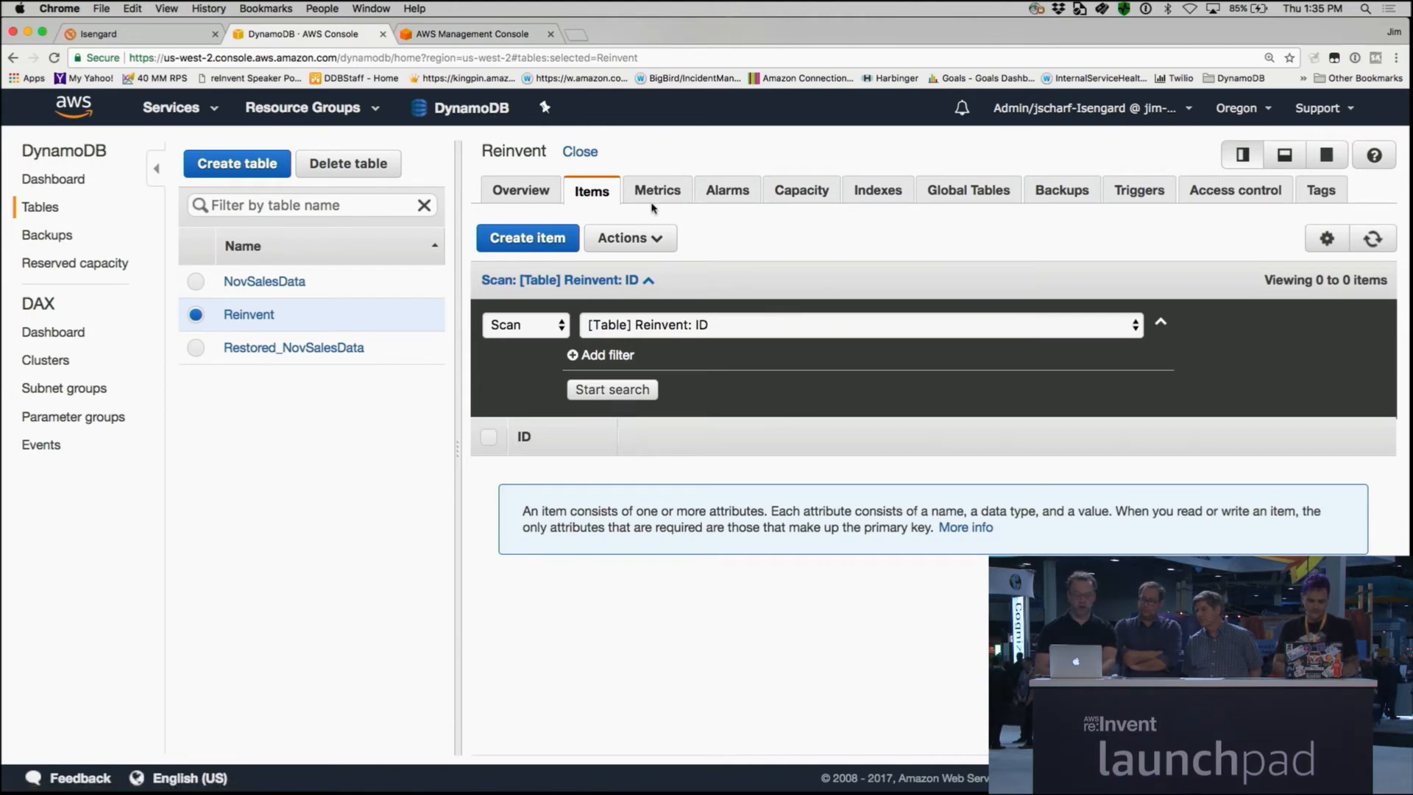
pyautogui.click(526, 237)
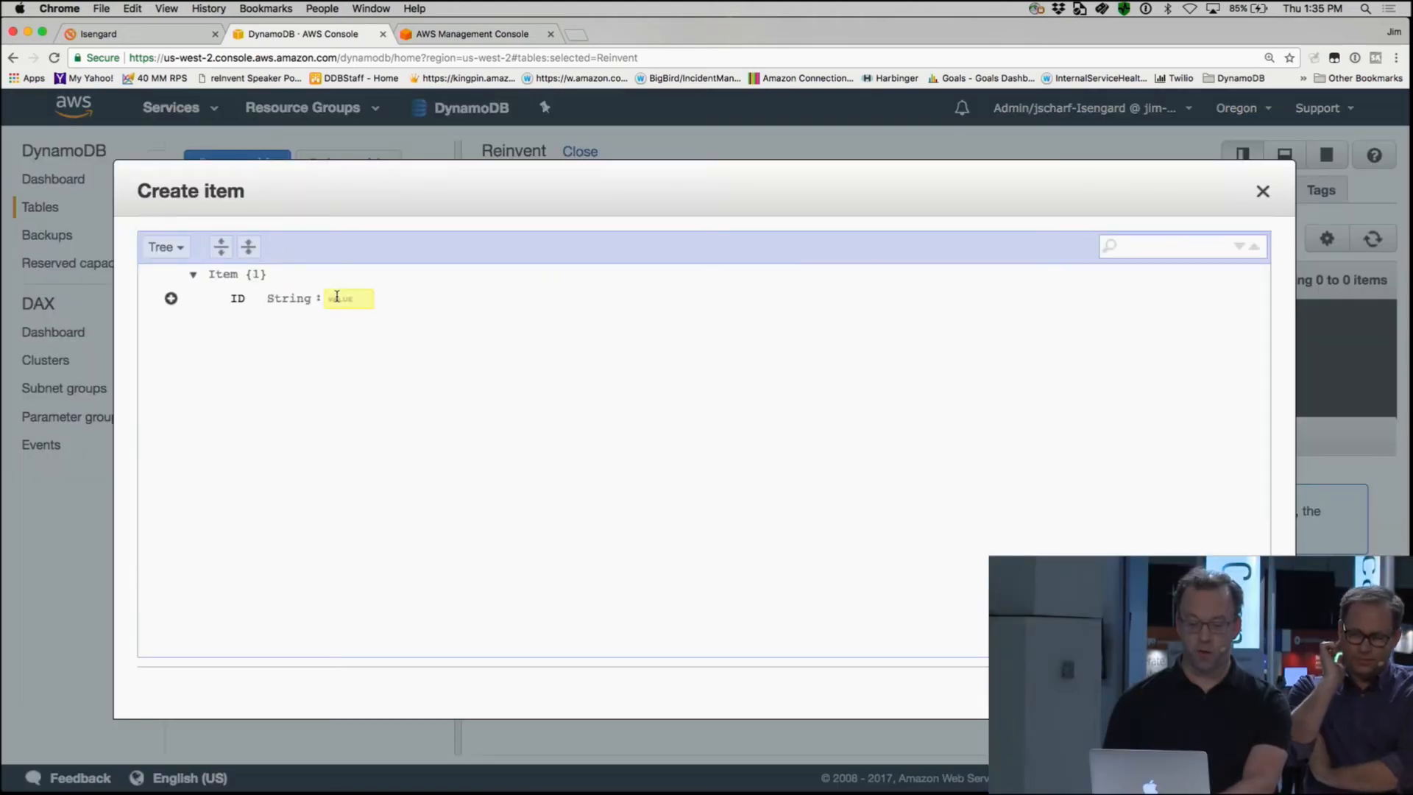
pyautogui.click(171, 298)
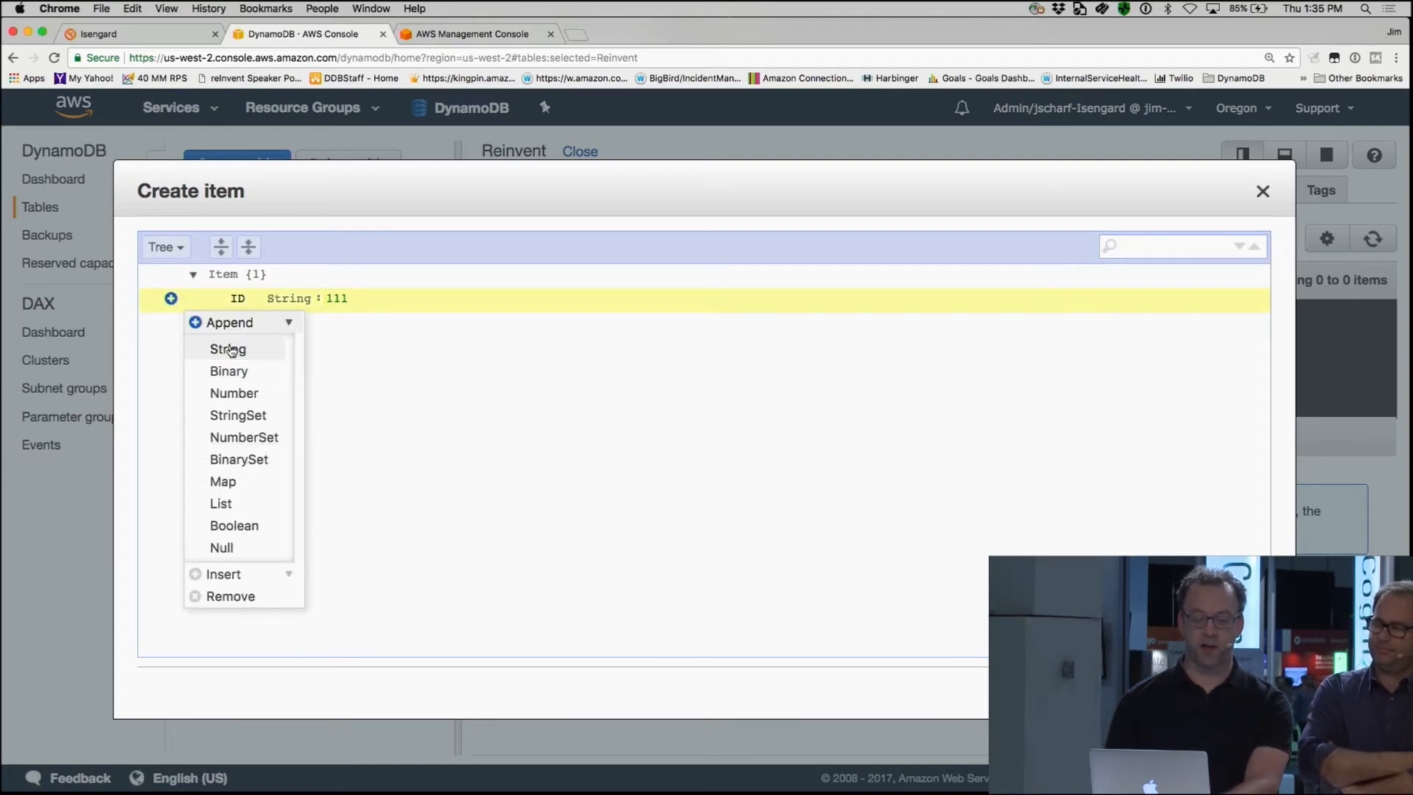
pyautogui.click(227, 349)
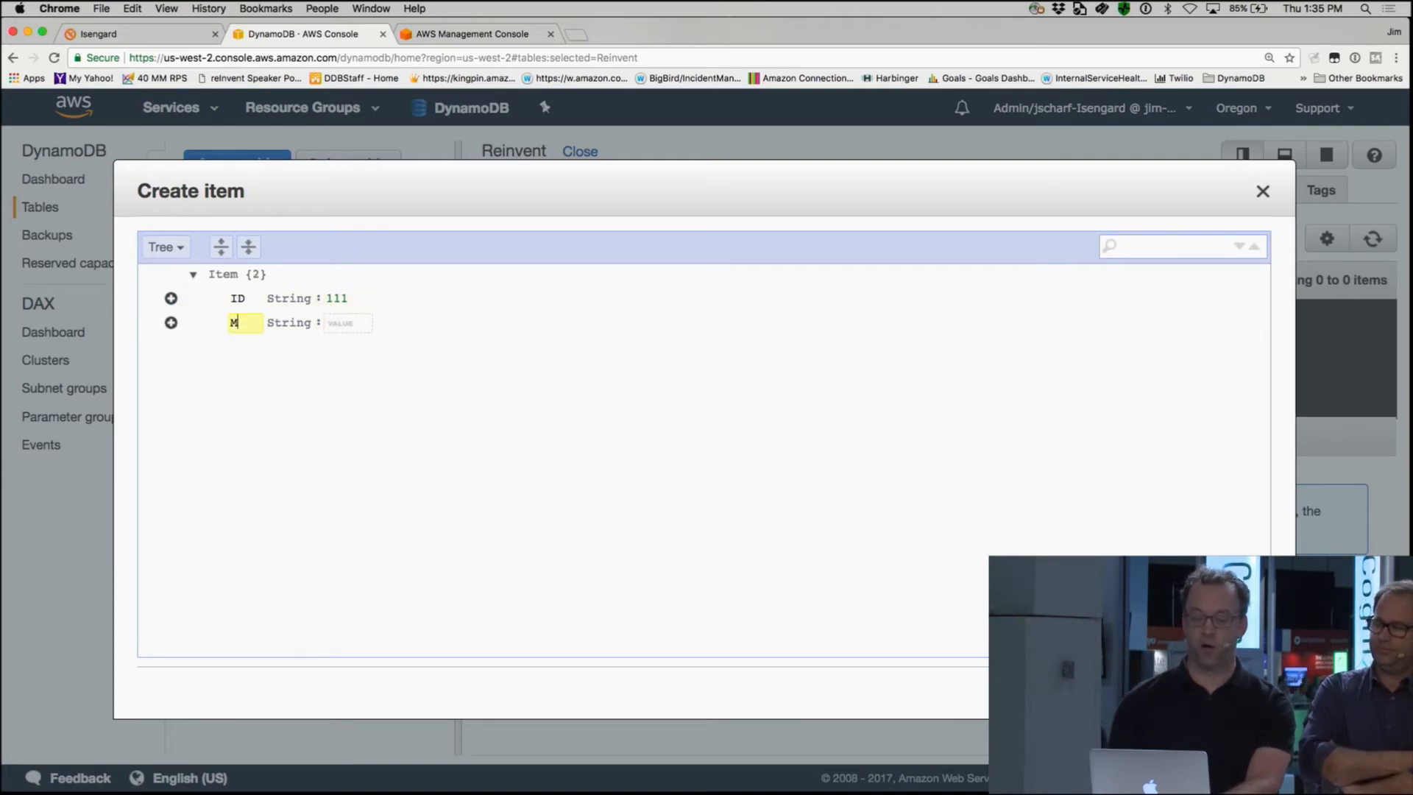
pyautogui.write('SG')
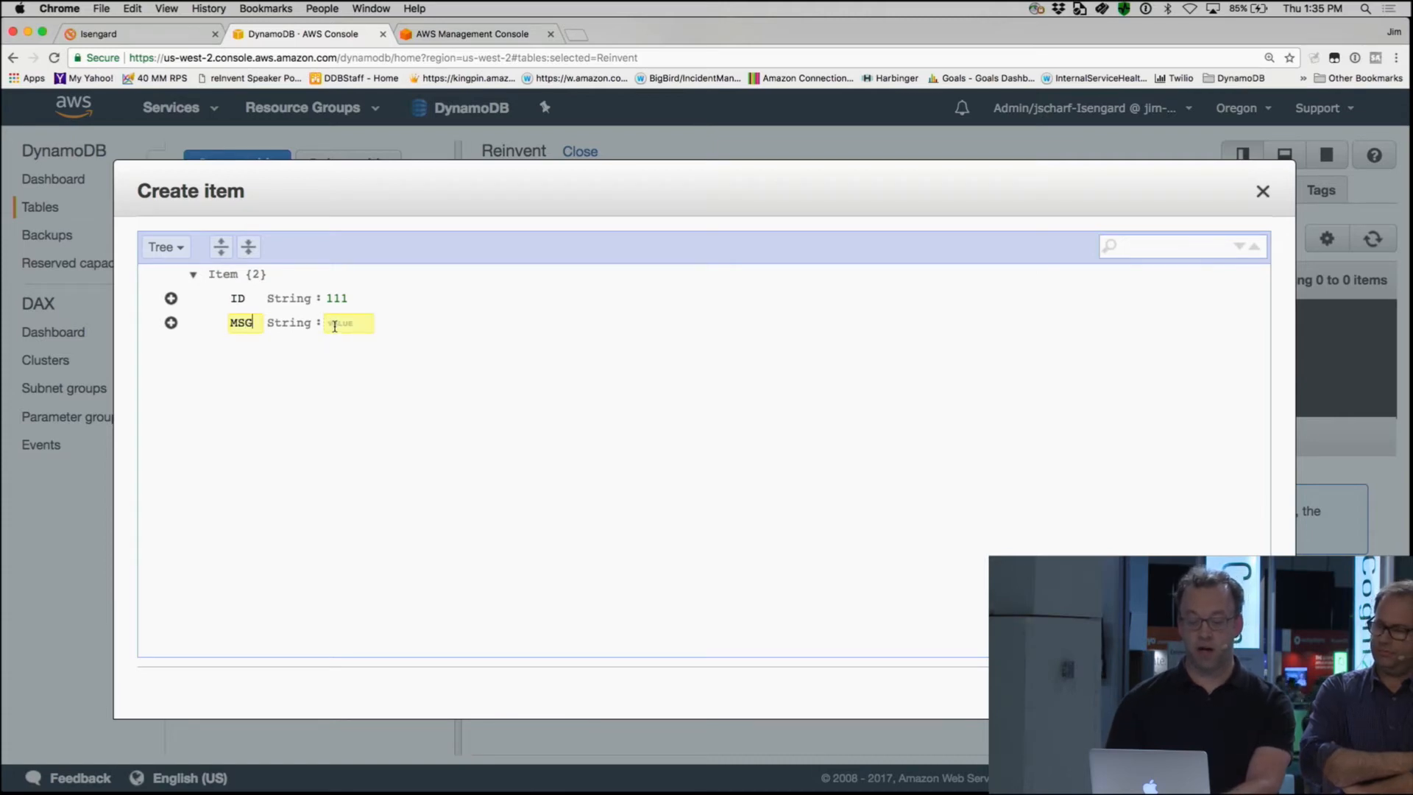
pyautogui.write('Hello')
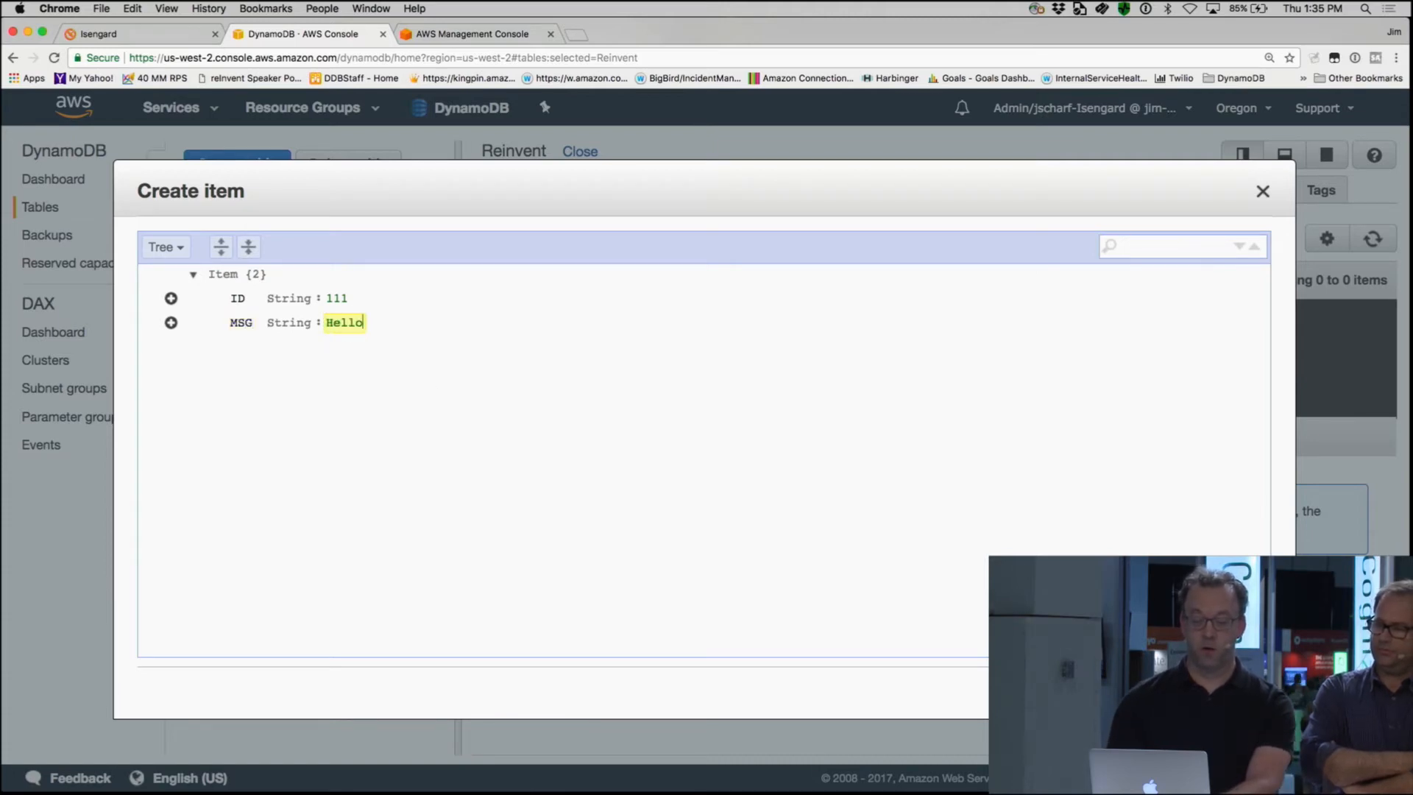
pyautogui.write('from Portland')
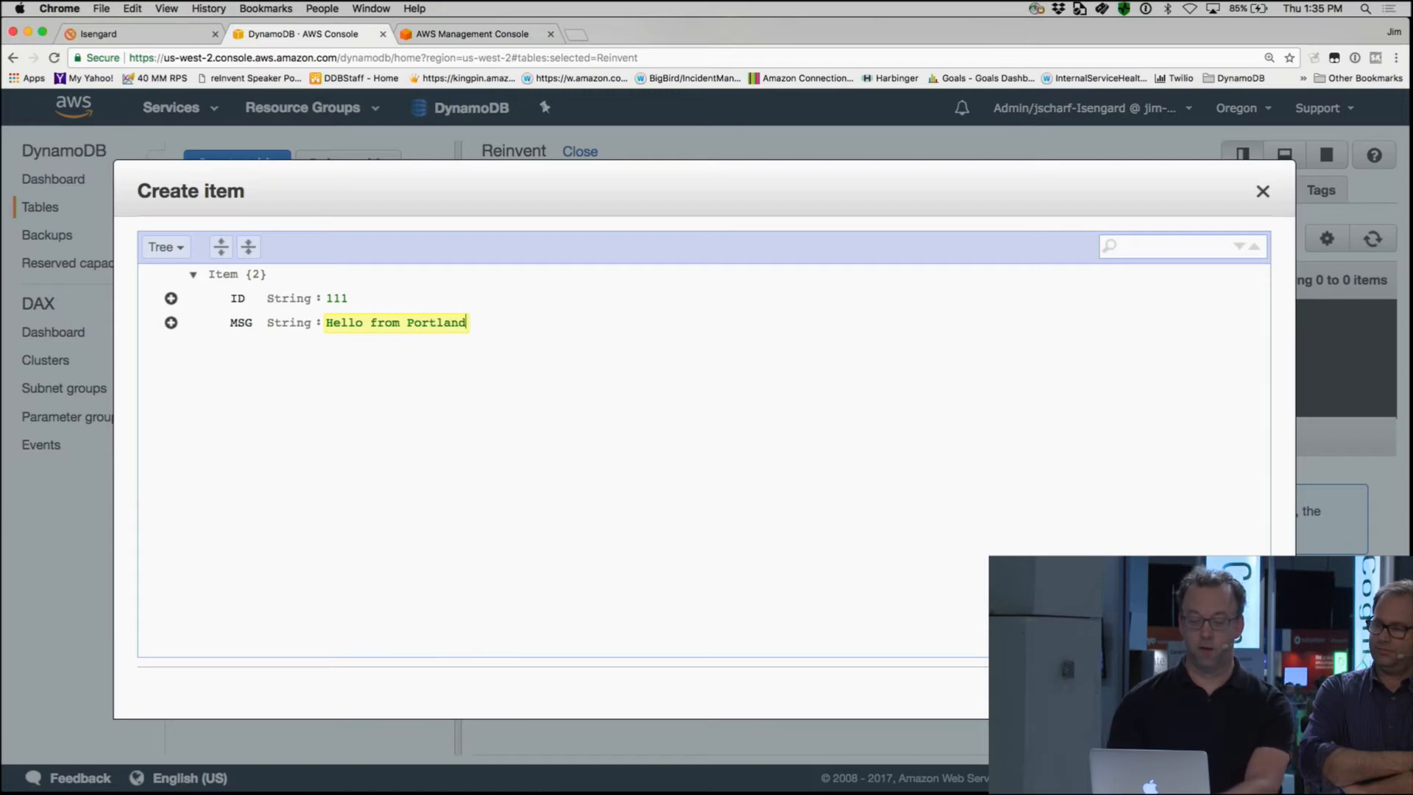
pyautogui.write('!')
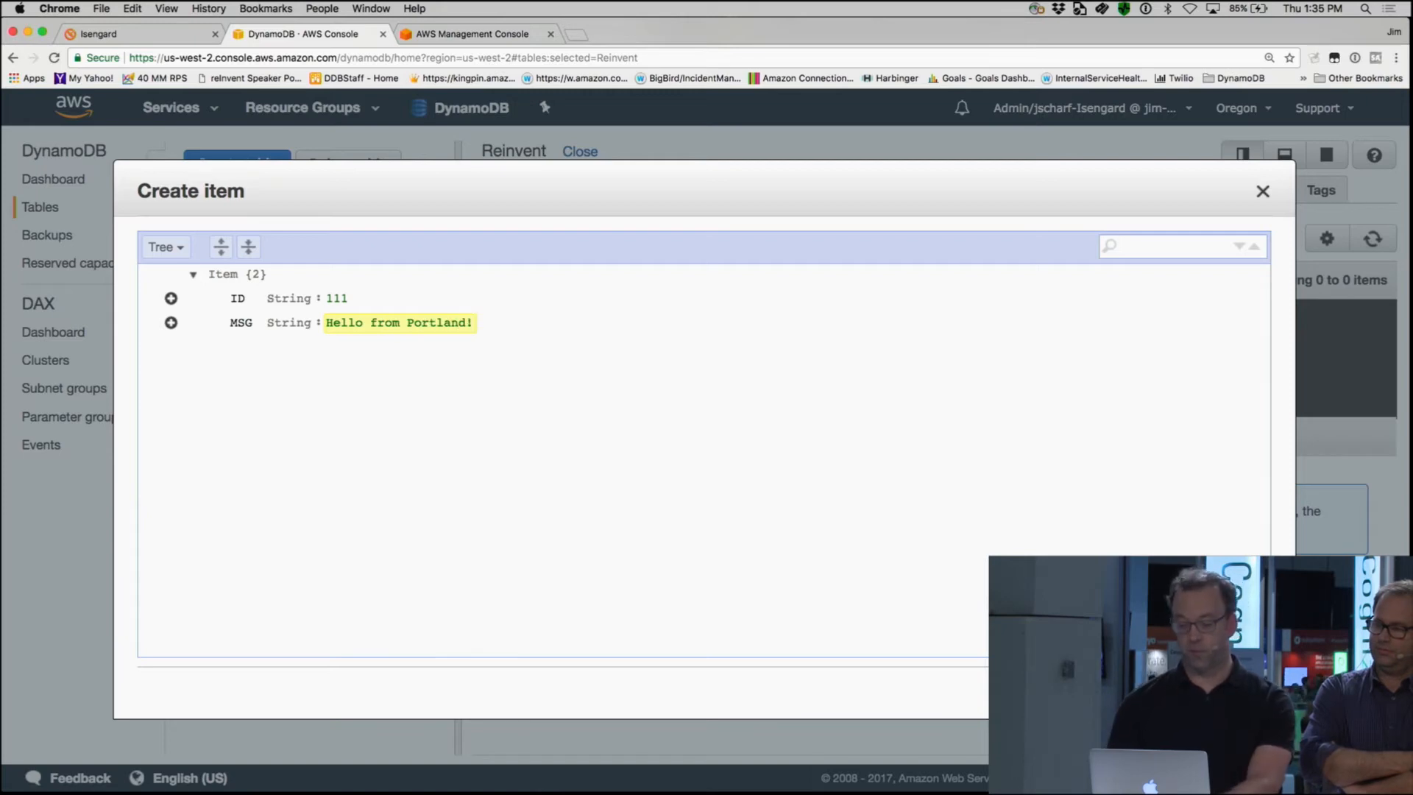
pyautogui.click(1263, 191)
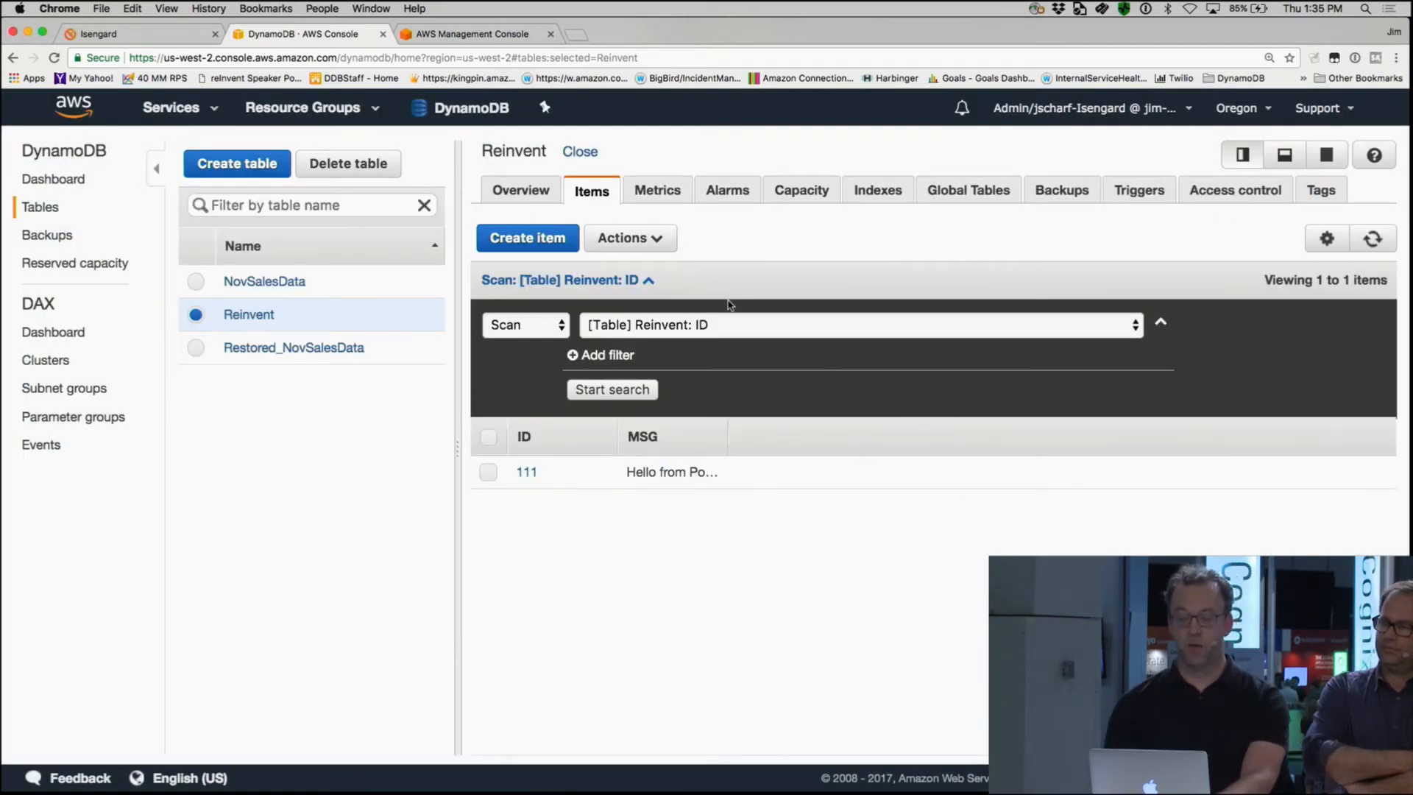
# Step: In the second tab, switch to EU (Ireland) and list Reinvent's items, including item 111
pyautogui.click(468, 33)
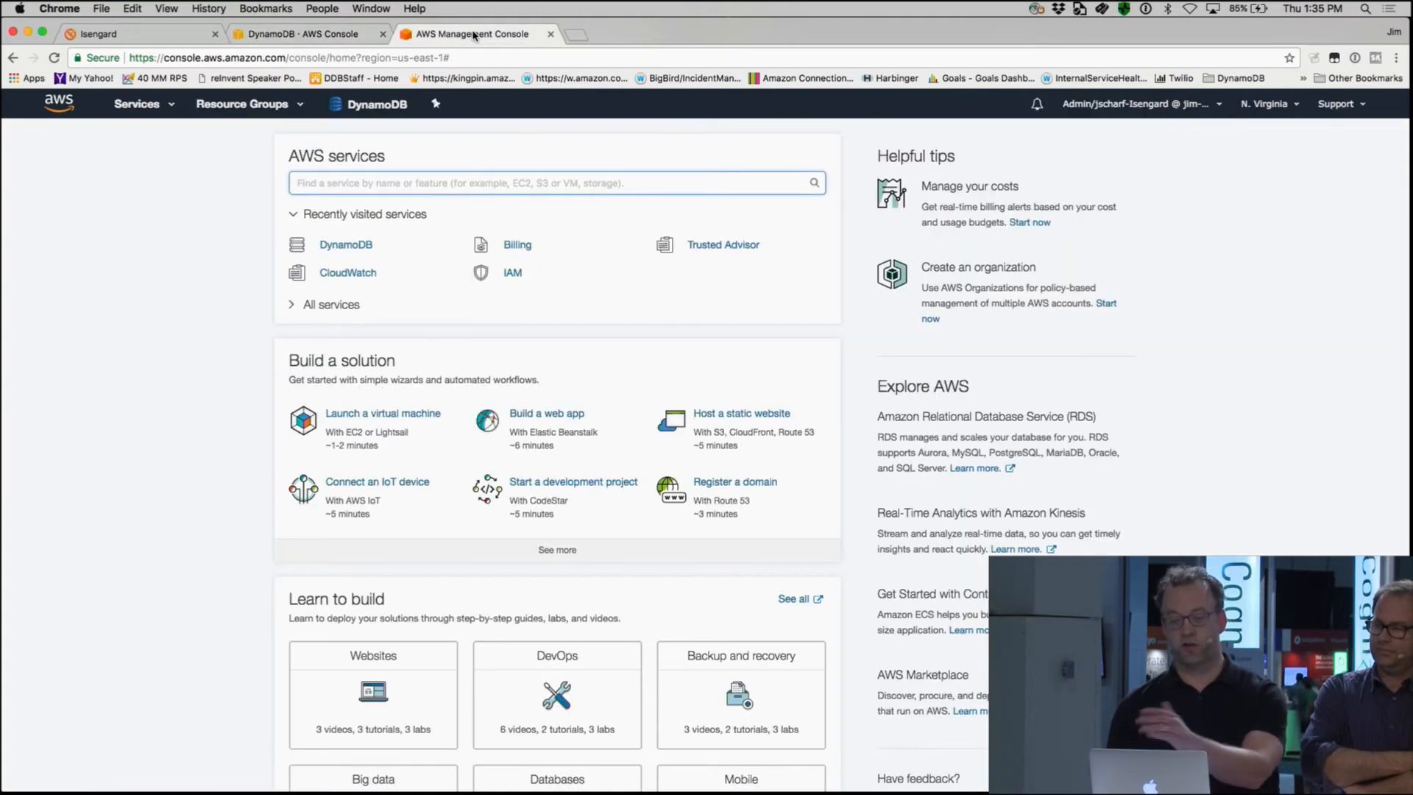
pyautogui.click(345, 245)
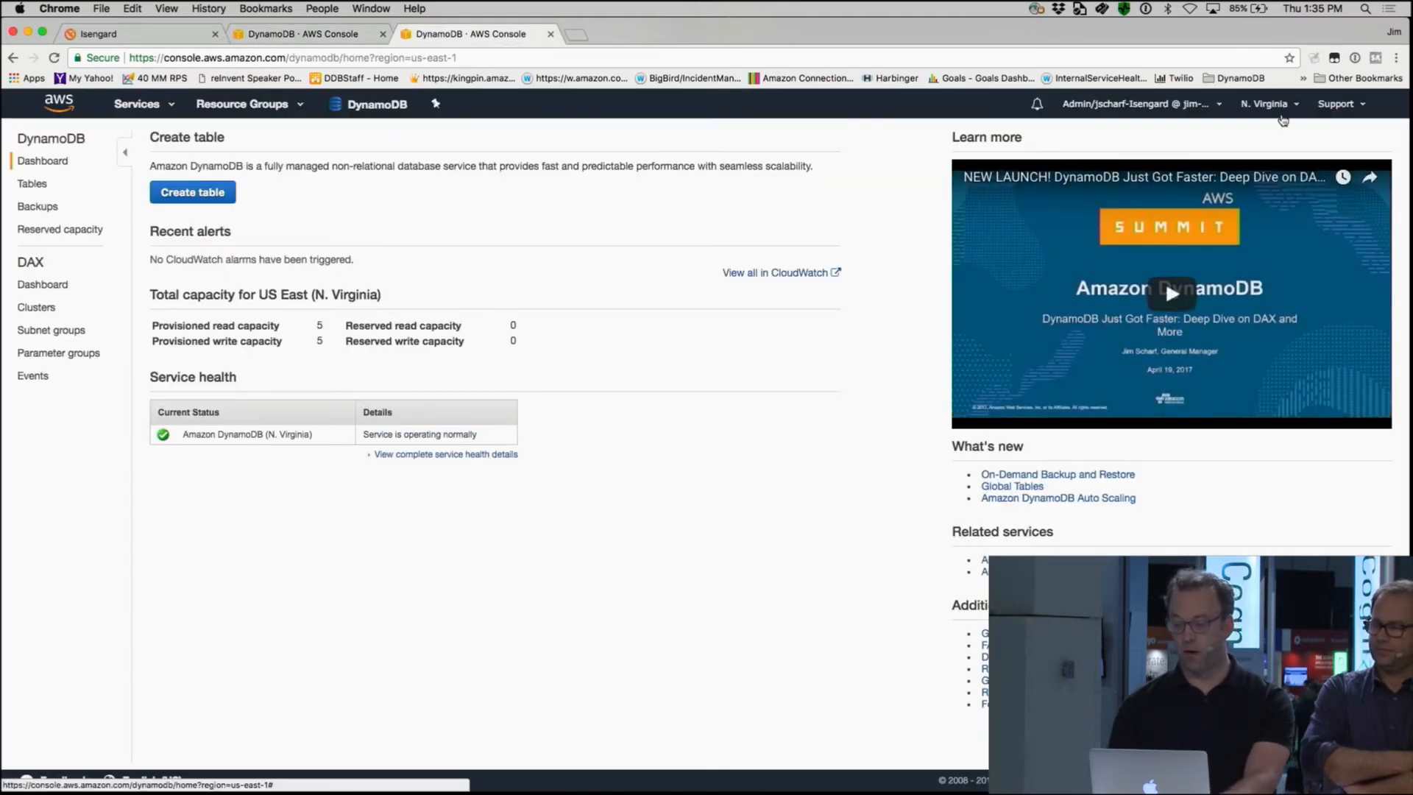
pyautogui.click(1264, 103)
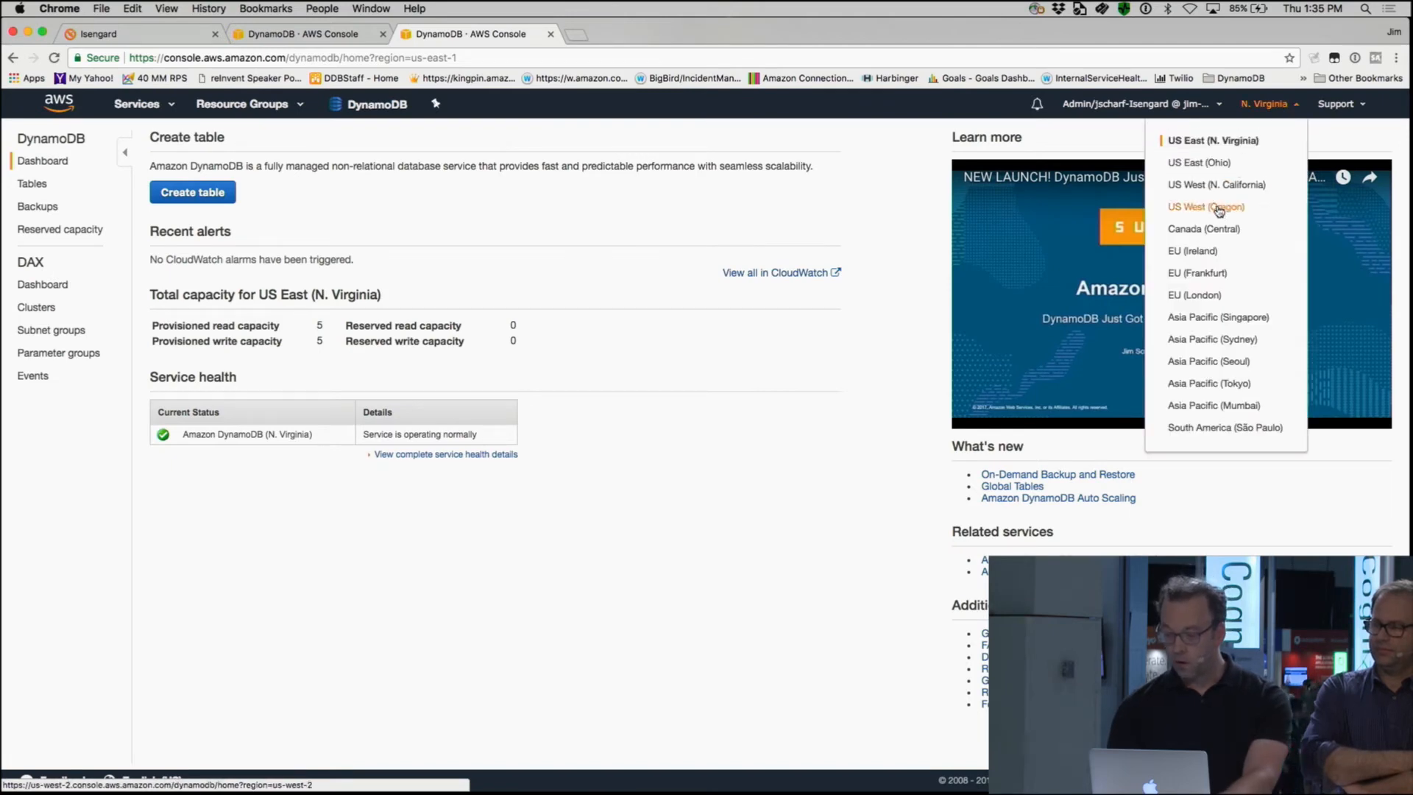
pyautogui.moveTo(1192, 250)
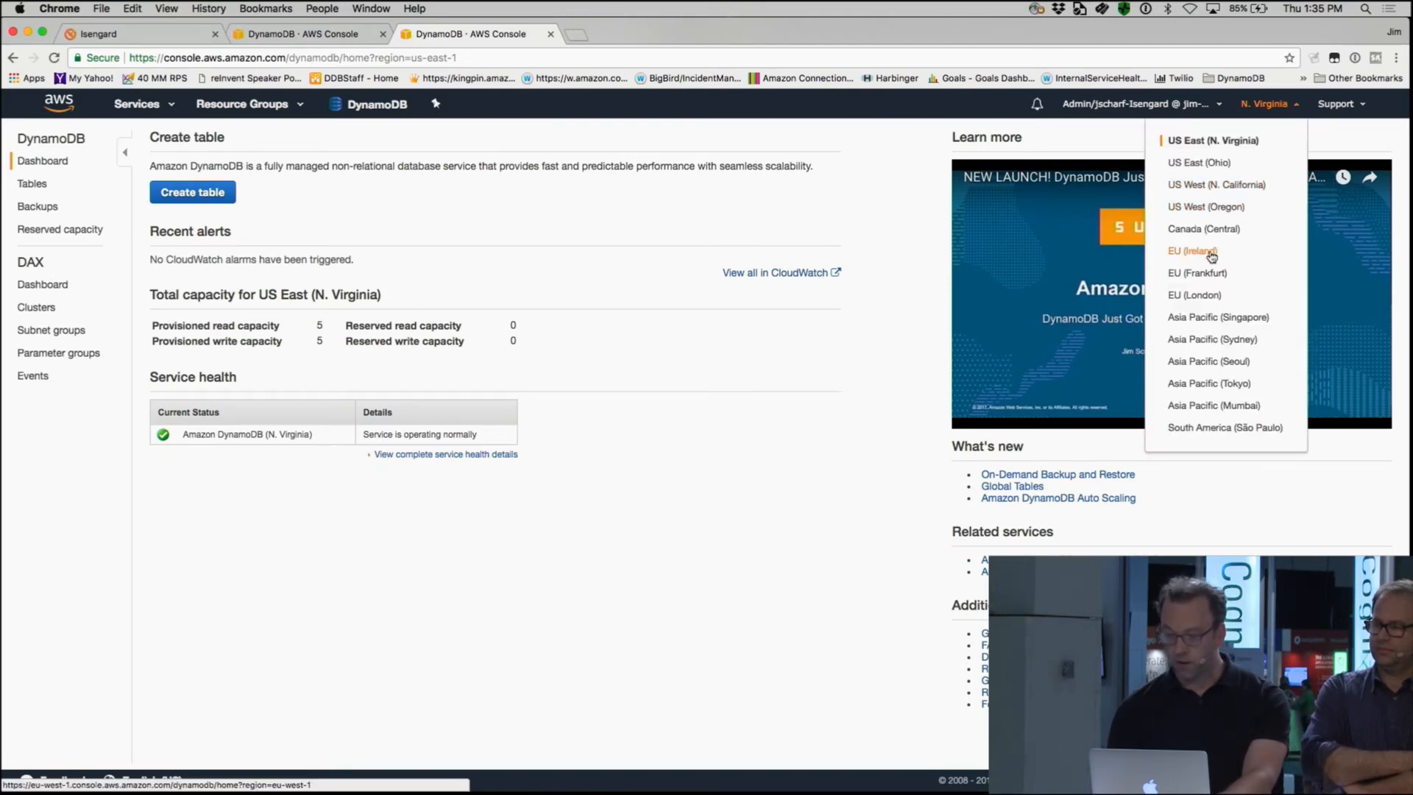
pyautogui.click(1192, 250)
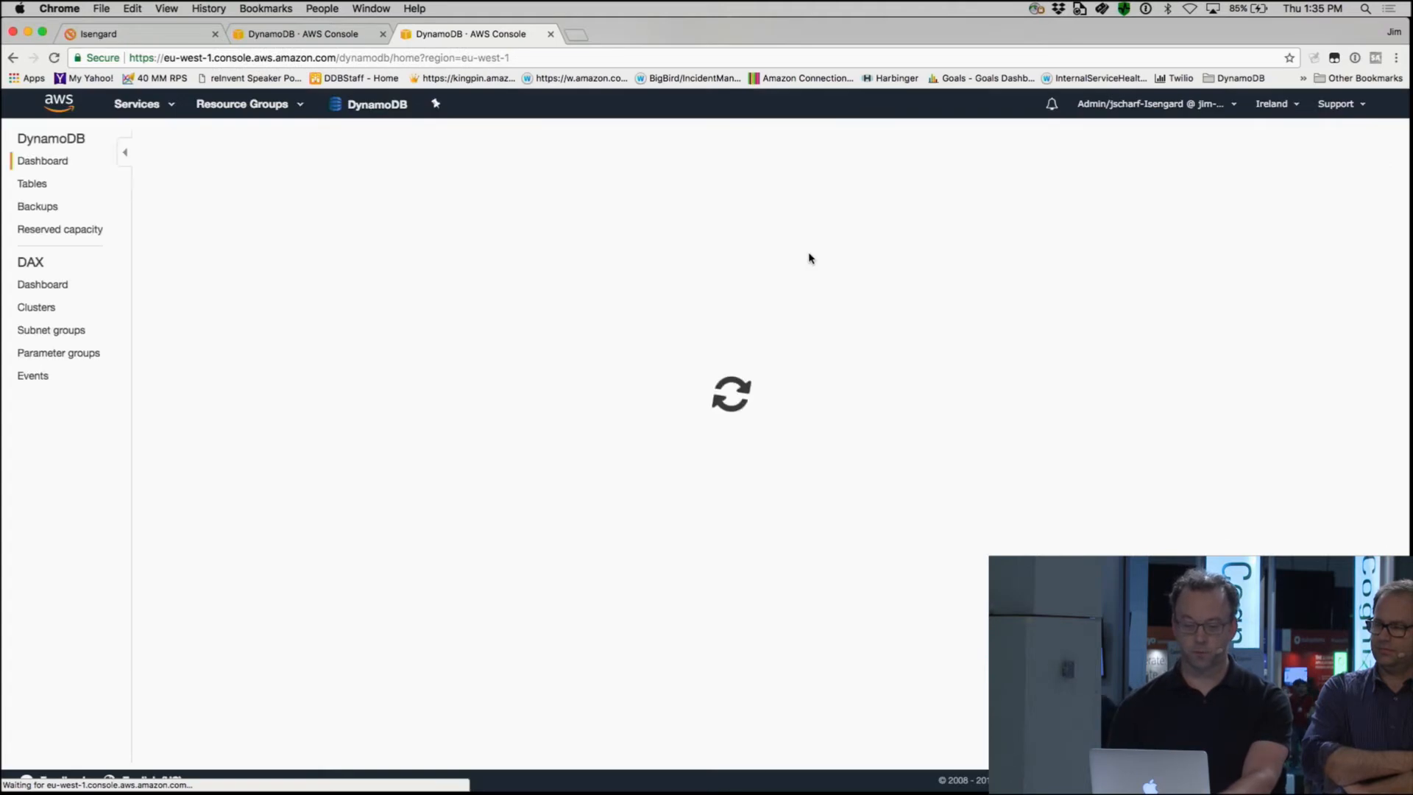
pyautogui.click(31, 183)
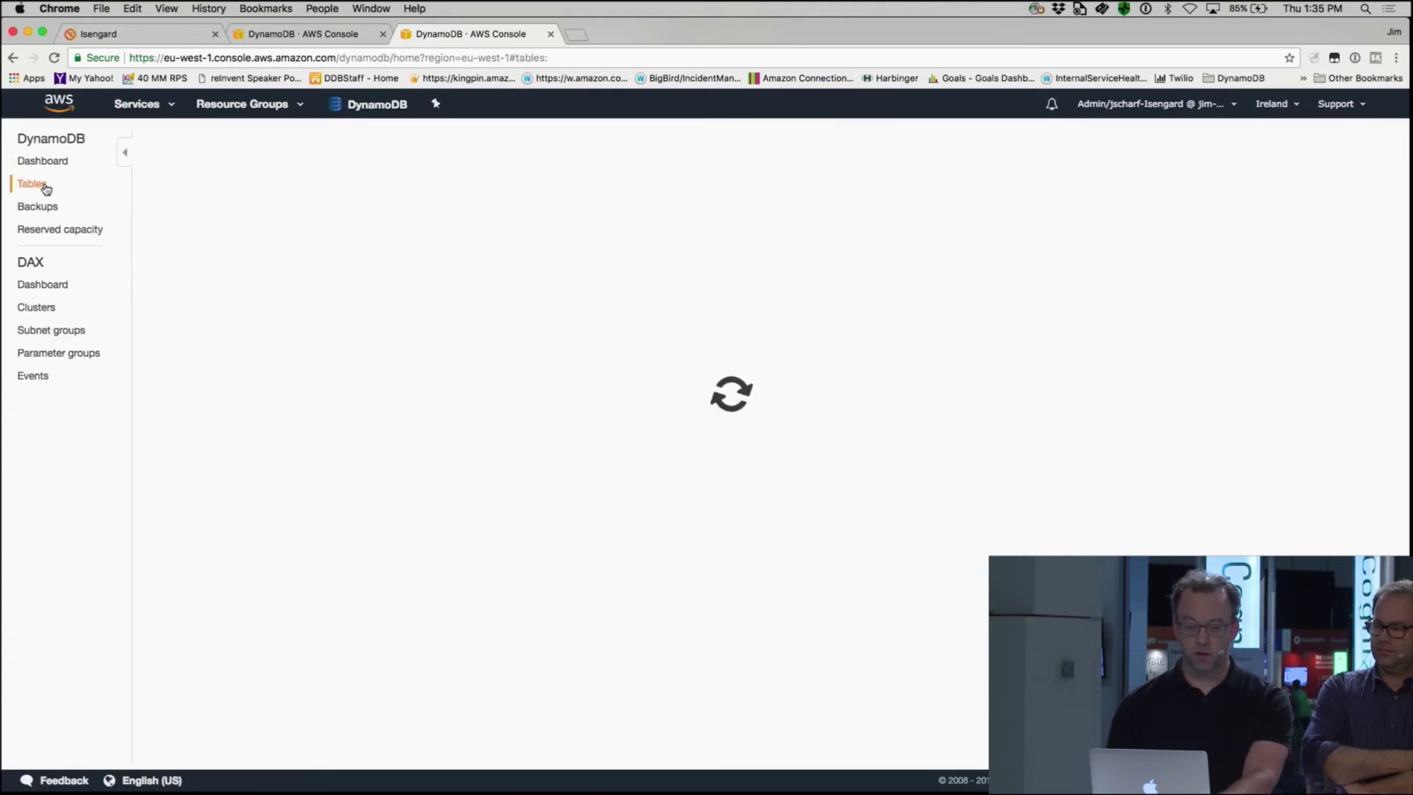
pyautogui.click(32, 184)
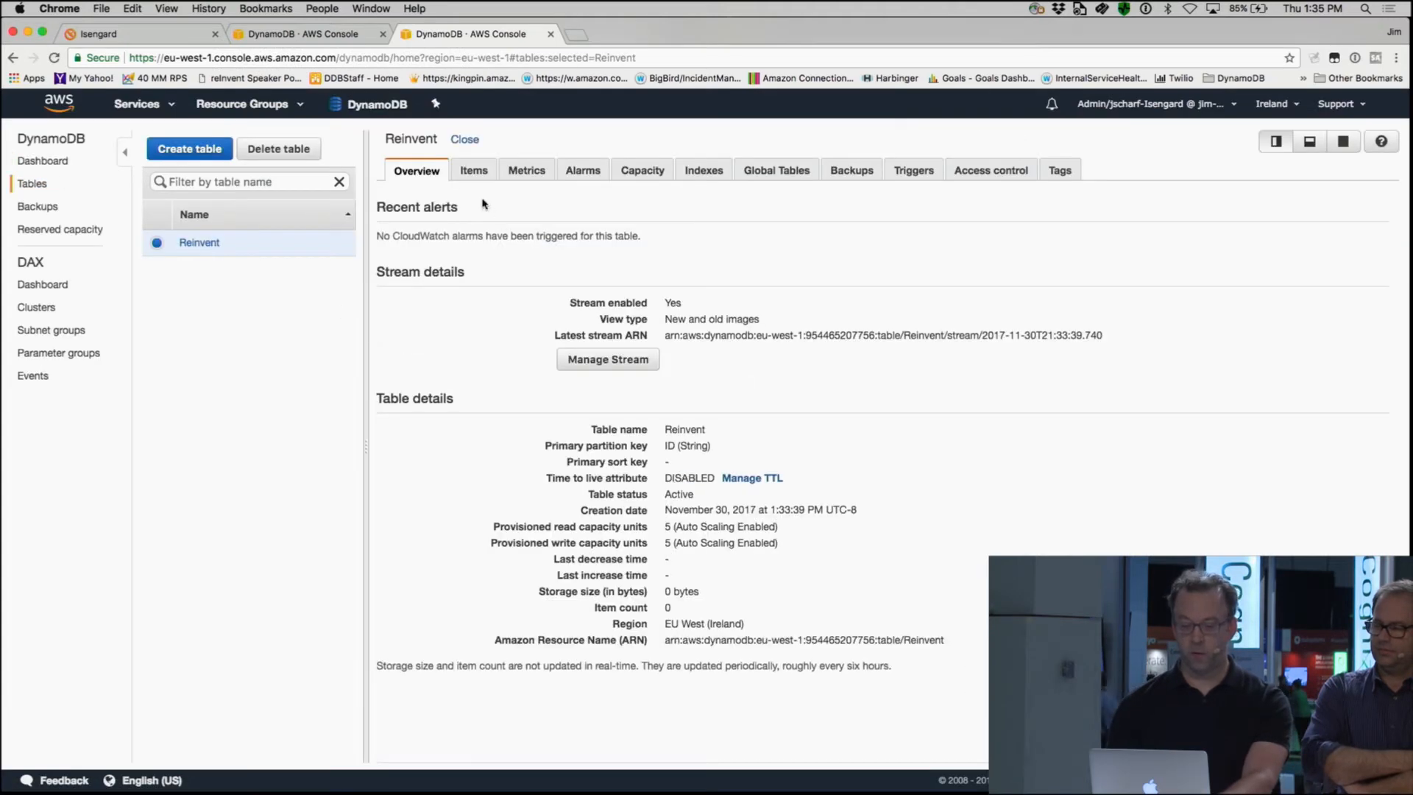
pyautogui.click(473, 170)
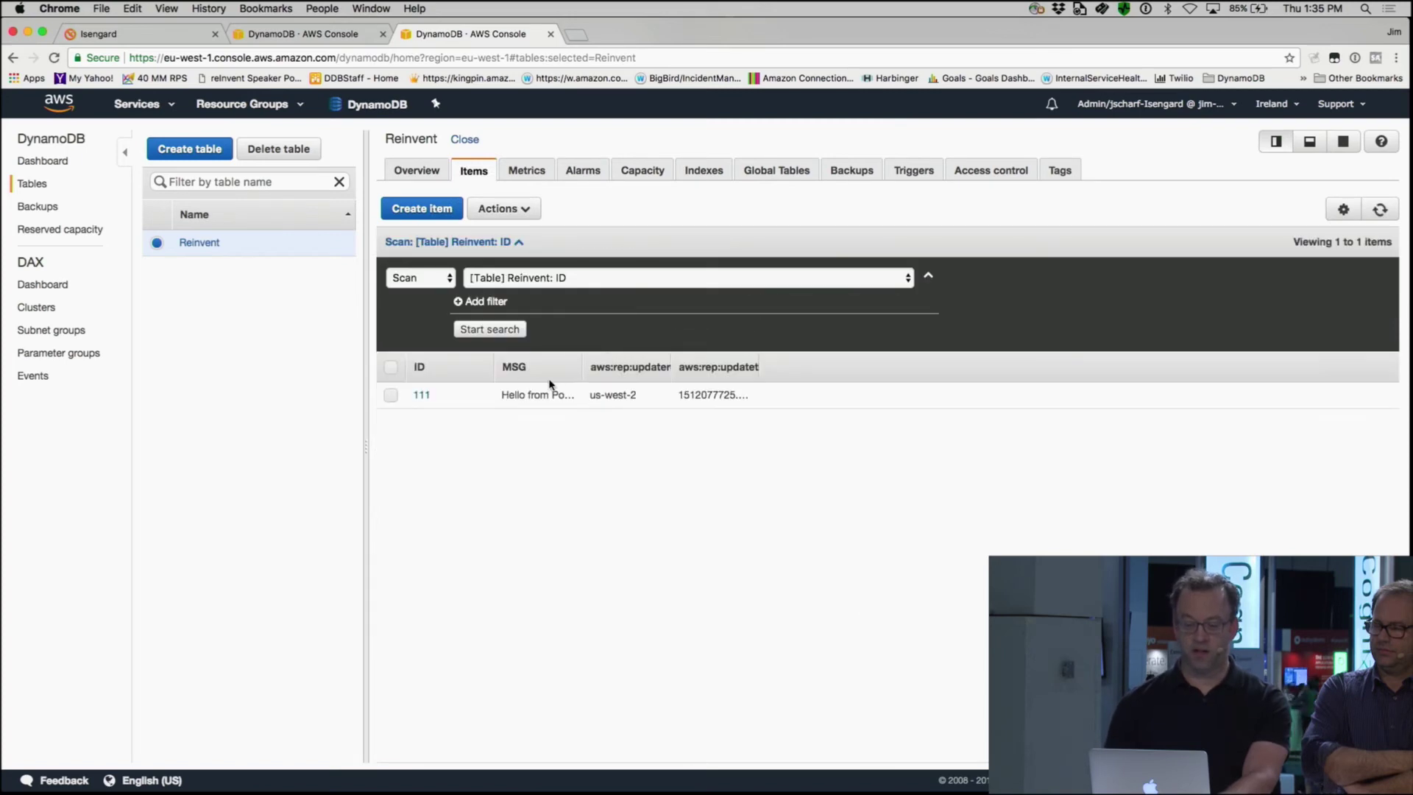
pyautogui.moveTo(581, 374)
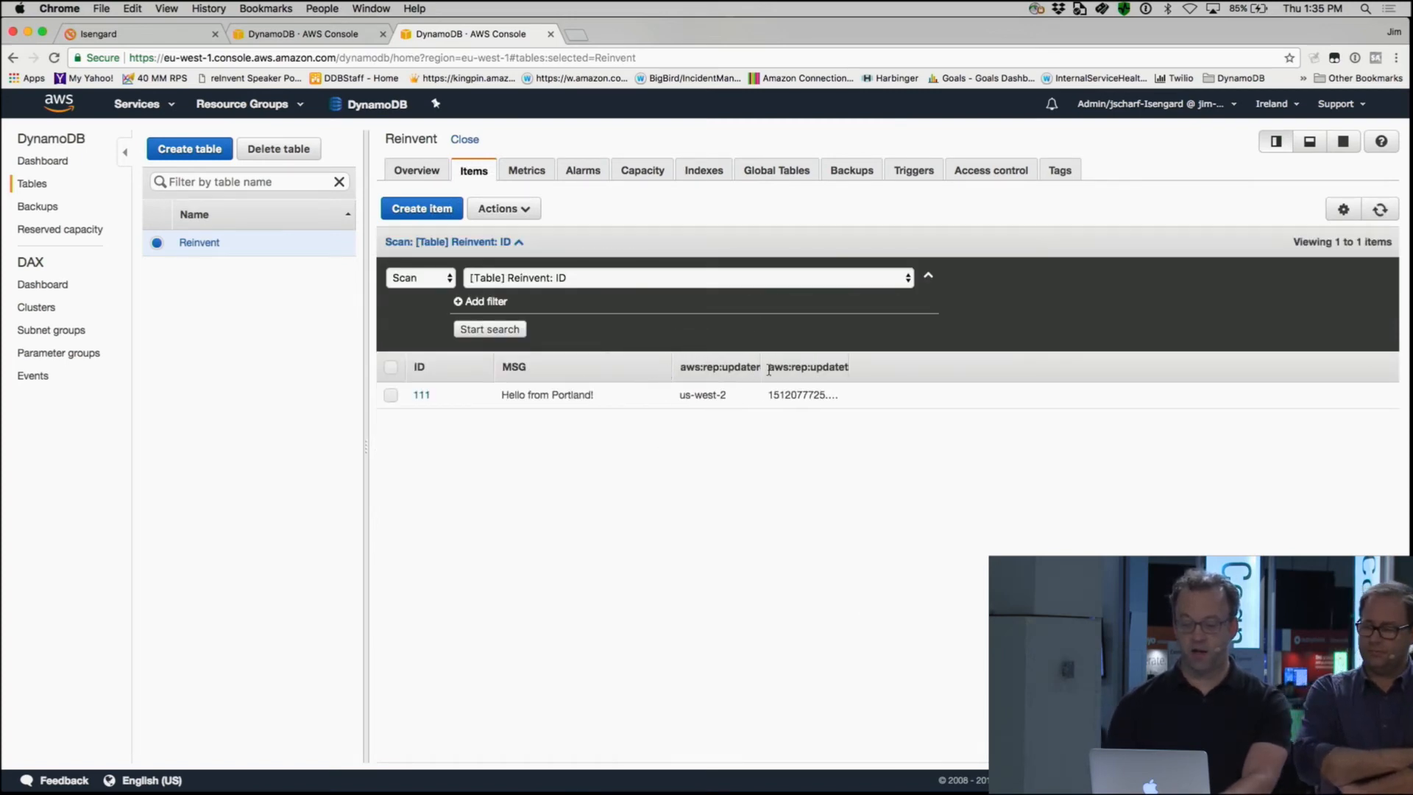
pyautogui.moveTo(752, 394)
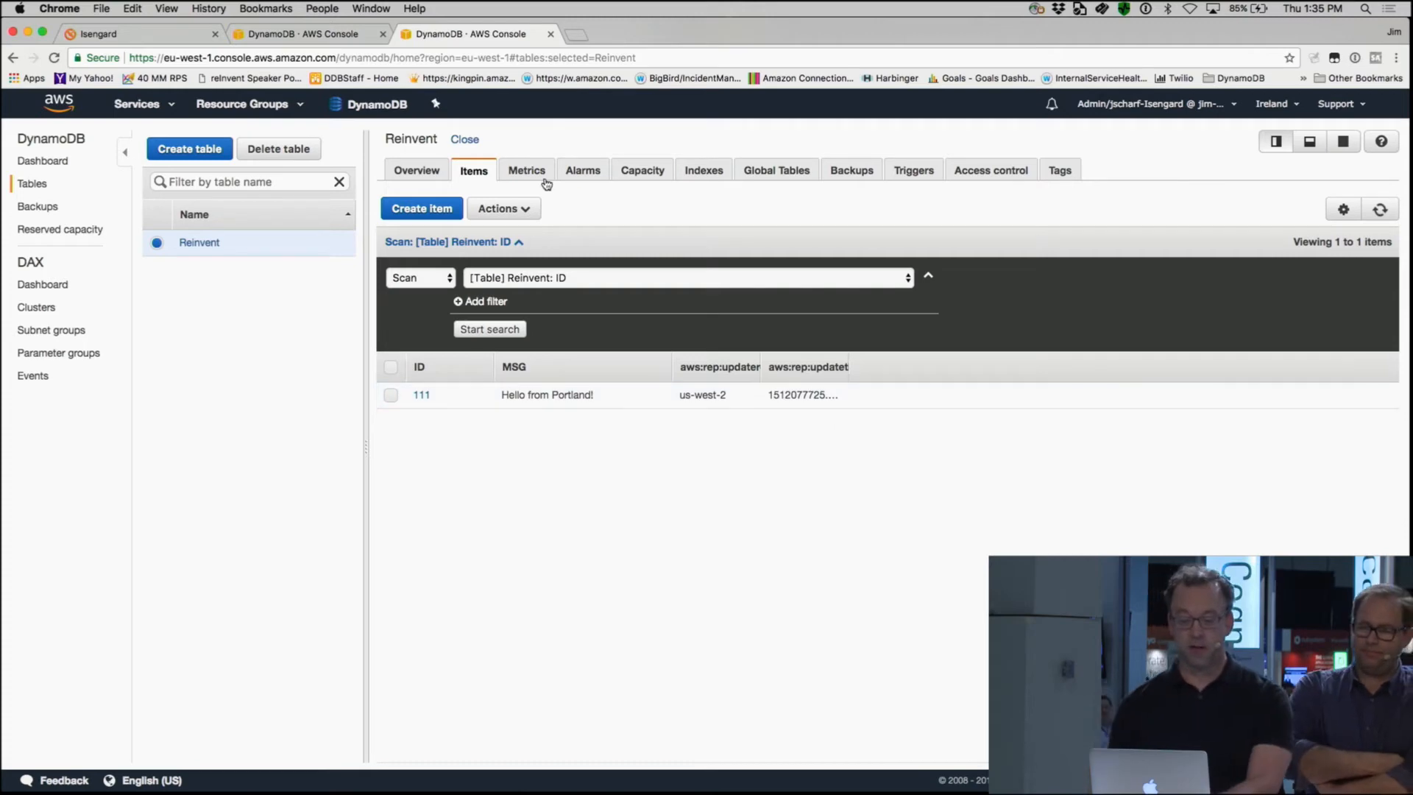
# Step: Create item 999 in the Ireland table with String attribute MSG "Back at you!"
pyautogui.click(421, 209)
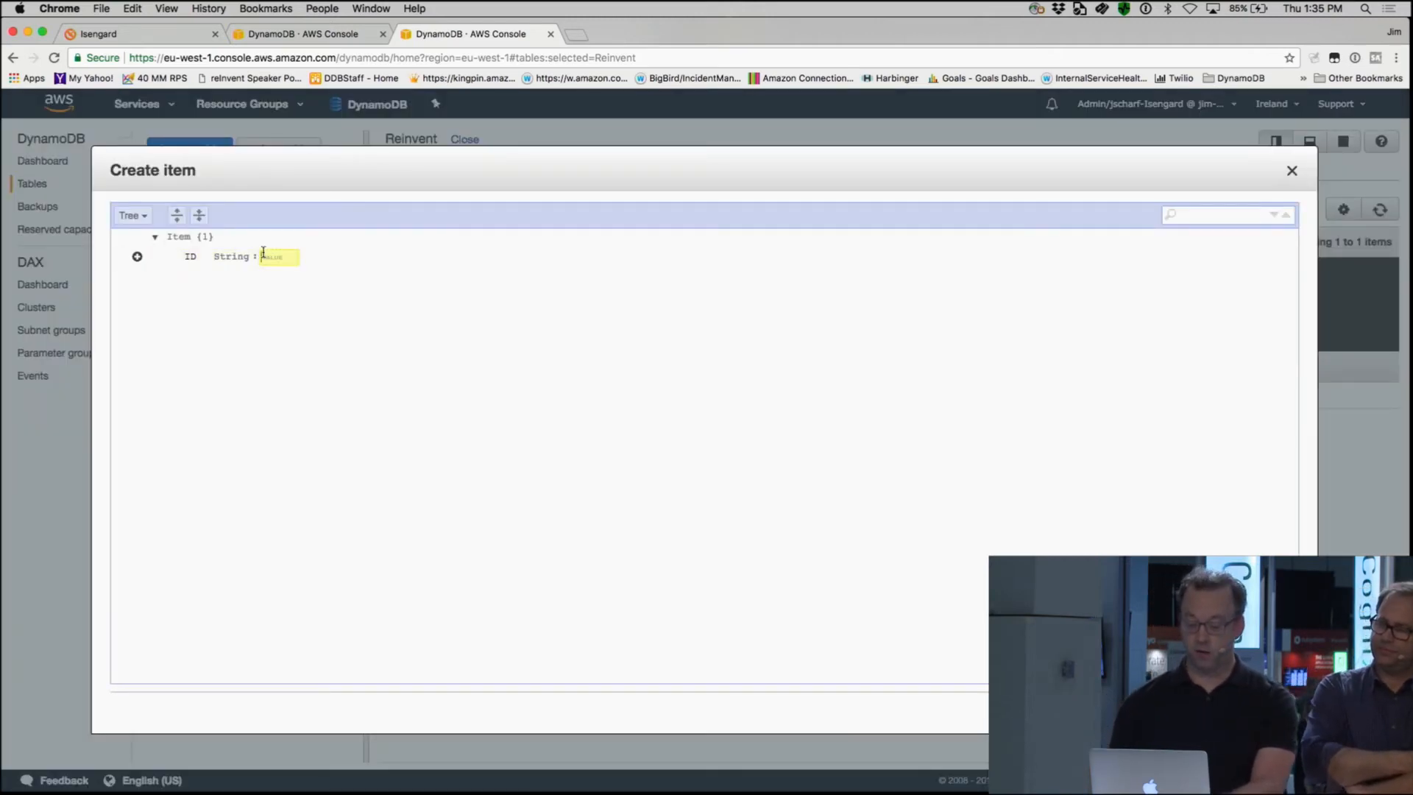
pyautogui.write('999')
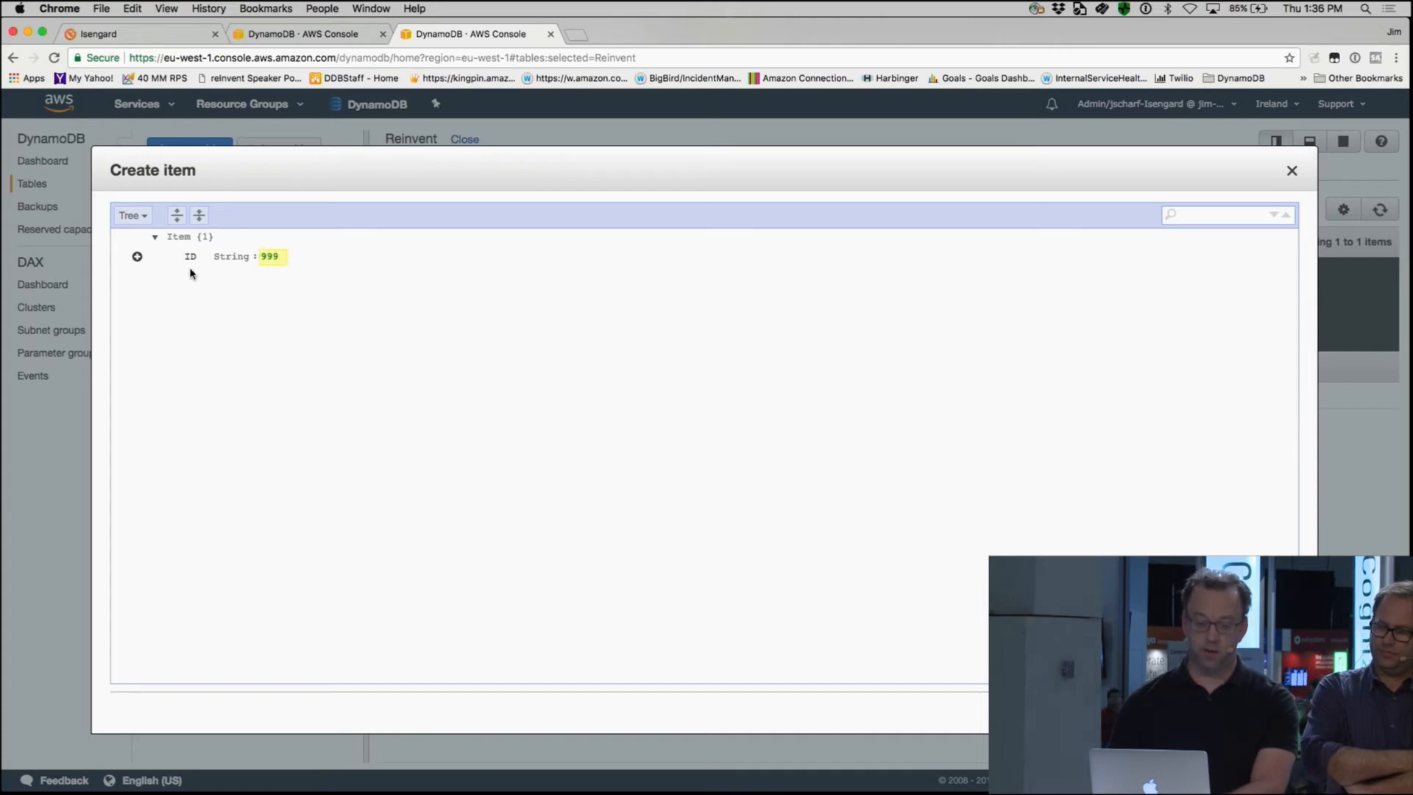
pyautogui.click(137, 256)
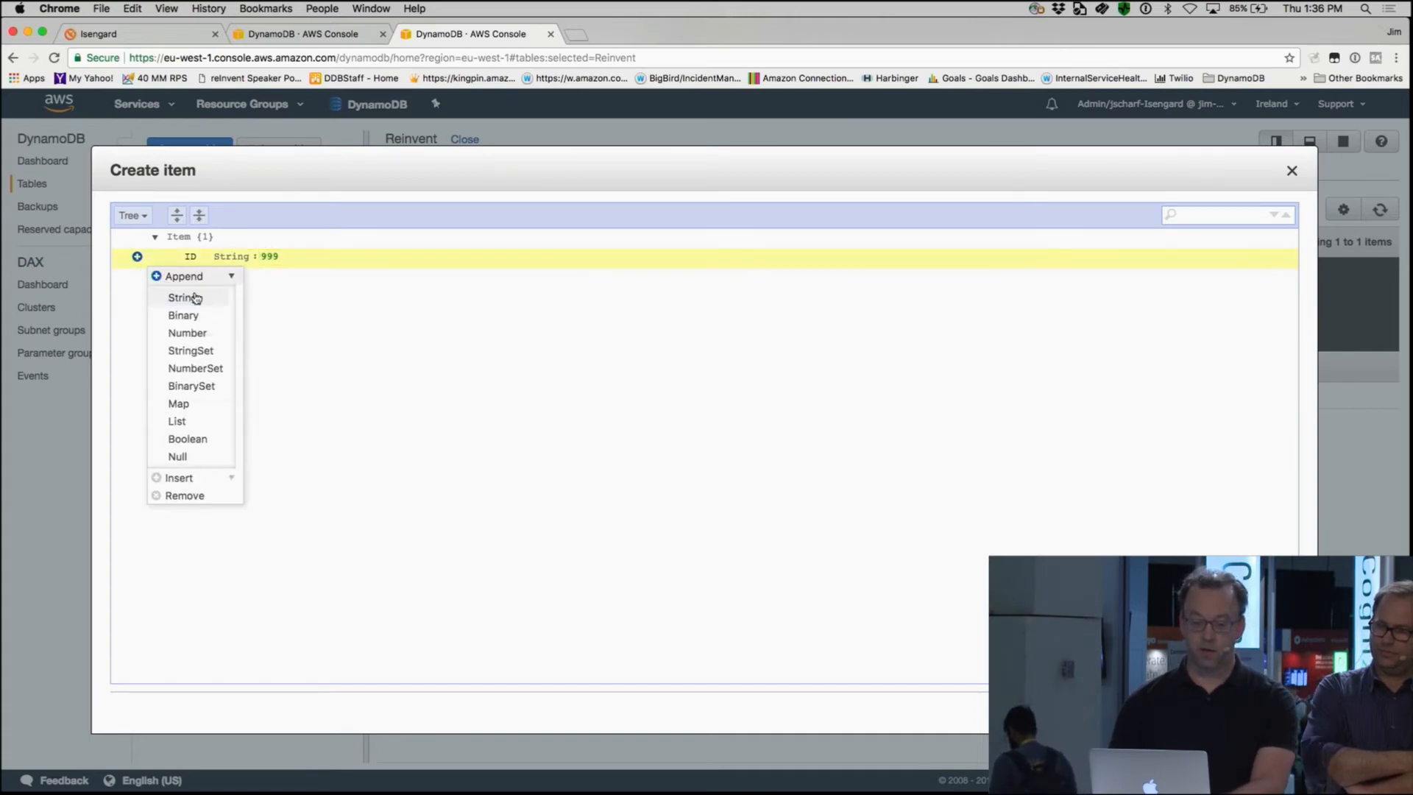
pyautogui.click(181, 297)
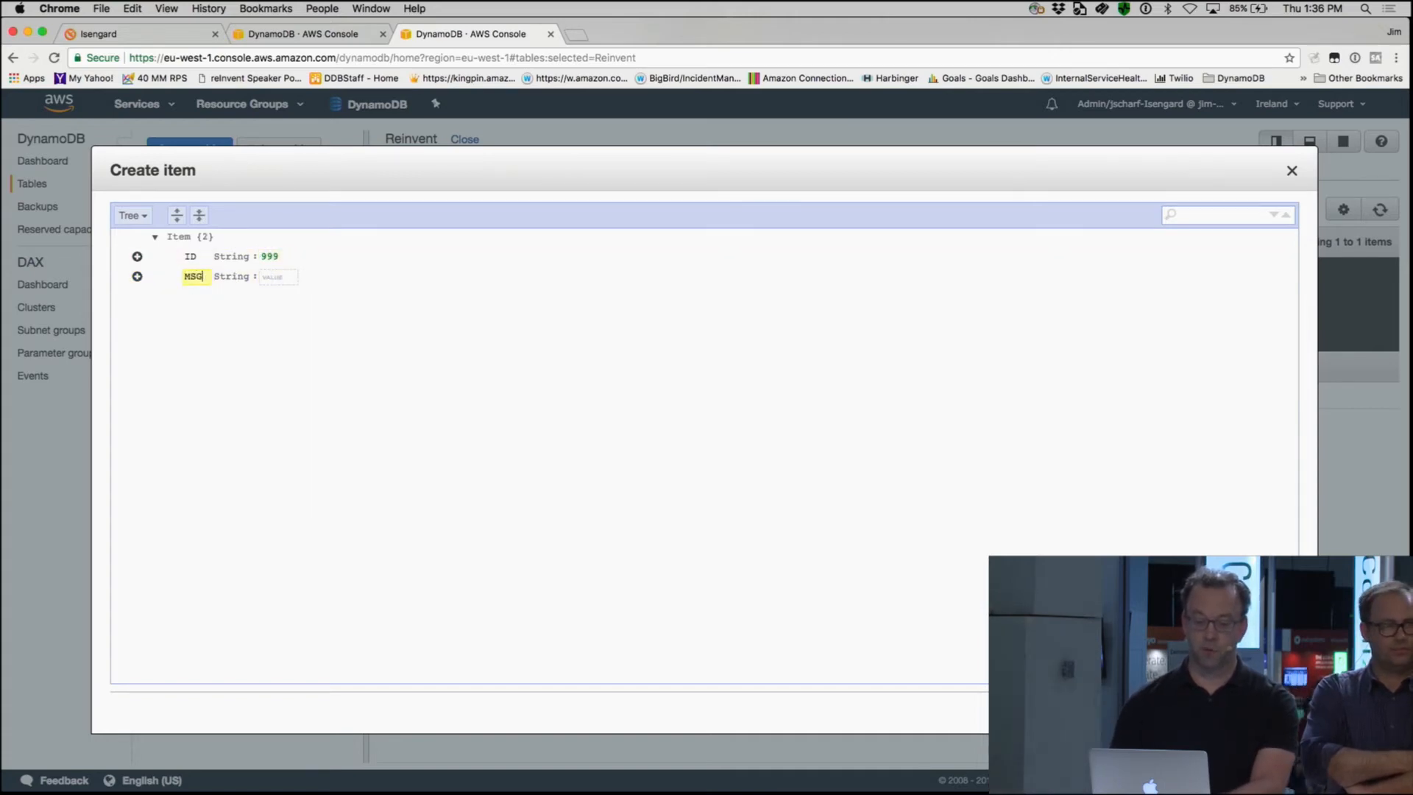
pyautogui.write('Back at')
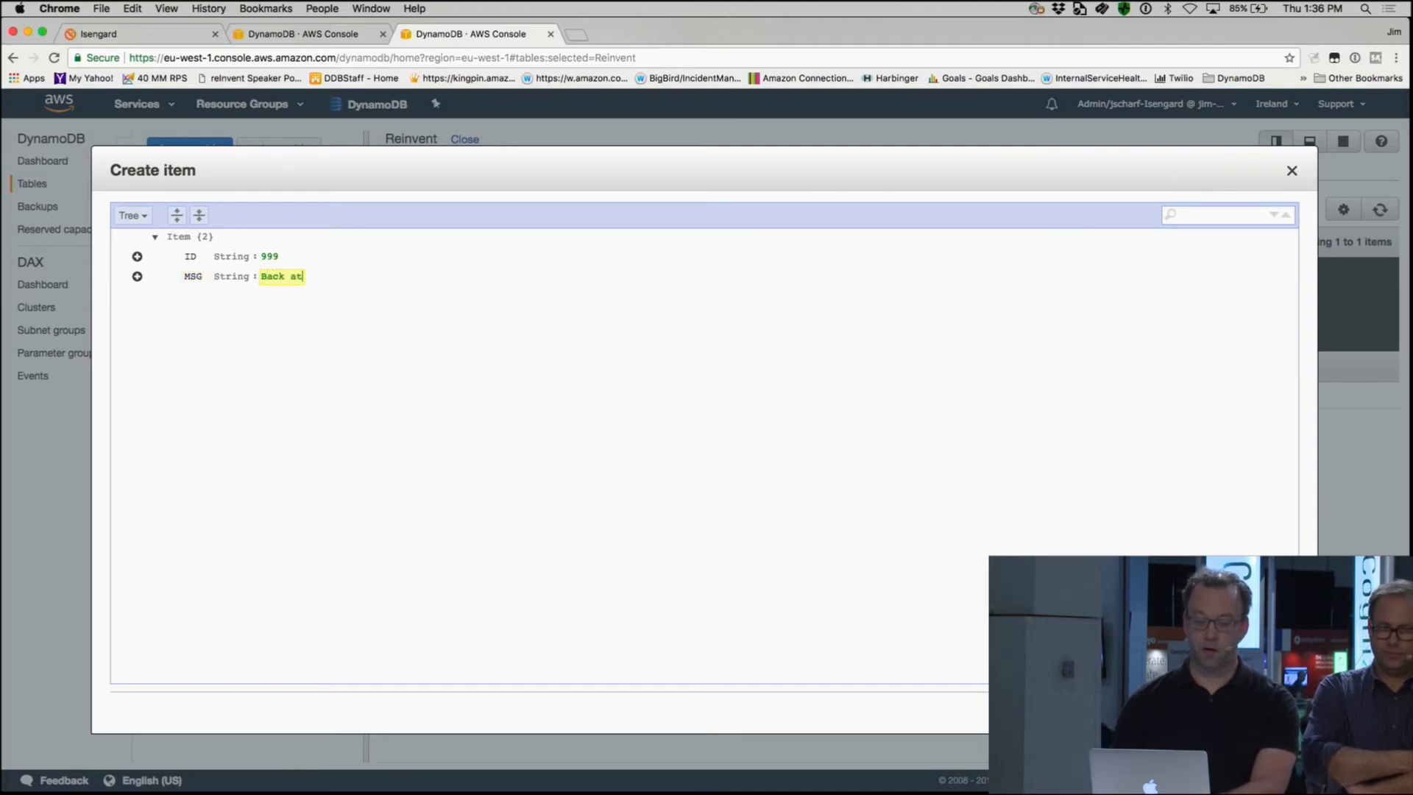
pyautogui.write('you!')
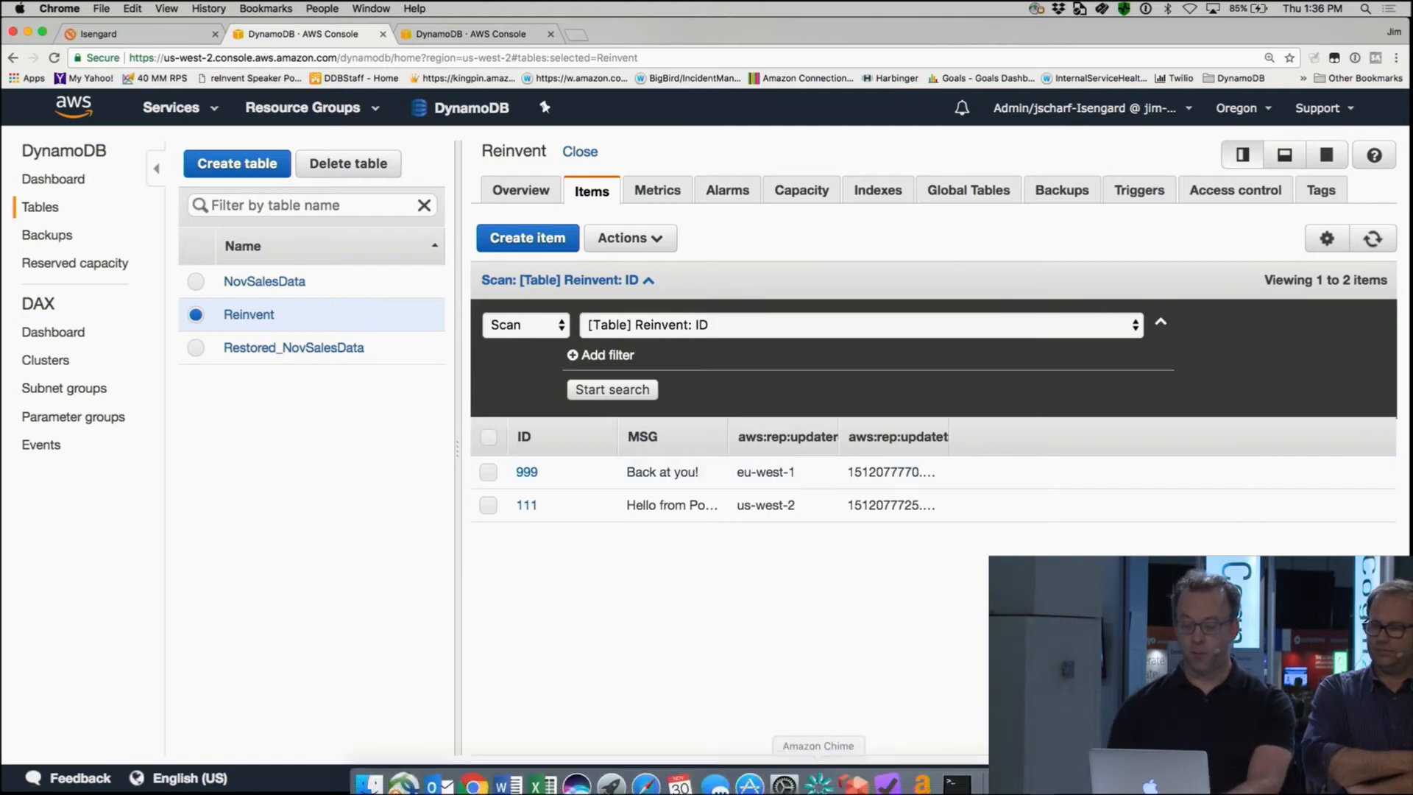
pyautogui.moveTo(955, 773)
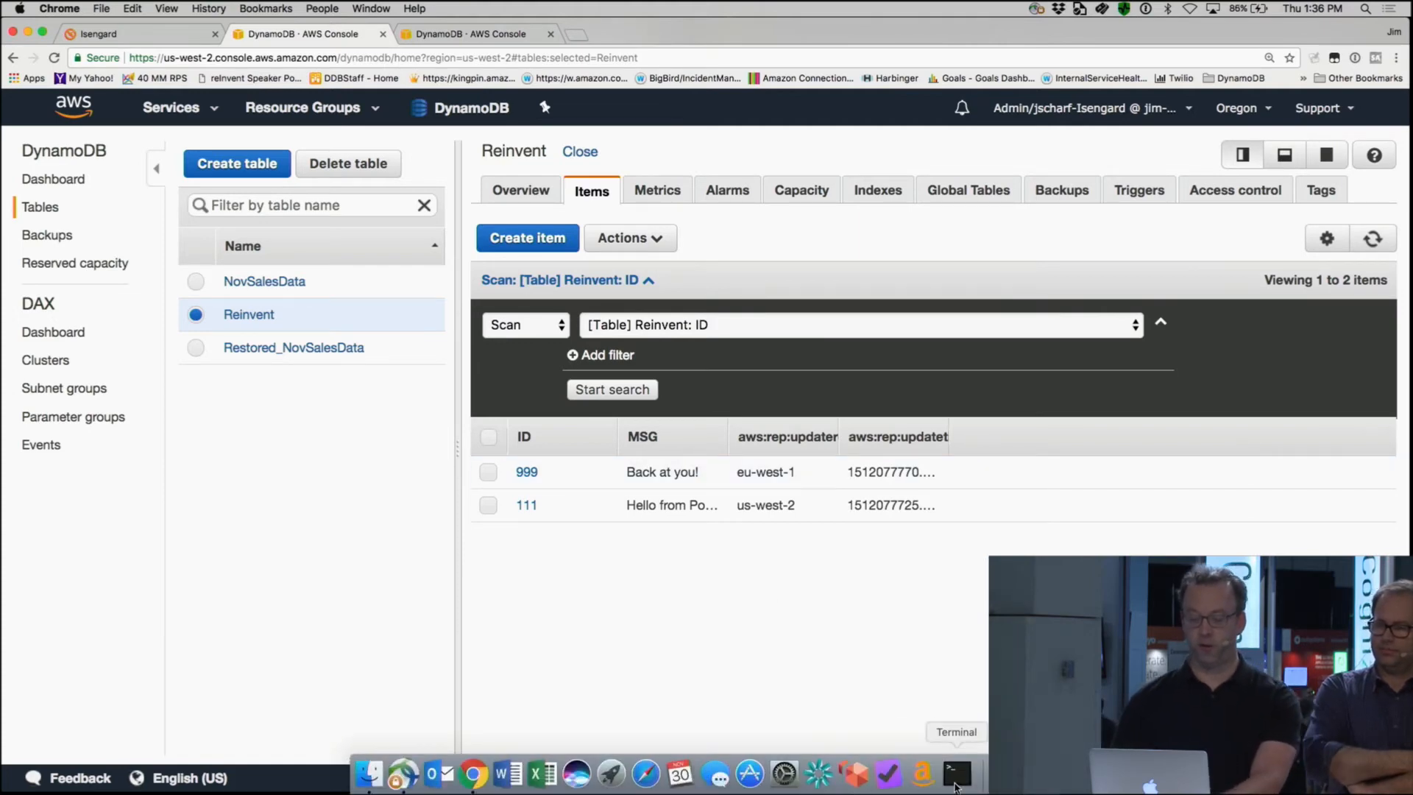
# Step: Bring up the Terminal windows from the Dock to run the insert scripts
pyautogui.click(955, 773)
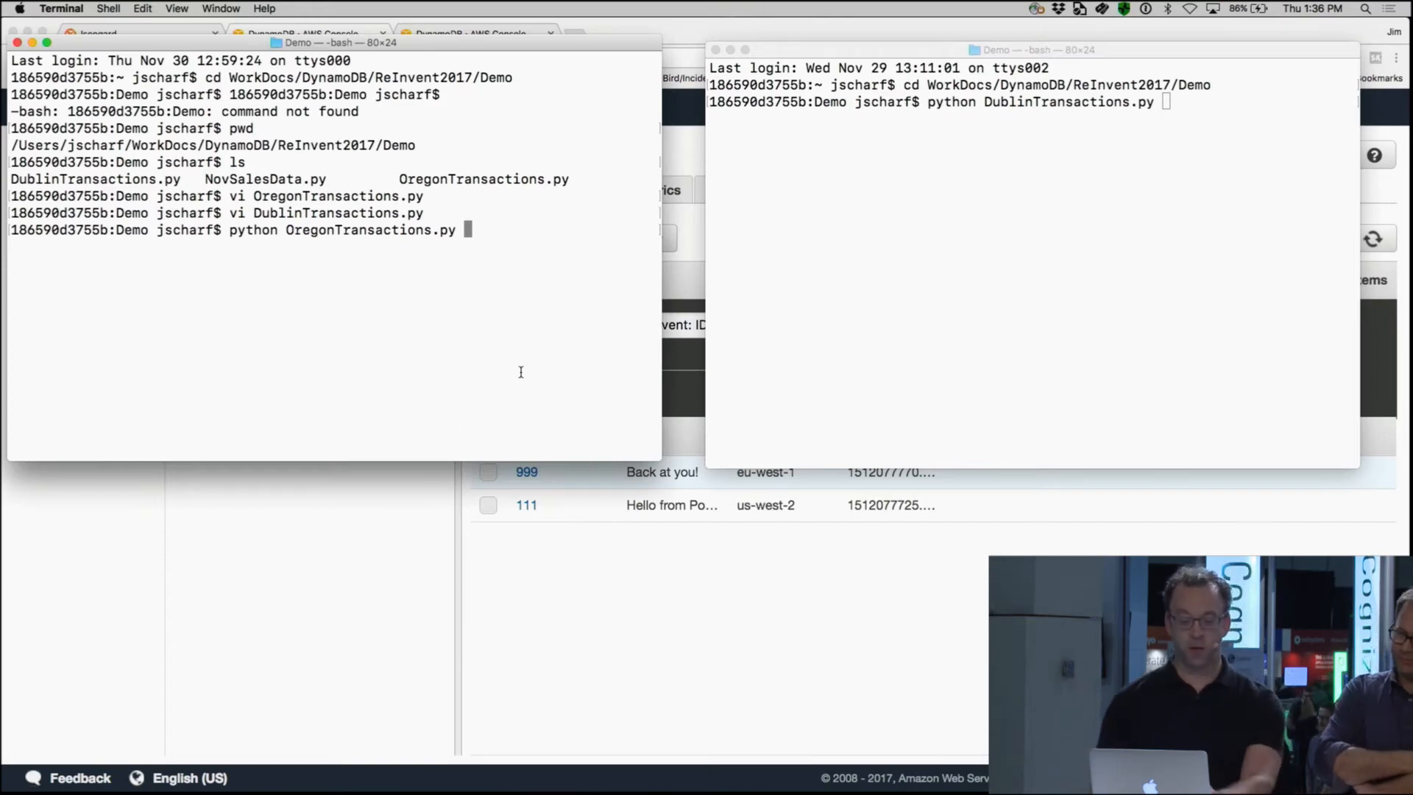
pyautogui.moveTo(602, 312)
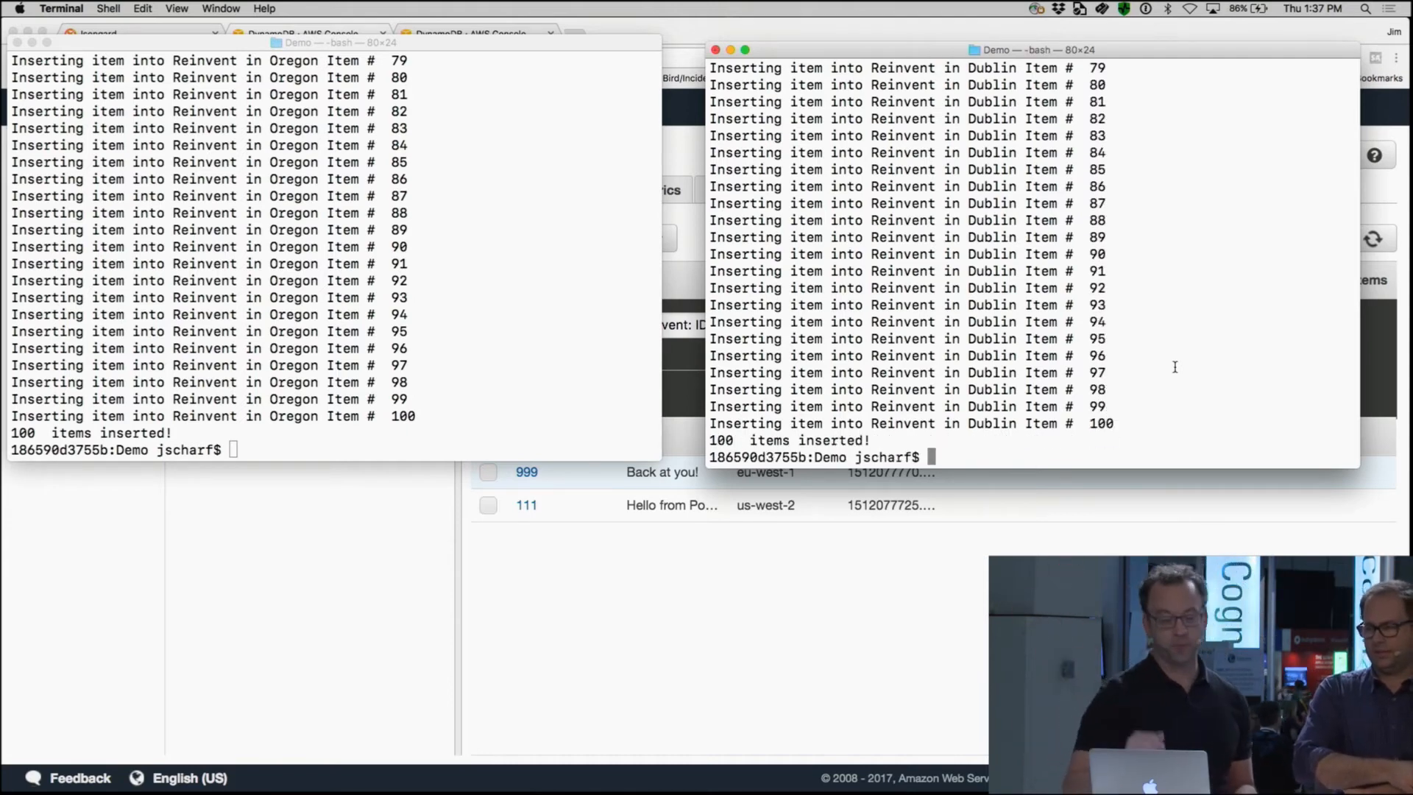
pyautogui.moveTo(620, 601)
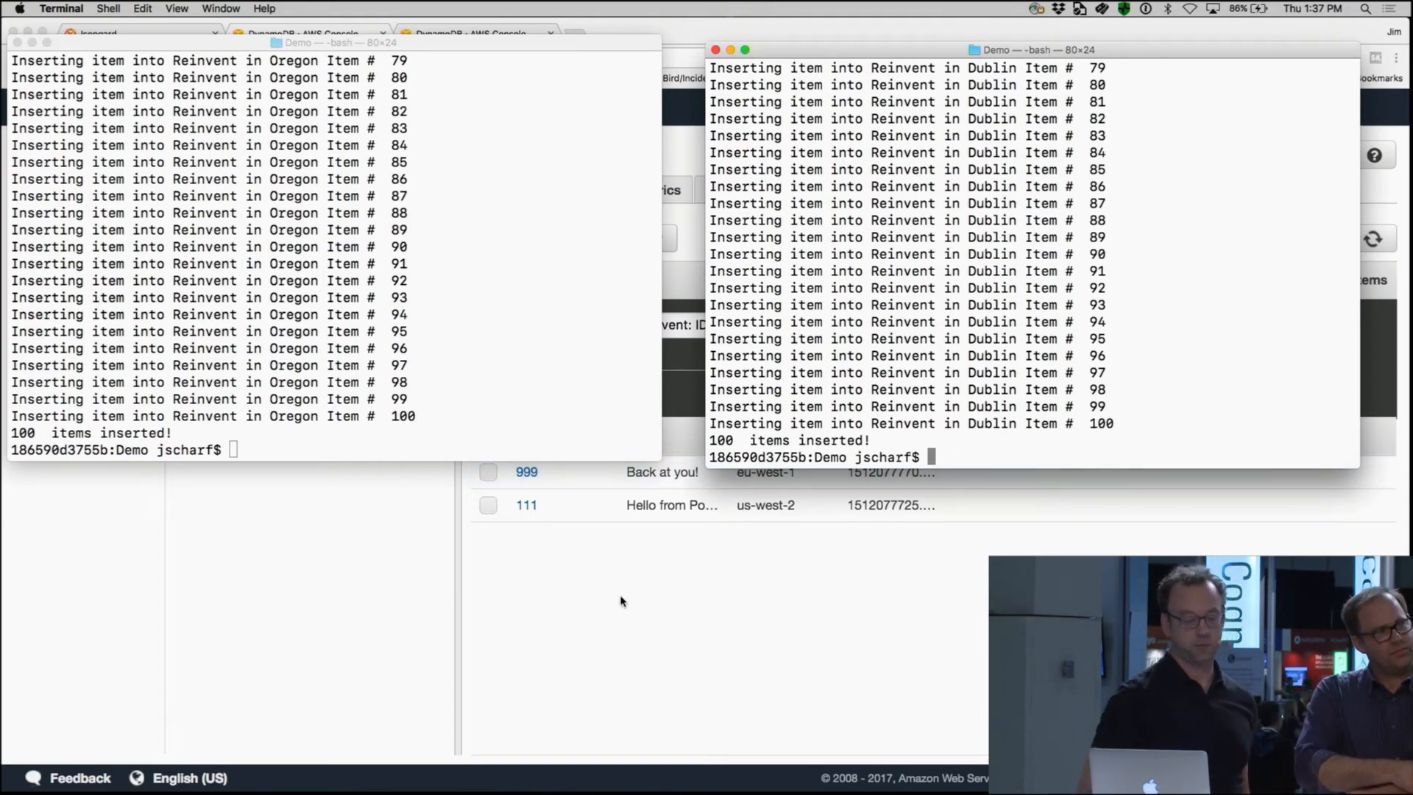